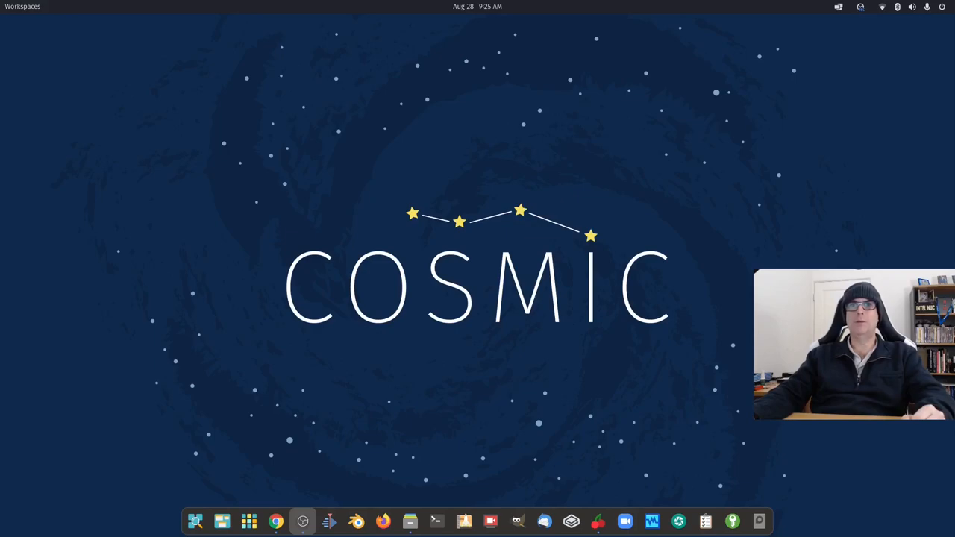
Bring up mxlinux.org's MX-21 beta 1 post and scroll down to its Known issues section
left_click(277, 521)
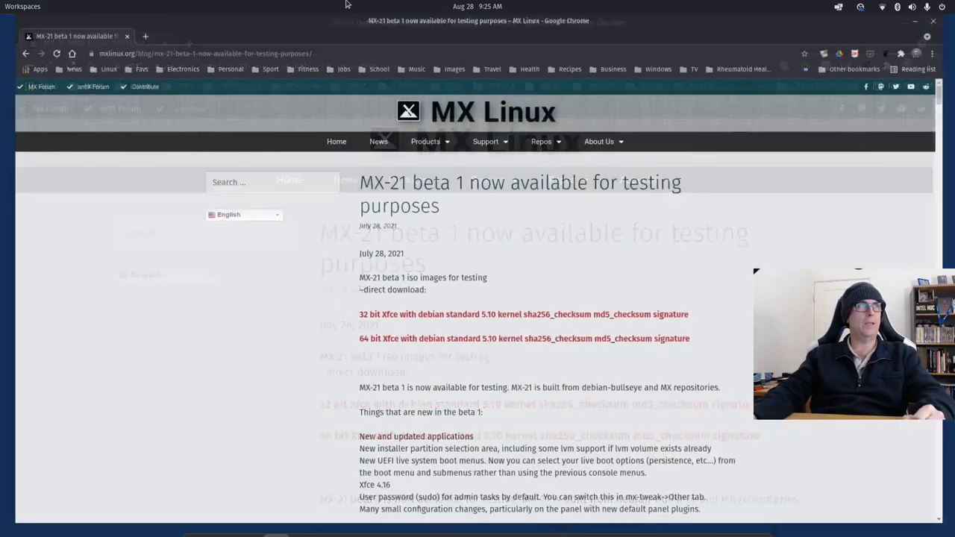
scroll("down", 3)
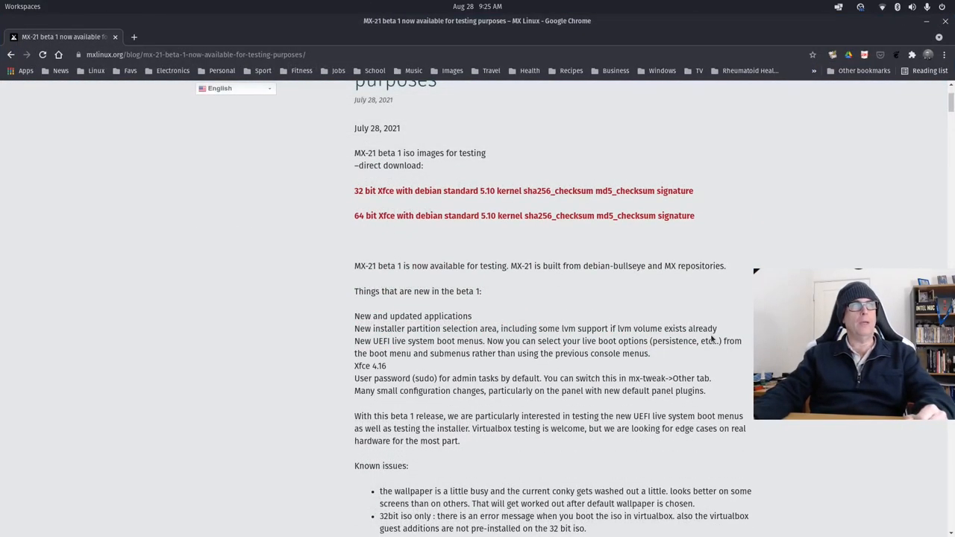
scroll("down", 3)
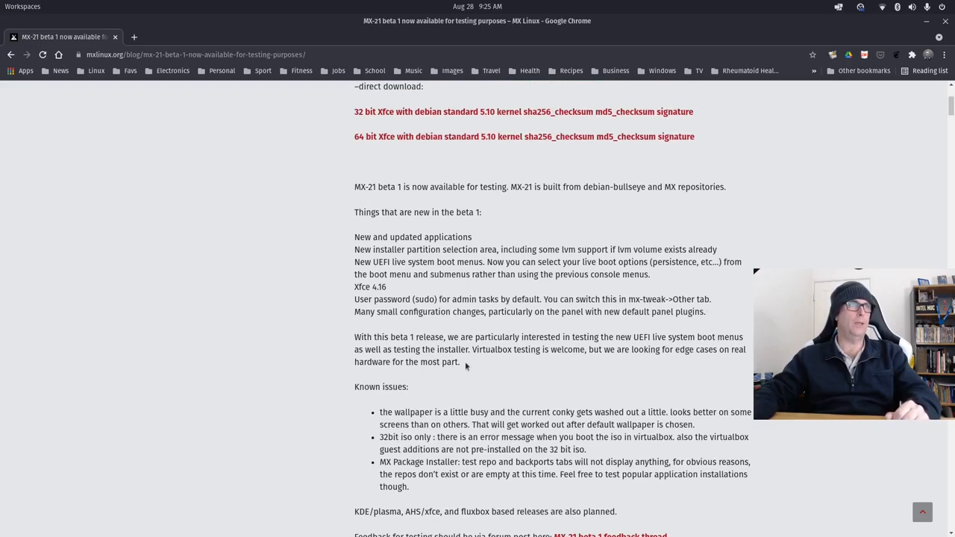
scroll("down", 3)
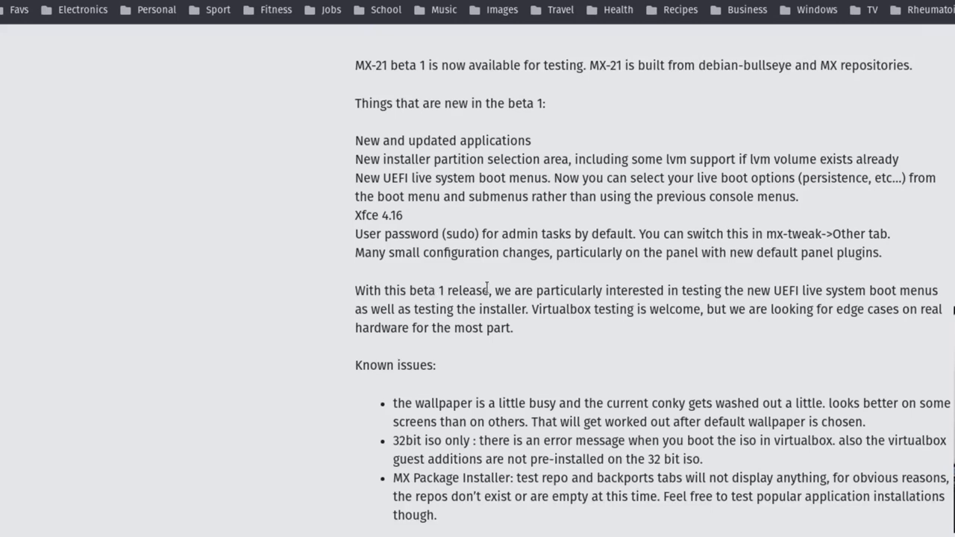
mouse_move(732, 308)
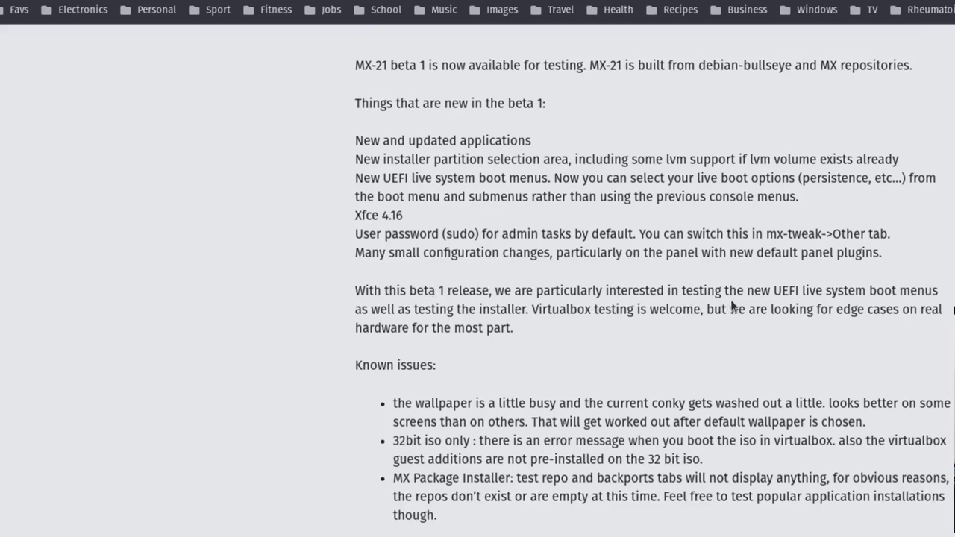
mouse_move(817, 295)
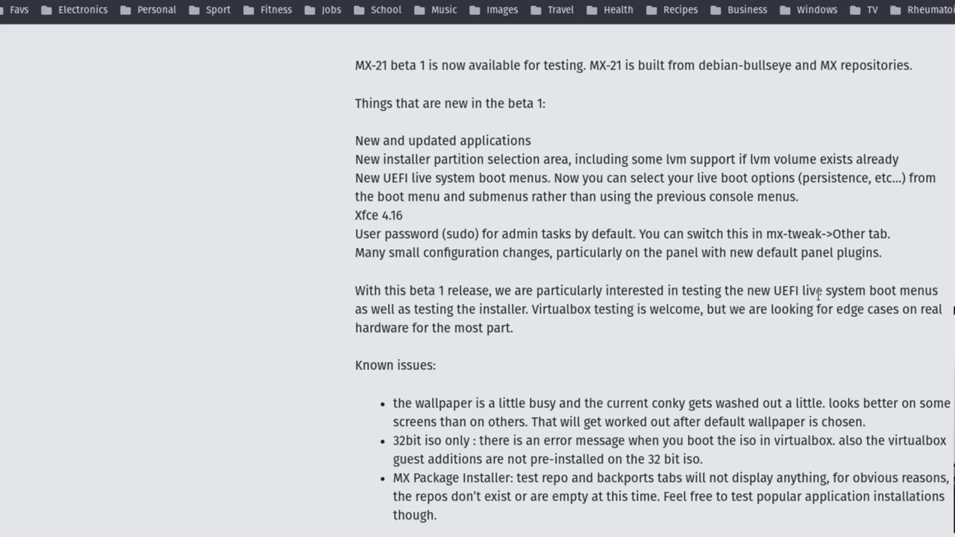
mouse_move(501, 328)
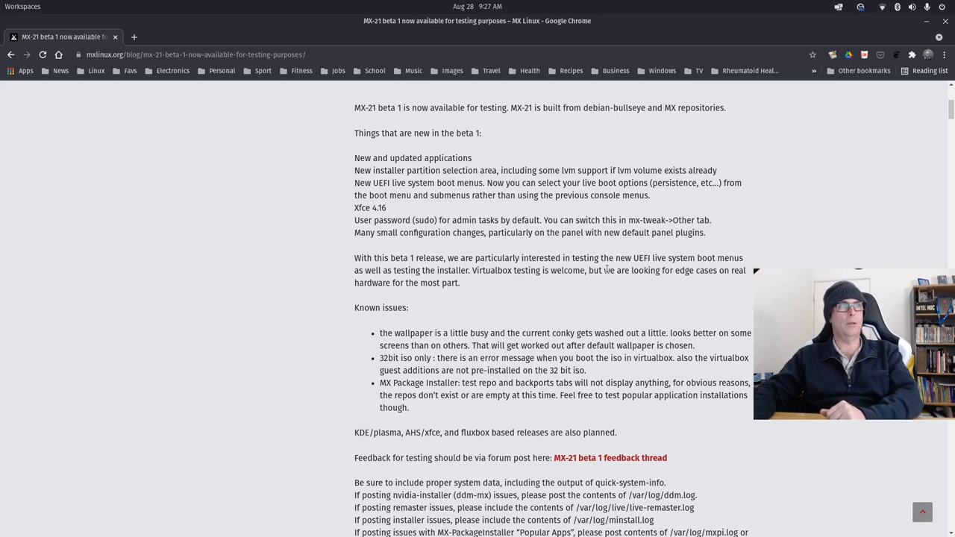
mouse_move(735, 269)
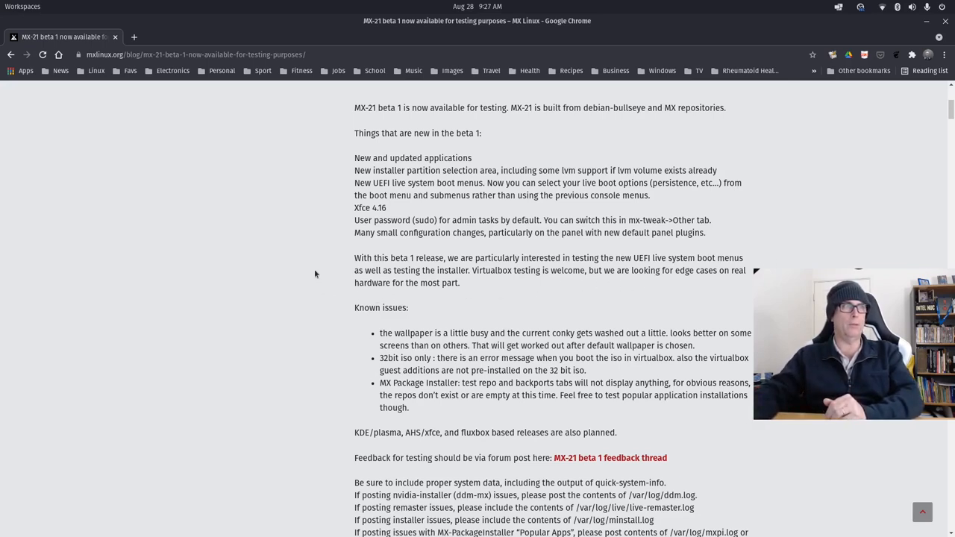
mouse_move(563, 292)
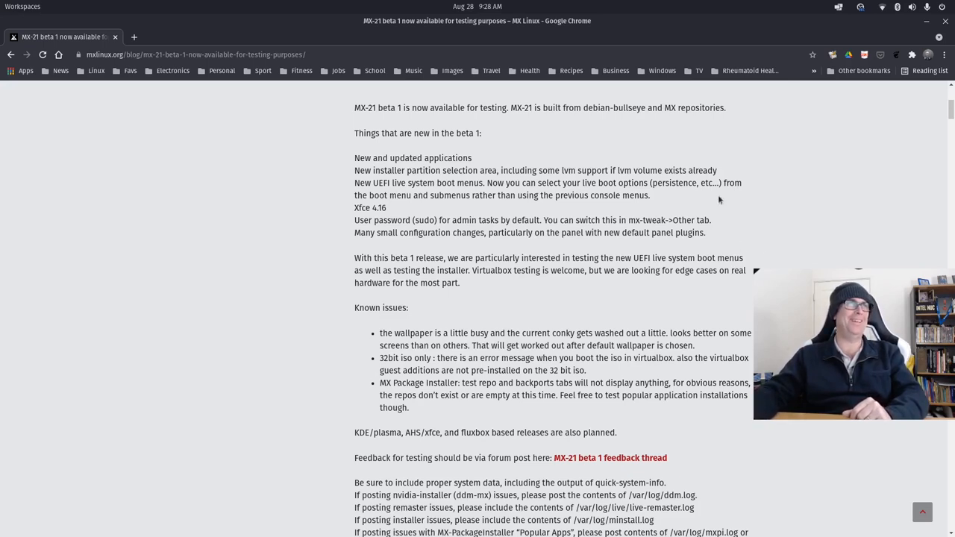
mouse_move(565, 29)
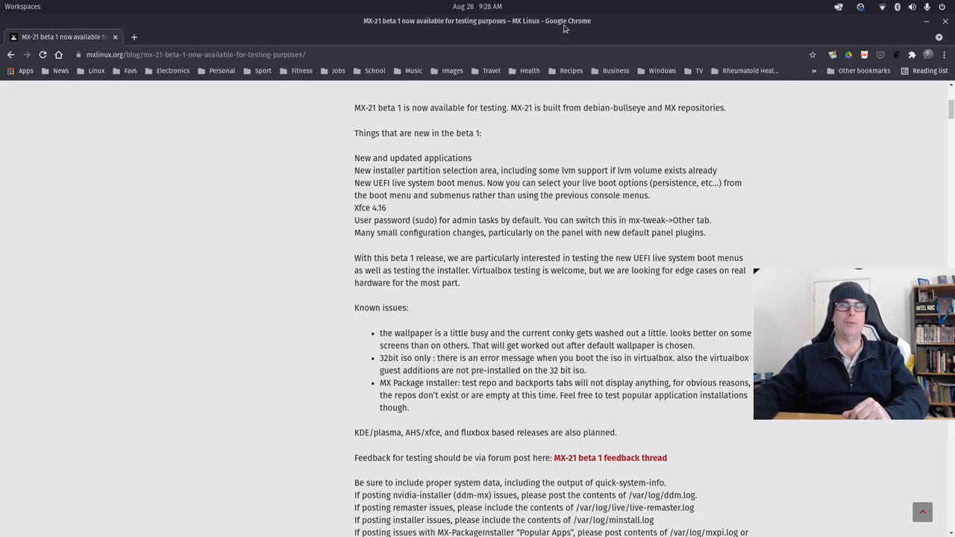
mouse_move(401, 39)
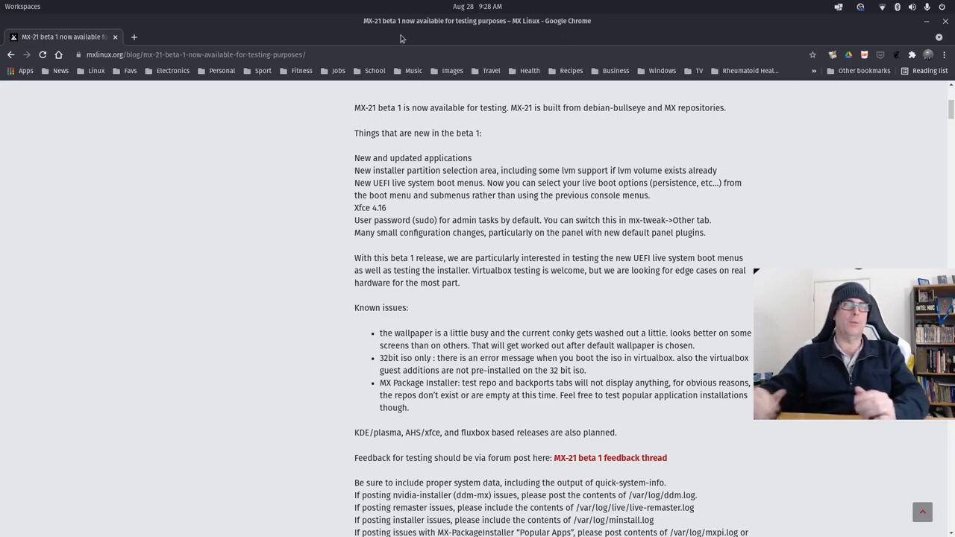
mouse_move(433, 22)
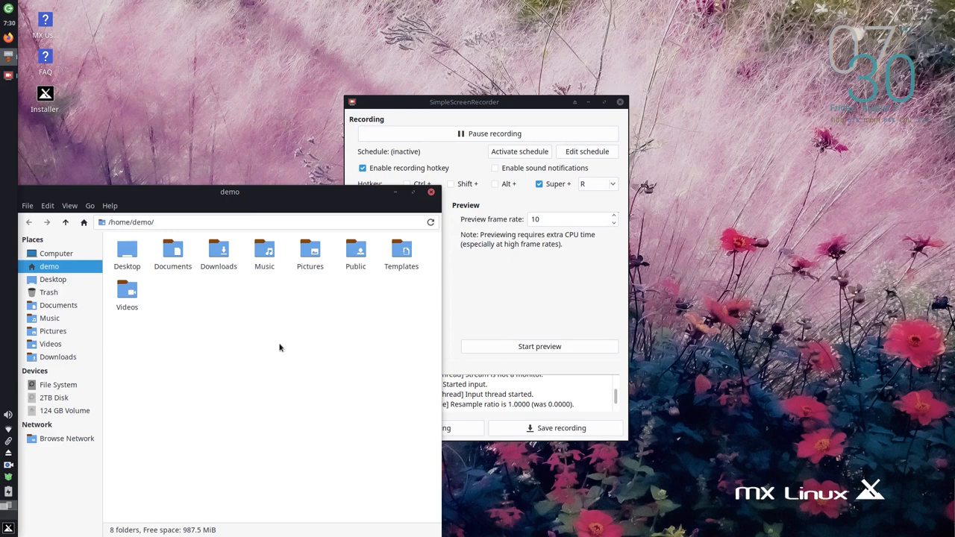
mouse_move(219, 250)
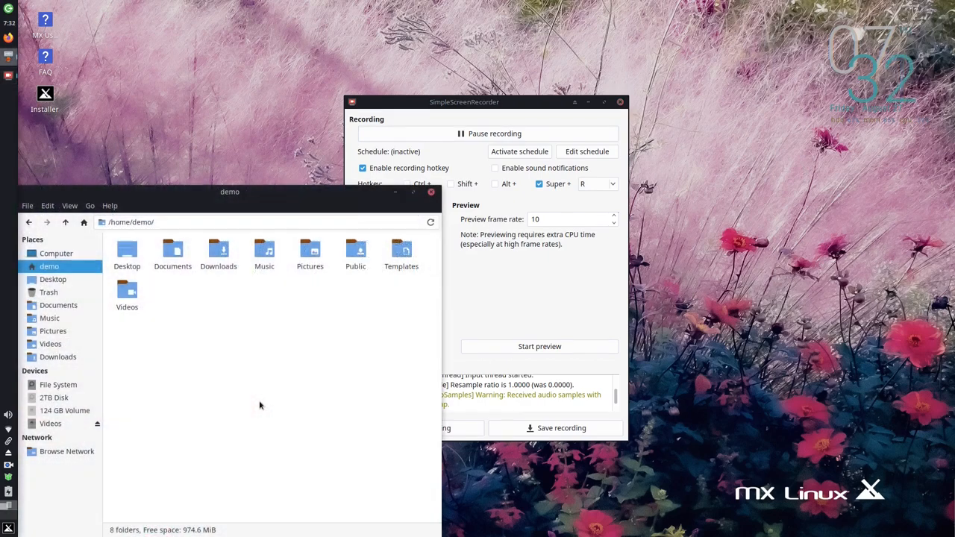
mouse_move(200, 403)
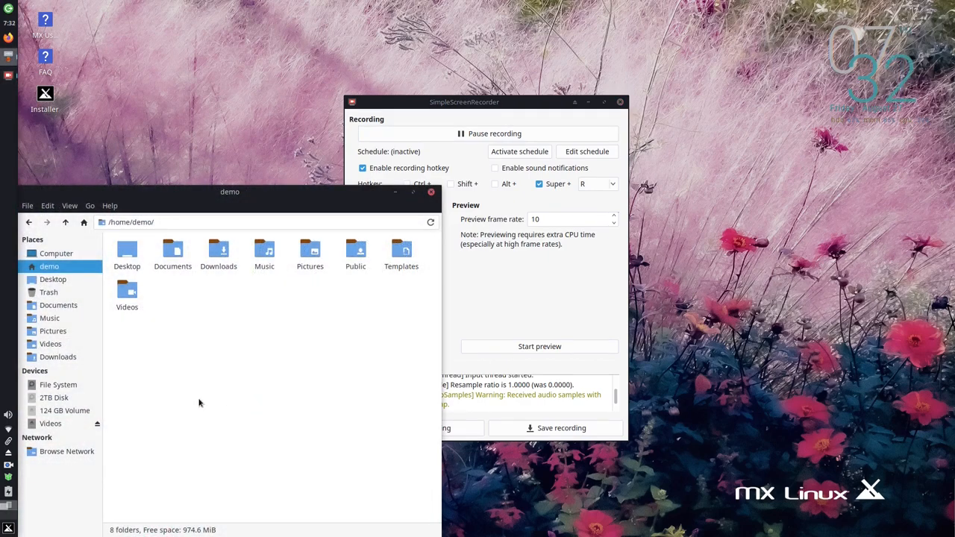
mouse_move(194, 405)
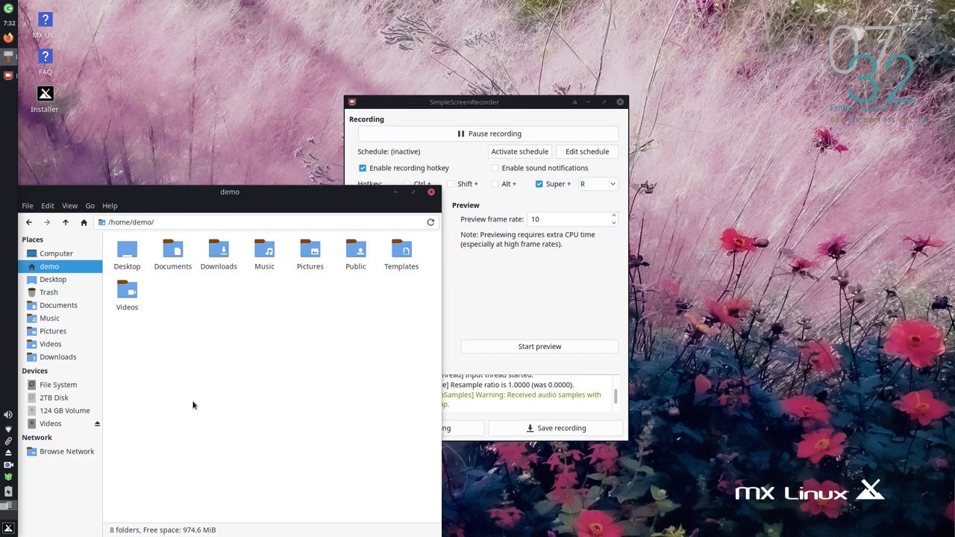
mouse_move(64, 434)
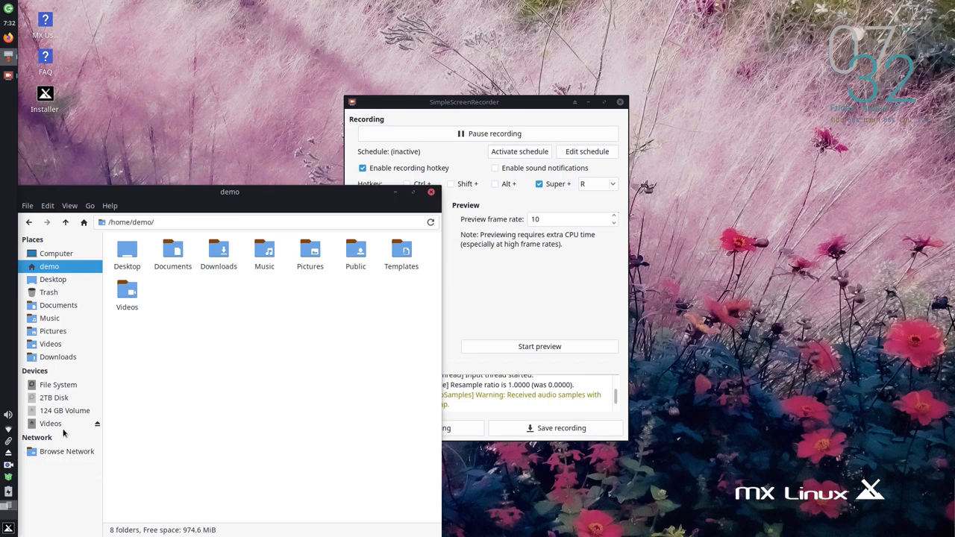
mouse_move(286, 396)
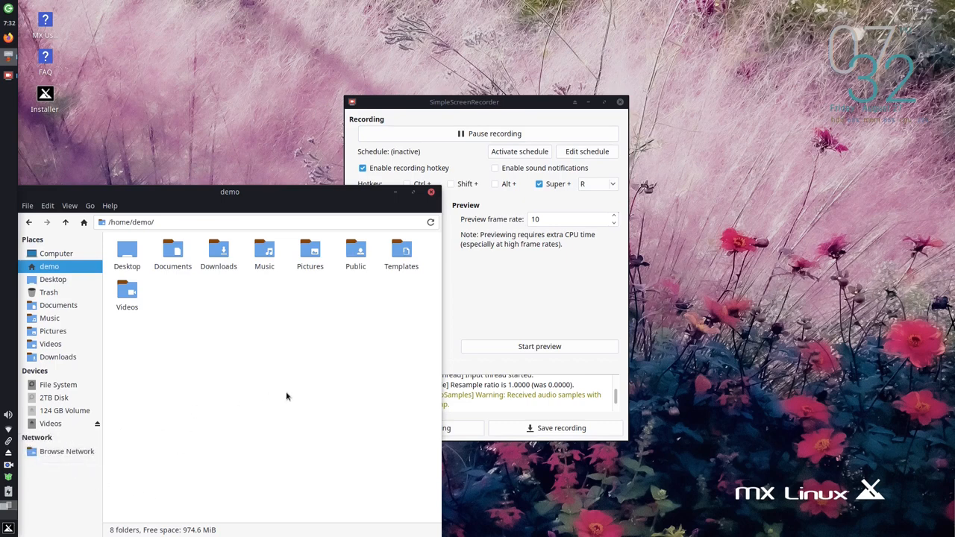
mouse_move(272, 218)
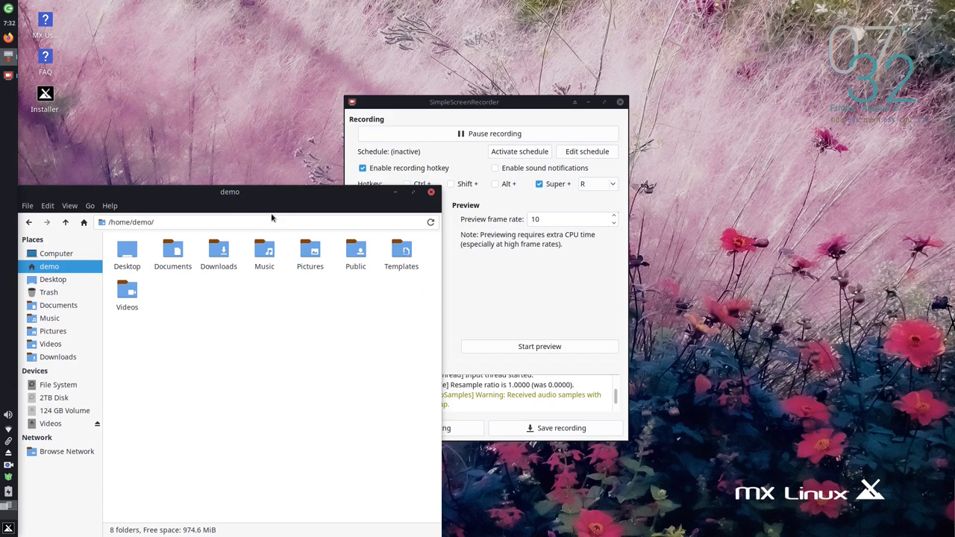
Open the Videos drive under Devices to browse its movie files
left_click(51, 424)
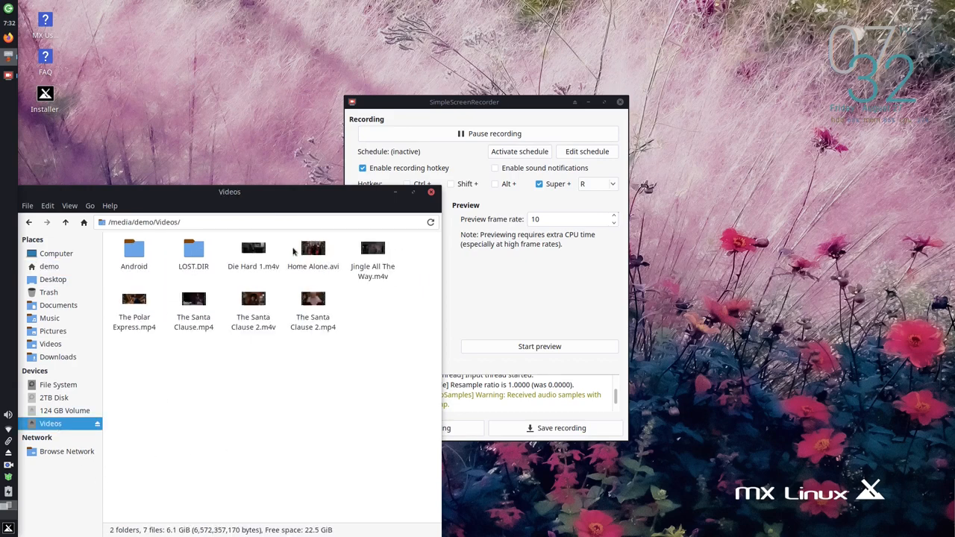
mouse_move(219, 251)
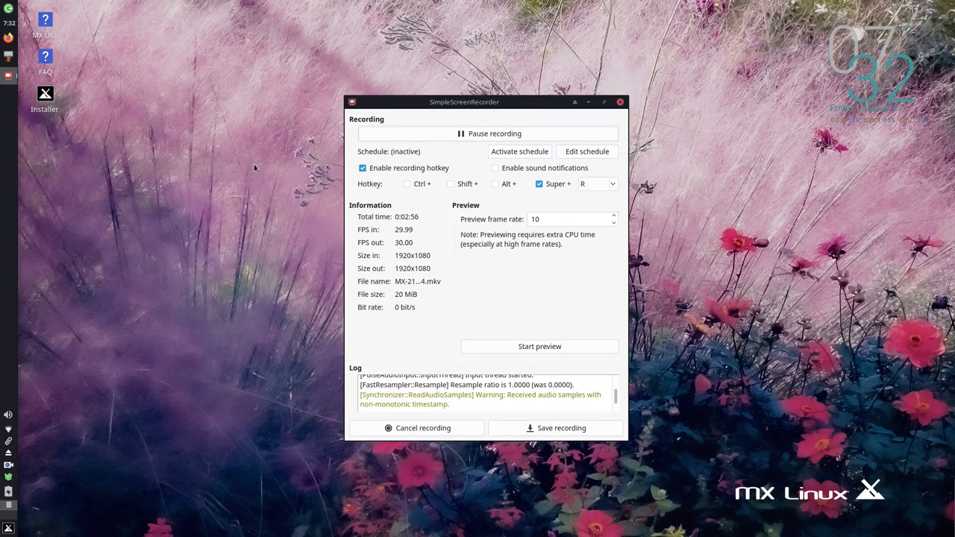
mouse_move(599, 115)
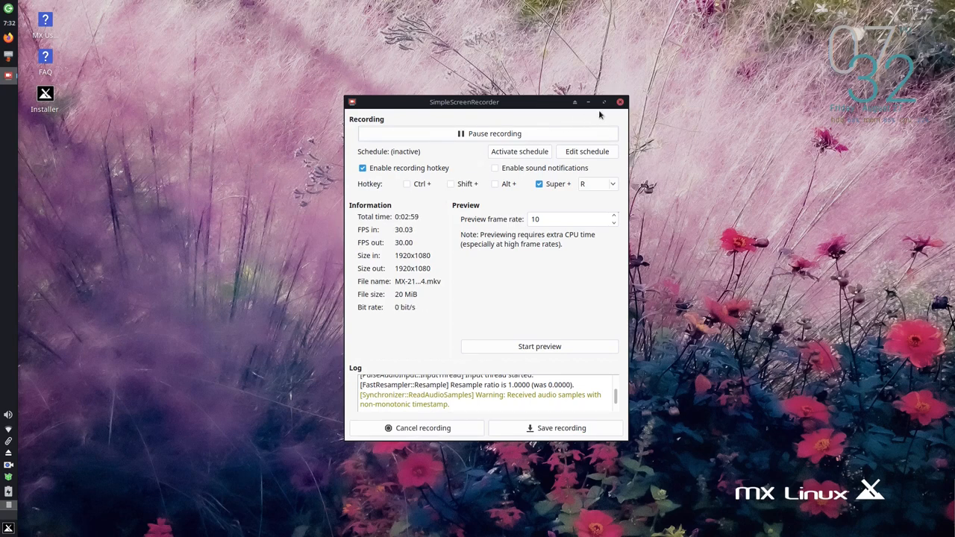
Minimize SimpleScreenRecorder and search the Whisker menu for 'live'
left_click(620, 102)
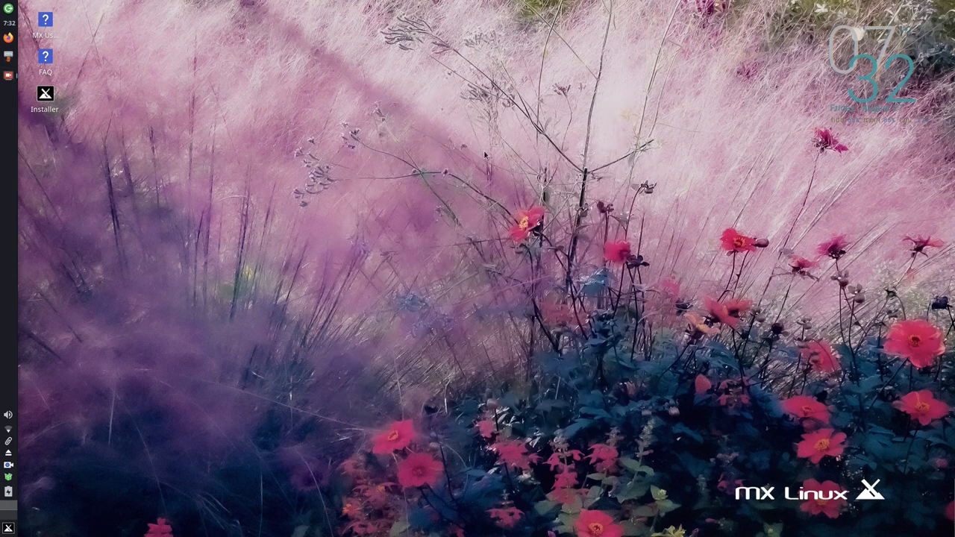
mouse_move(9, 529)
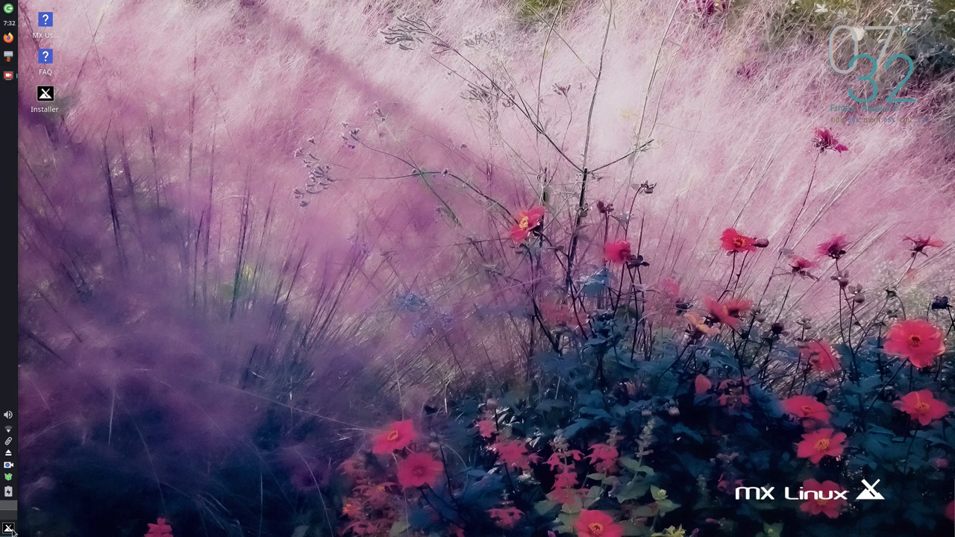
left_click(8, 528)
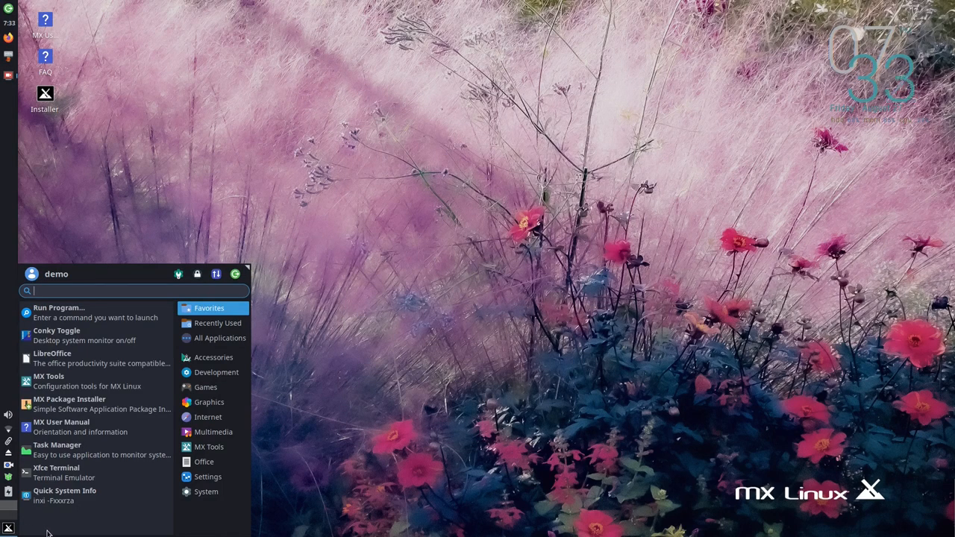
type("live")
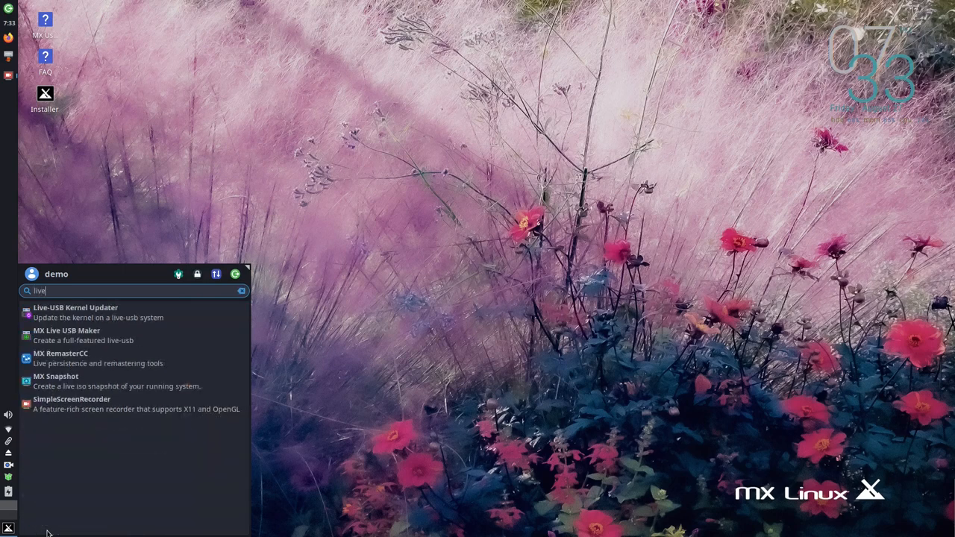
mouse_move(8, 528)
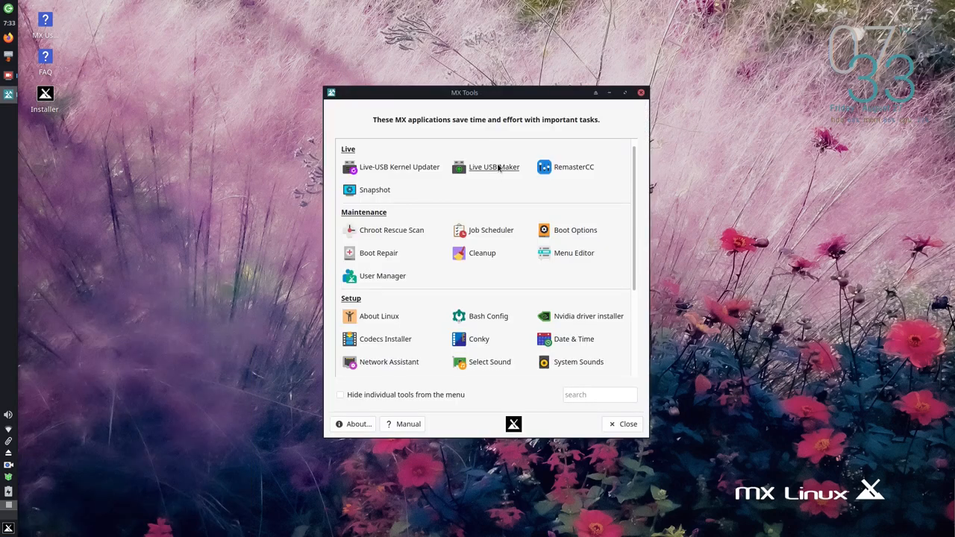
Launch Live USB Maker from MX Tools and authenticate with the administrator password
left_click(494, 166)
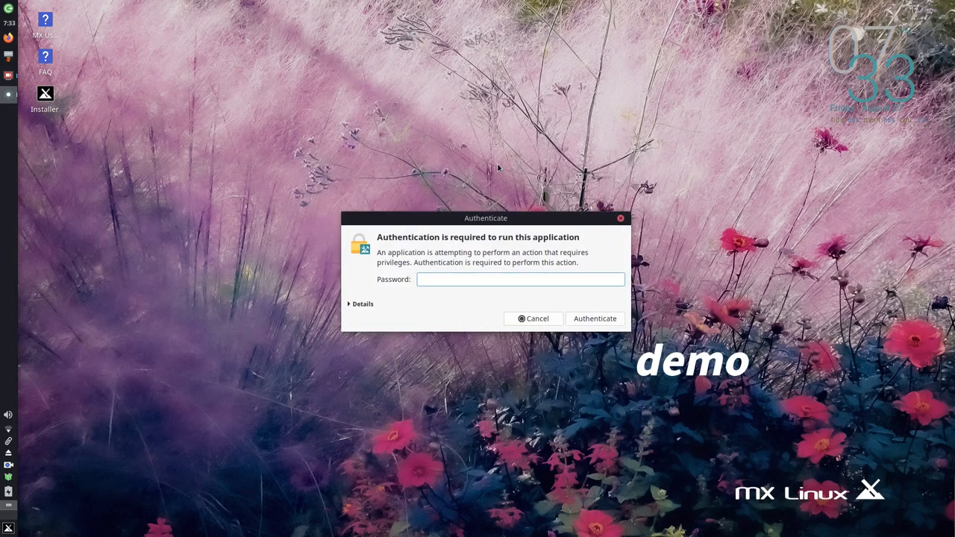
type("•")
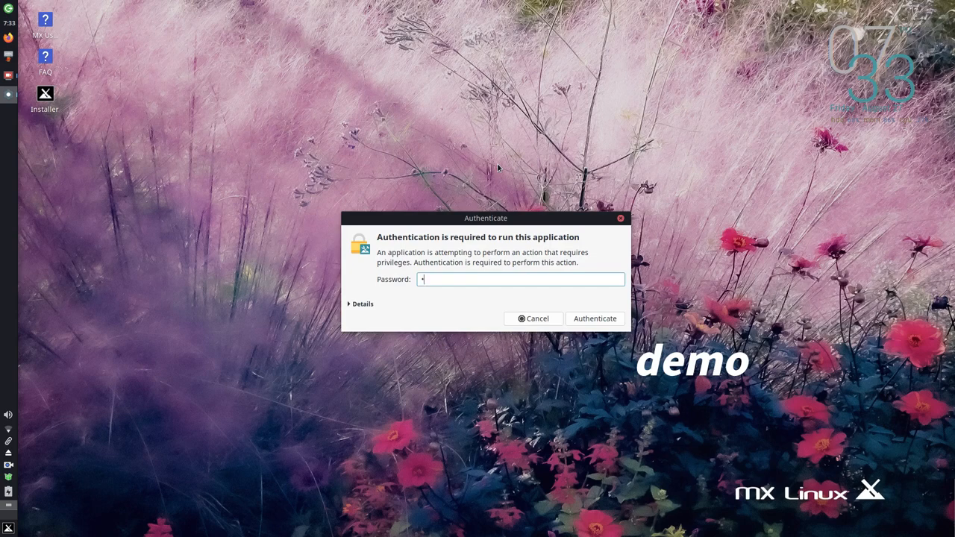
type("•••")
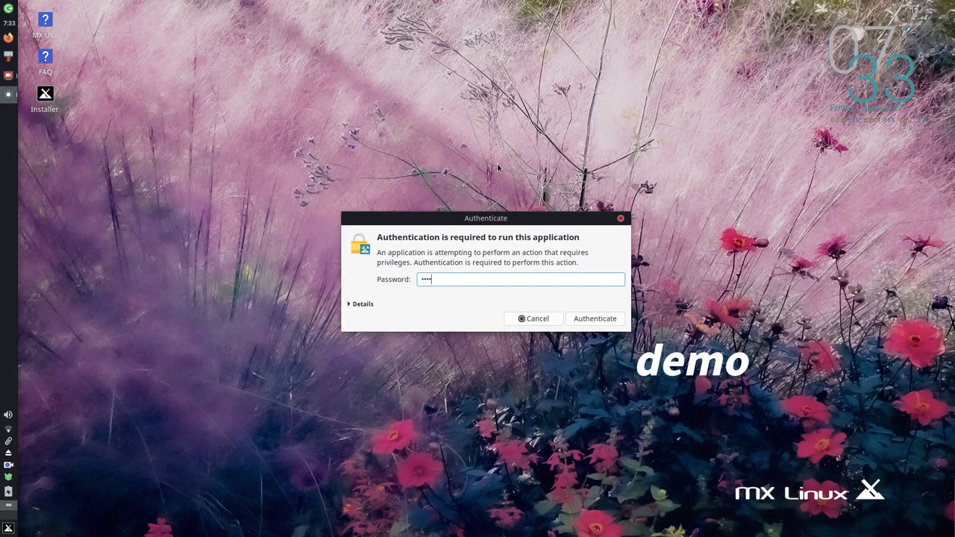
left_click(595, 319)
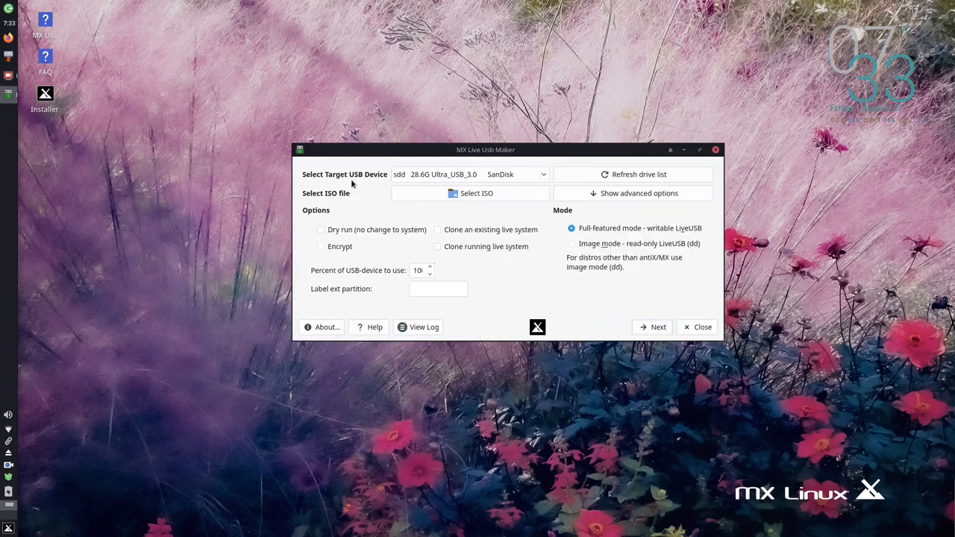
mouse_move(535, 181)
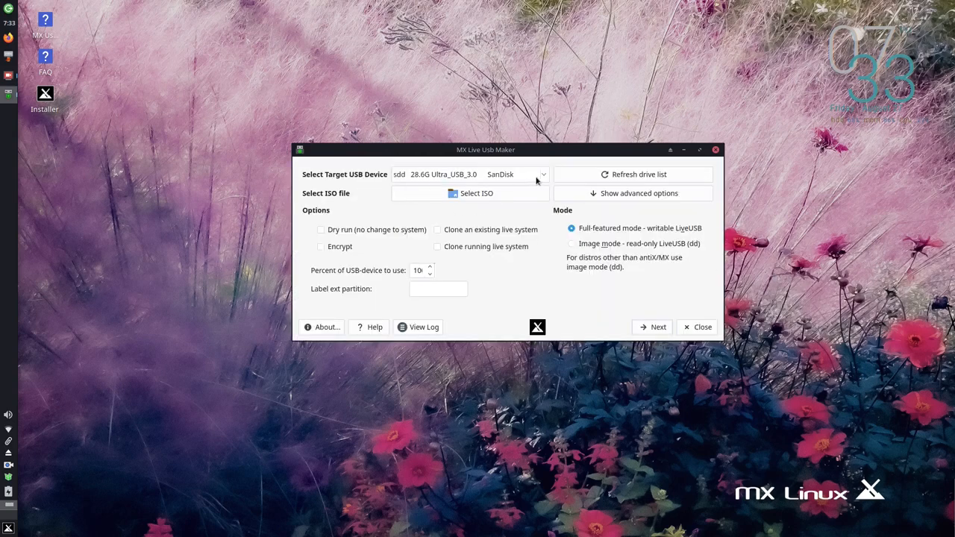
mouse_move(553, 185)
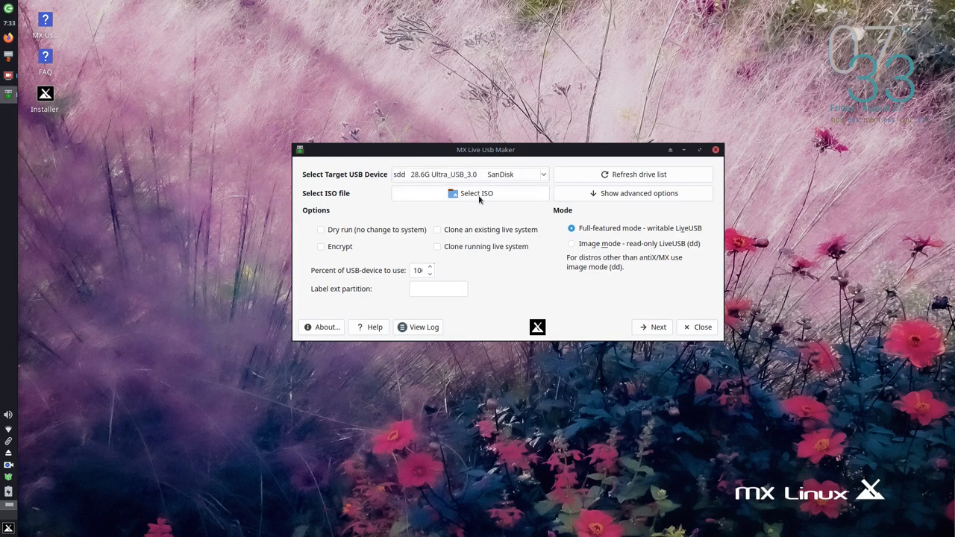
Write MX-21_beta1_x64.0.iso from Downloads to the SanDisk drive in Full-featured mode
left_click(476, 194)
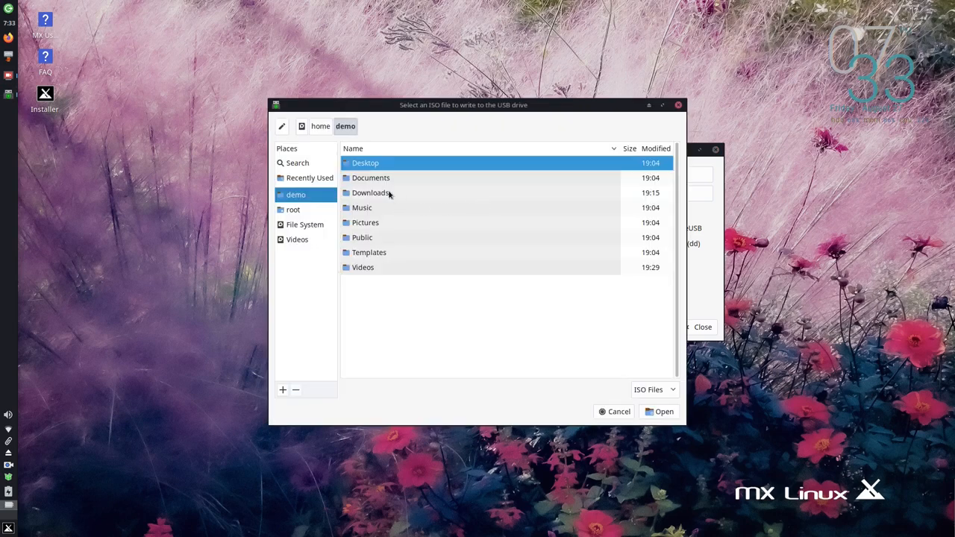
double_click(371, 193)
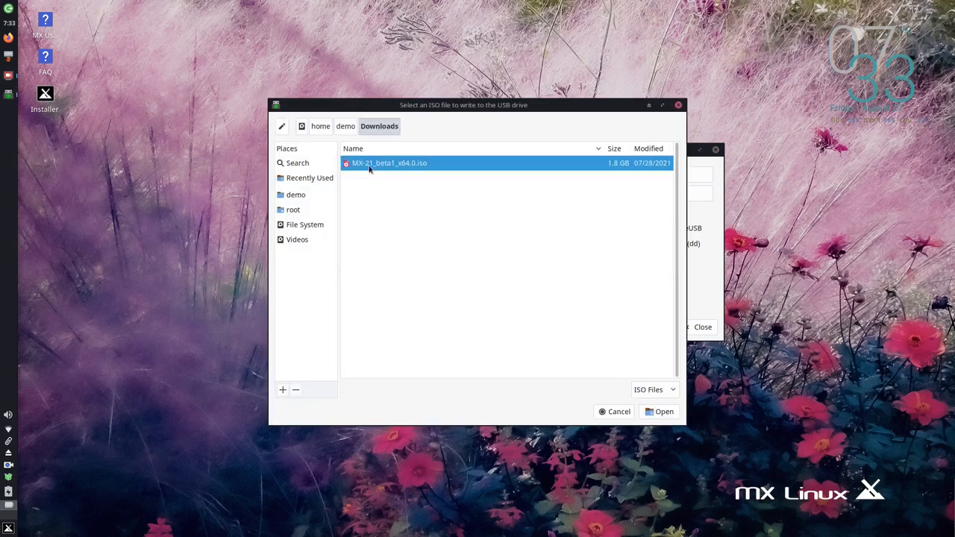
left_click(660, 412)
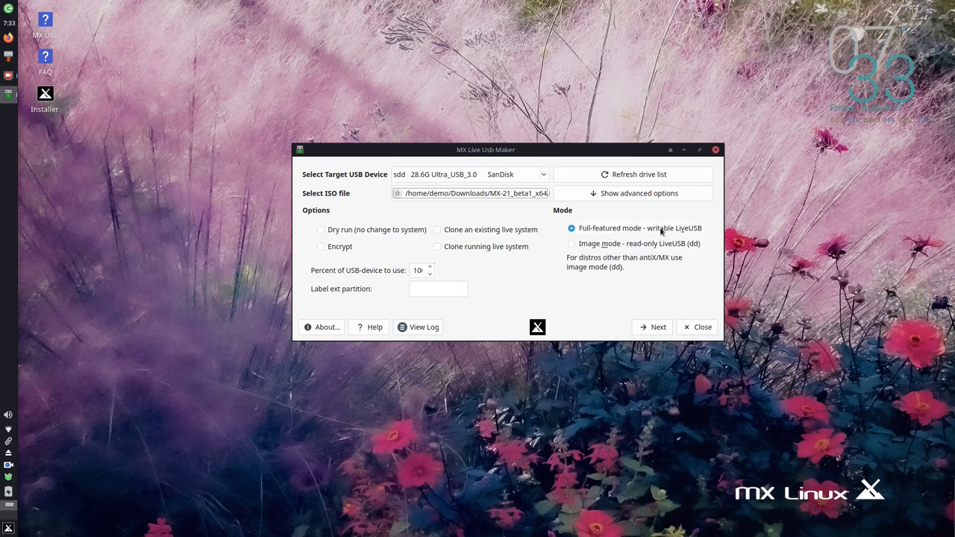
mouse_move(667, 237)
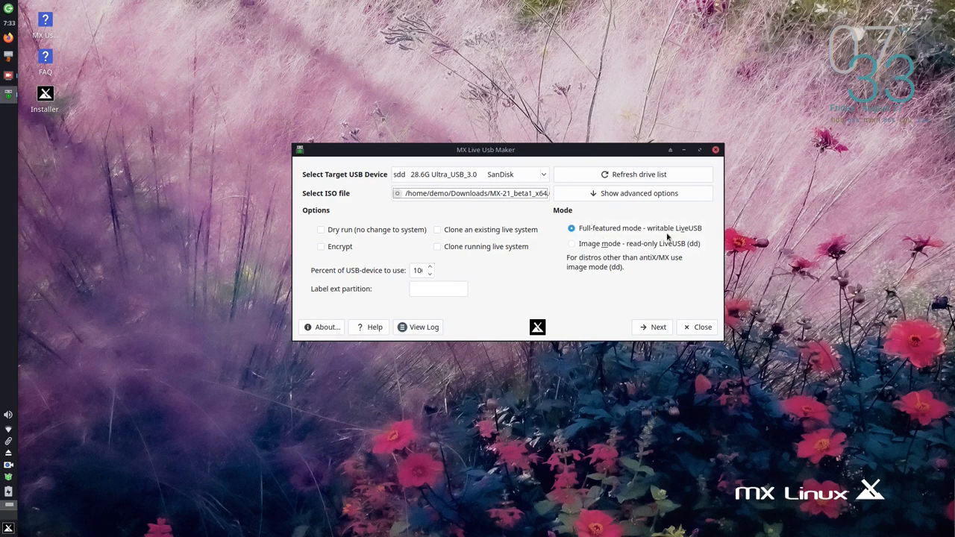
mouse_move(497, 284)
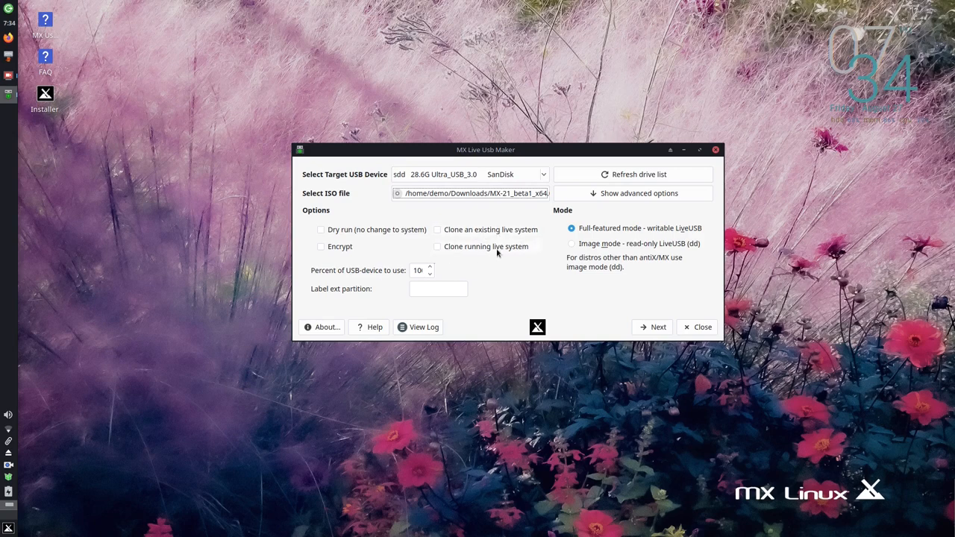
mouse_move(636, 294)
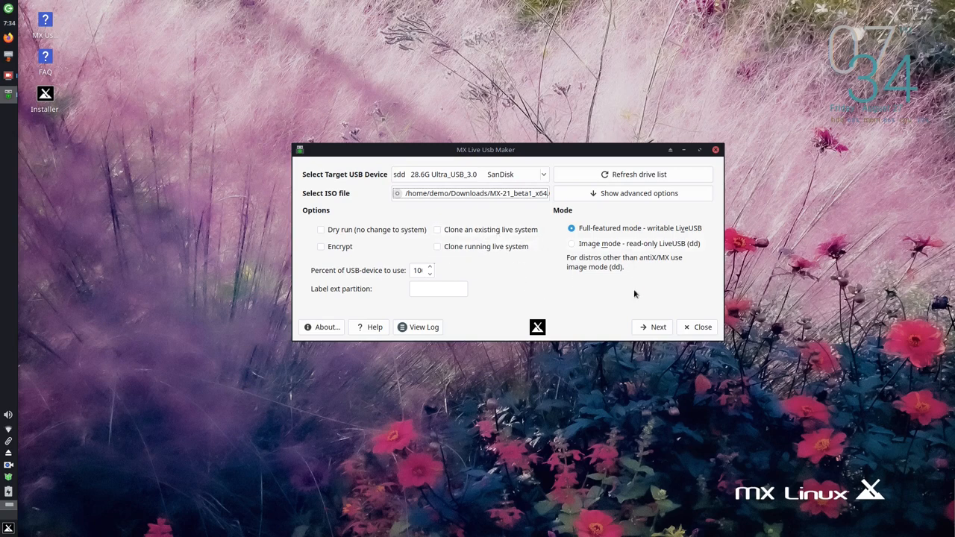
mouse_move(583, 227)
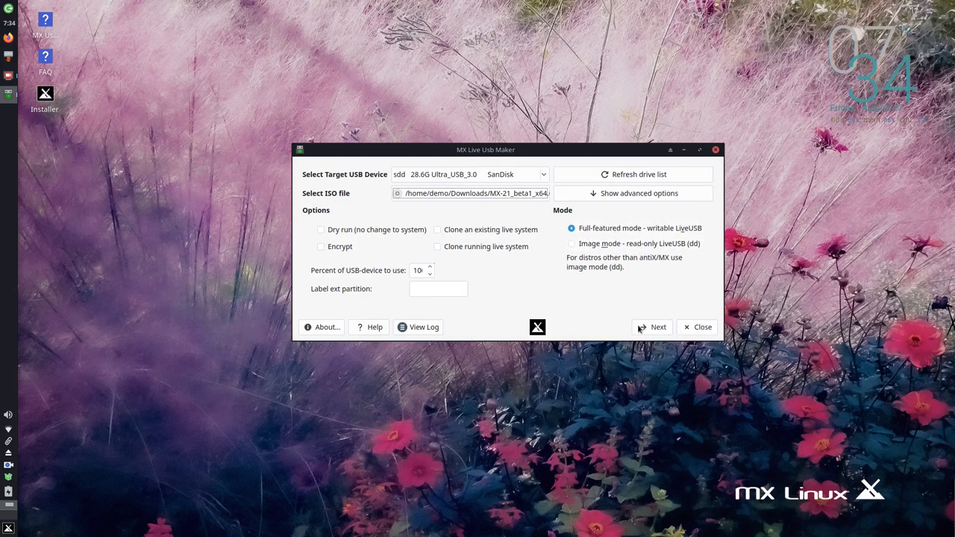
left_click(652, 327)
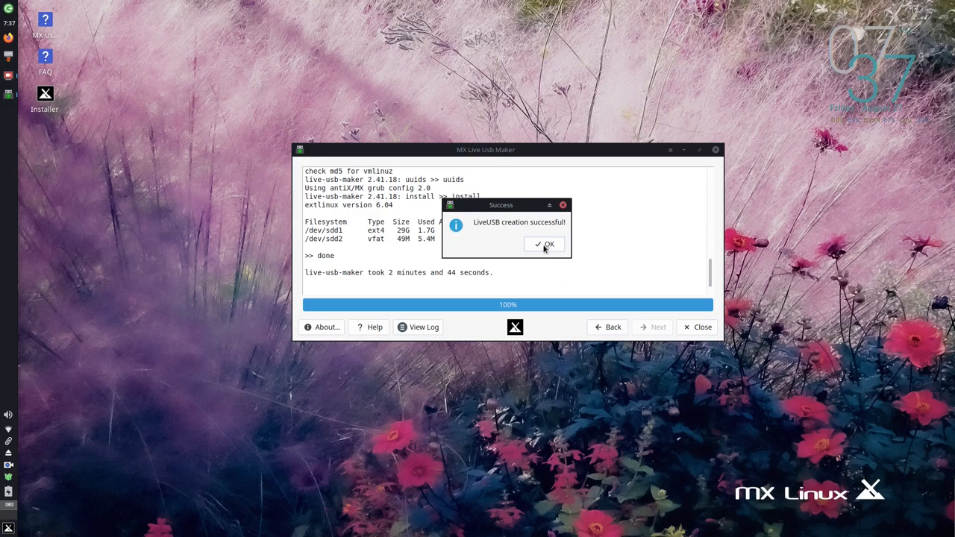
left_click(544, 245)
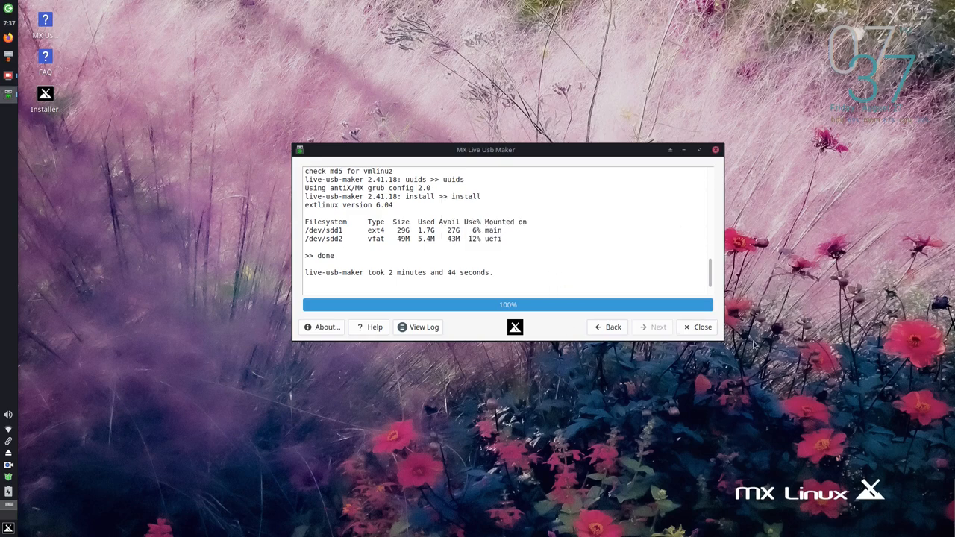
Close both MX Live Usb Maker and the MX Tools window
left_click(698, 327)
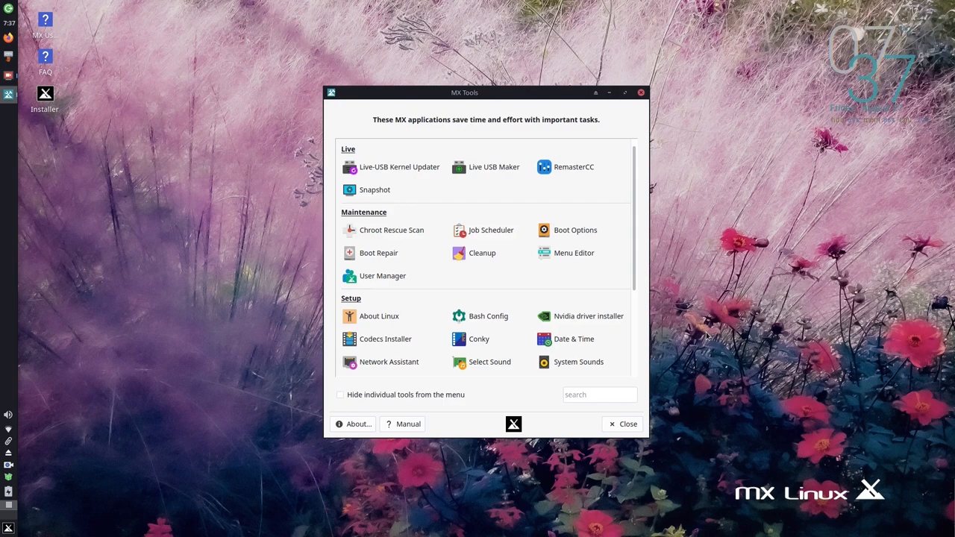
mouse_move(640, 426)
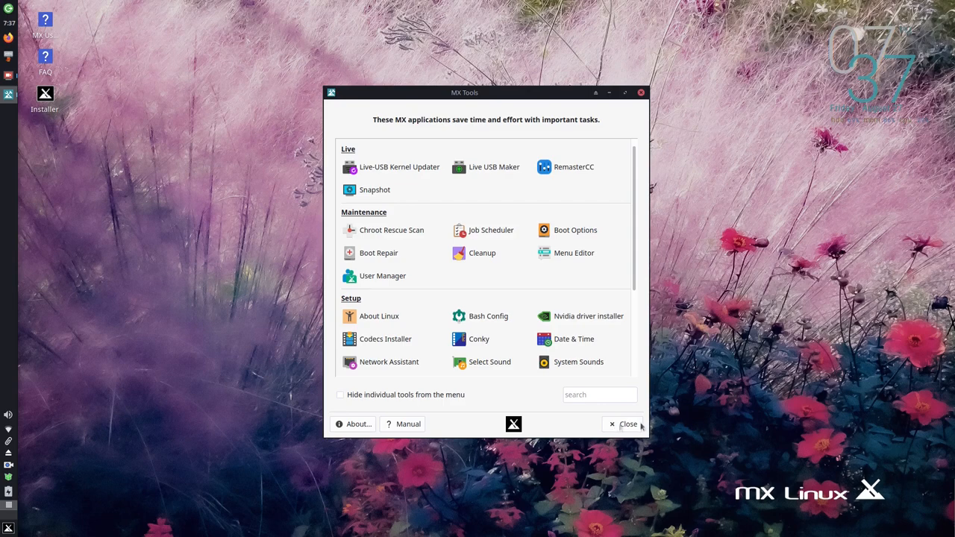
left_click(623, 424)
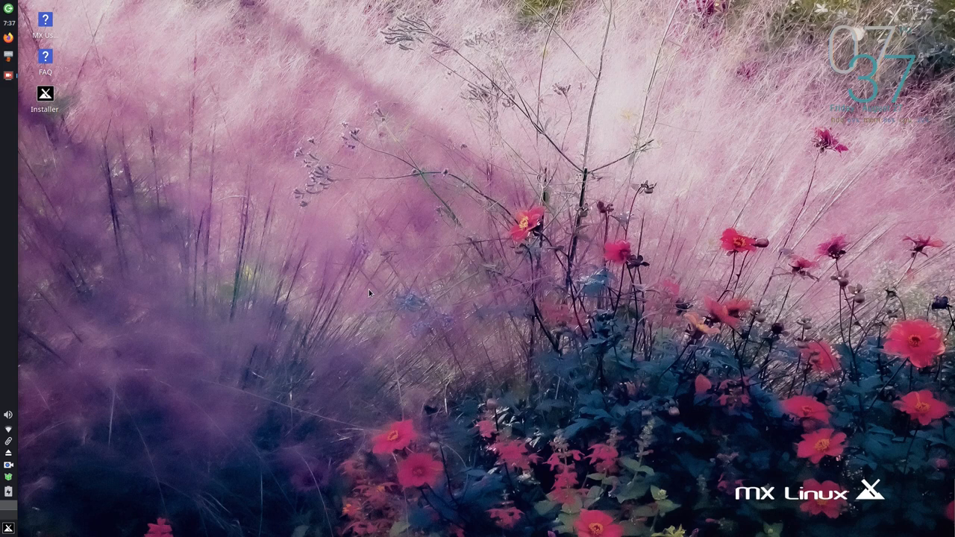
mouse_move(552, 310)
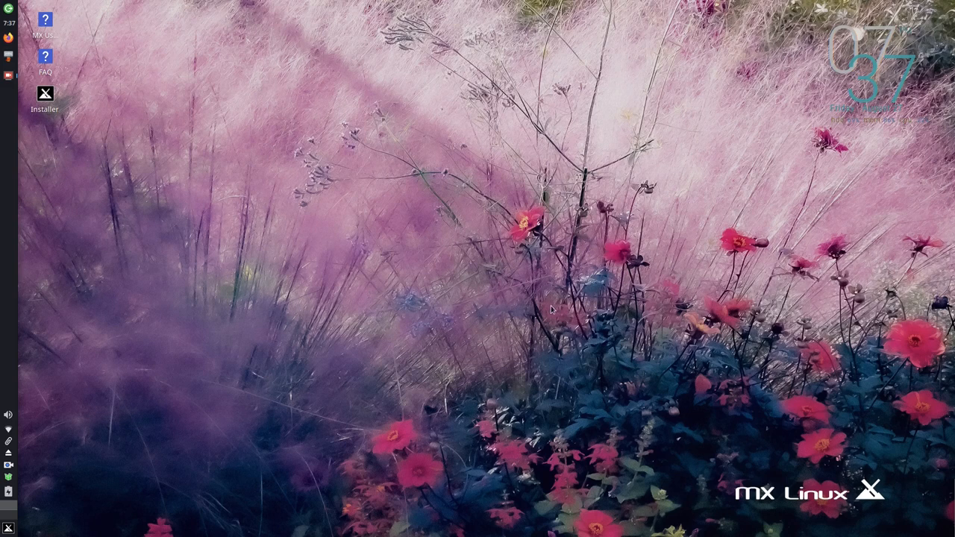
mouse_move(401, 307)
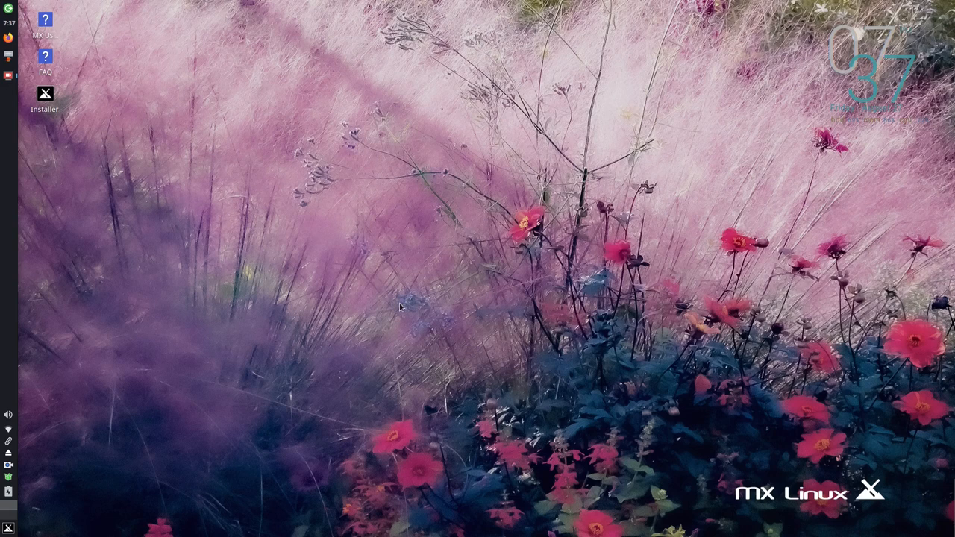
mouse_move(545, 261)
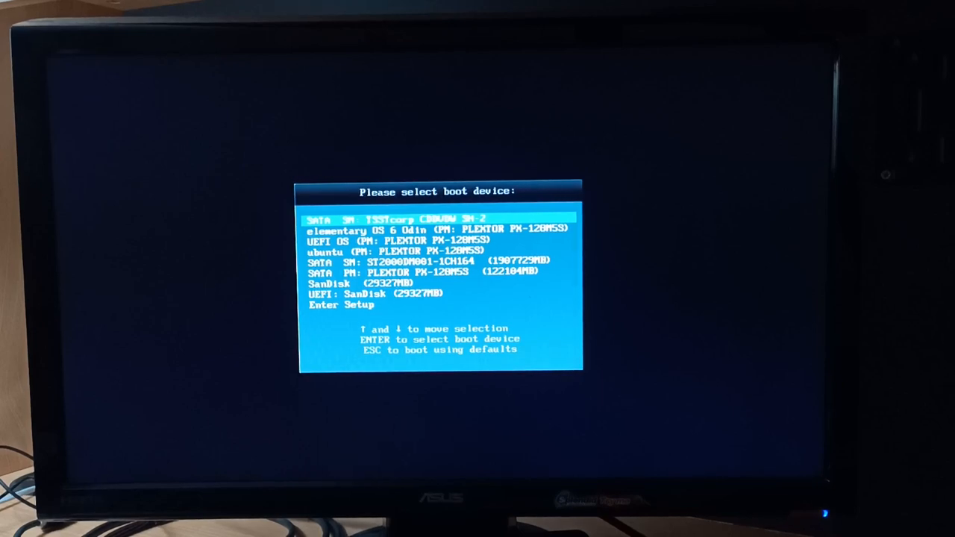
Boot the desktop PC from the 'UEFI: SanDisk (29327MB)' firmware boot entry
key("Down")
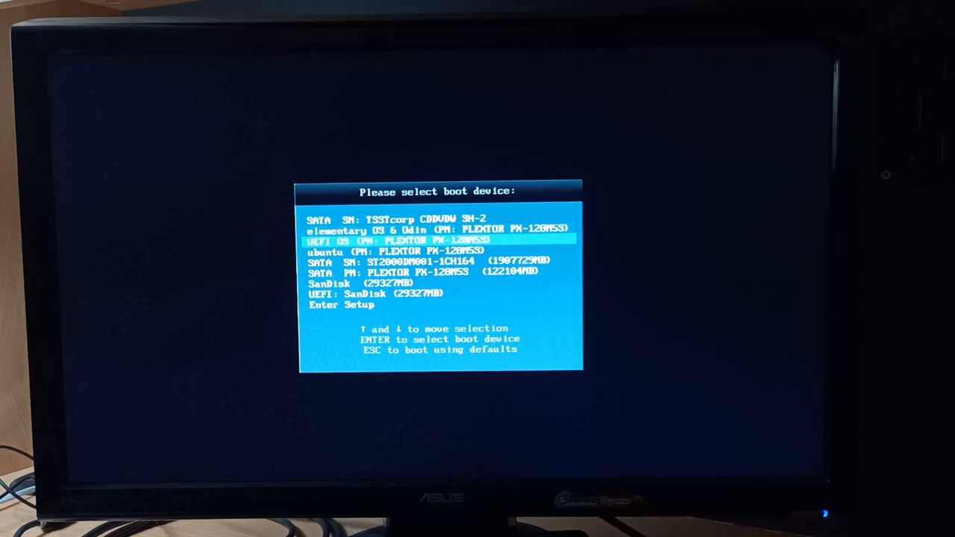
key("down")
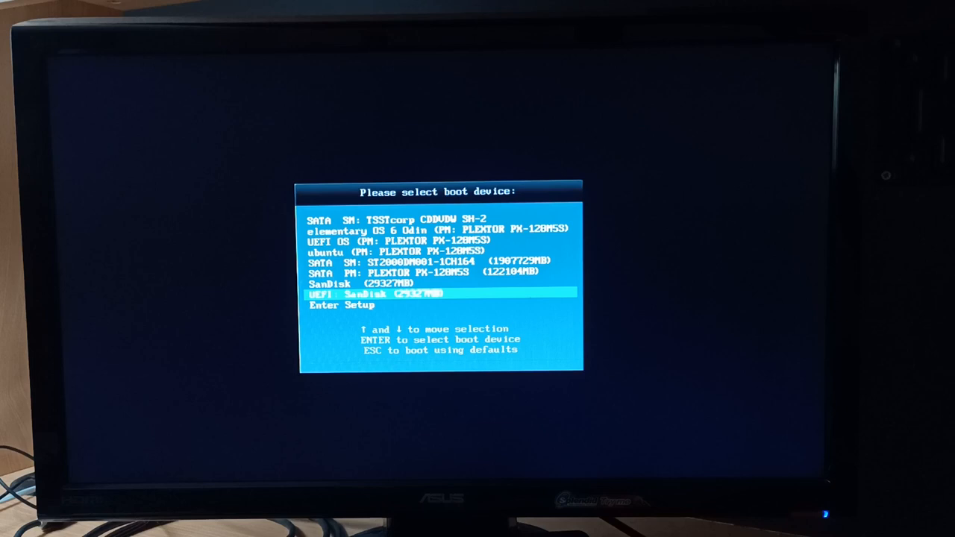
key("Up")
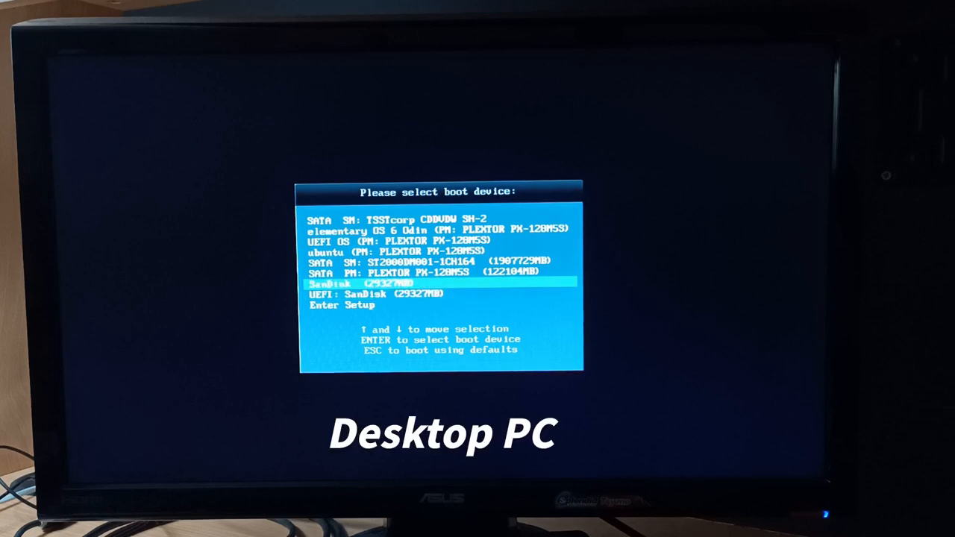
key("Down")
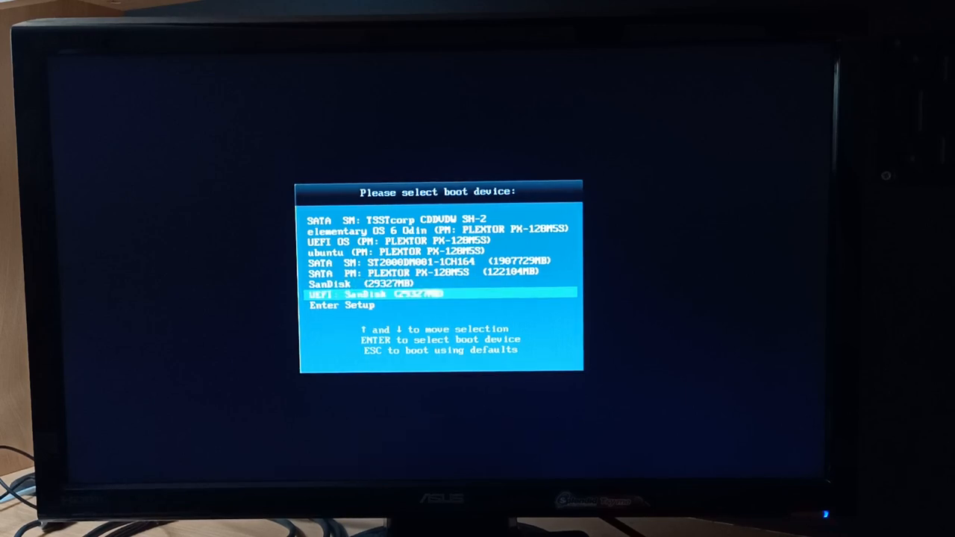
key("enter")
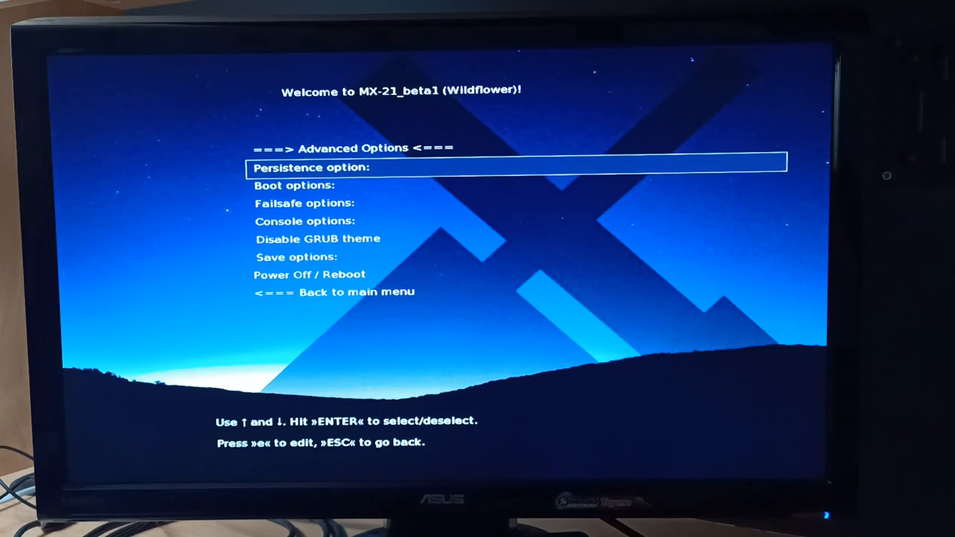
Browse the GRUB Advanced Options and choose persist_static as the persistence option
key("Down")
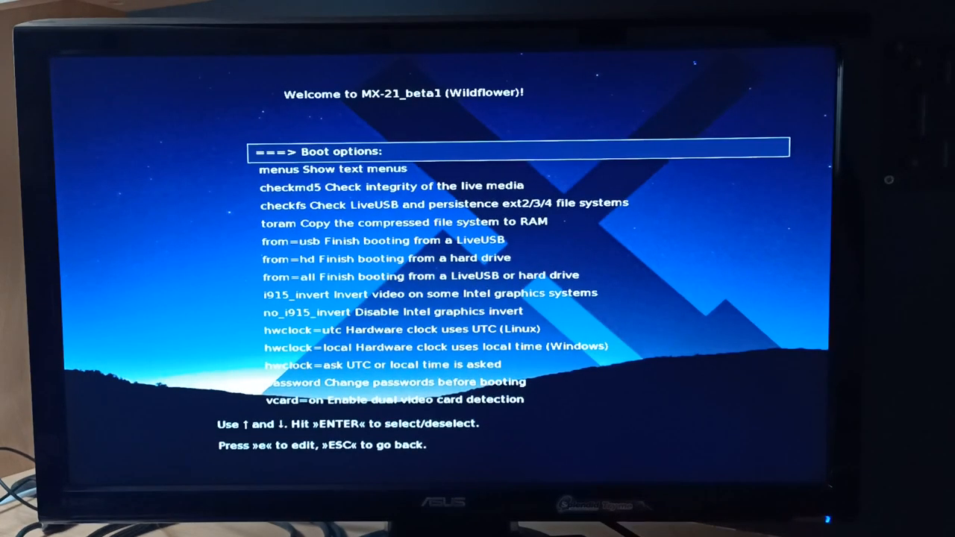
key("Down")
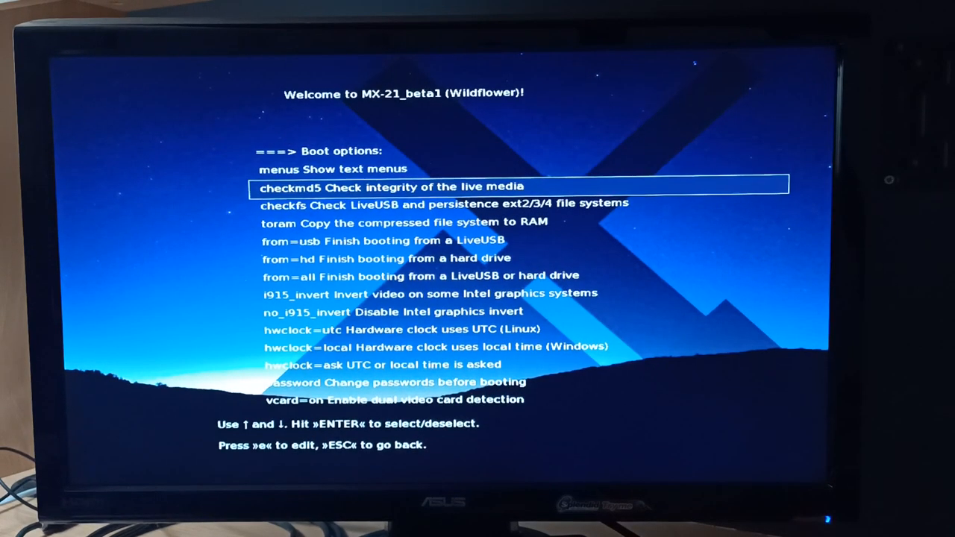
key("Down")
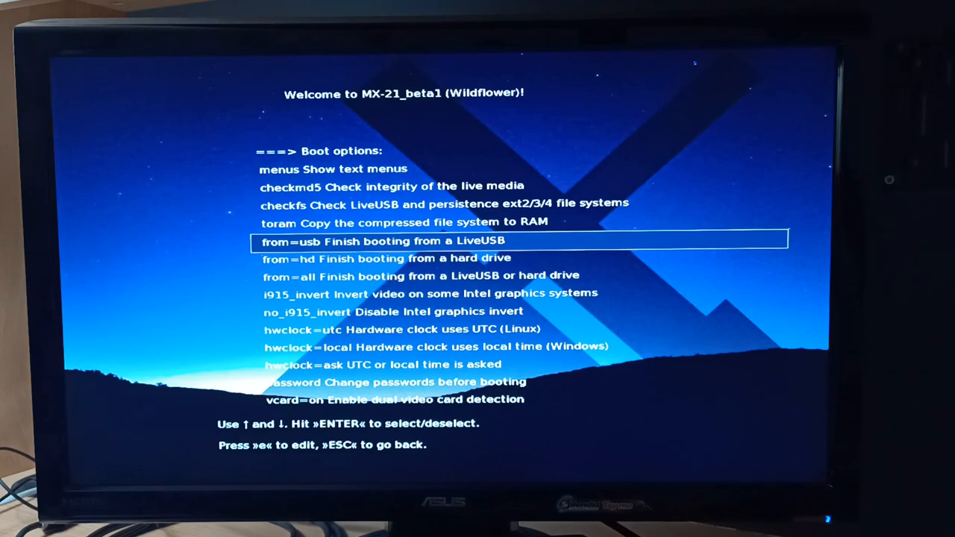
key("up")
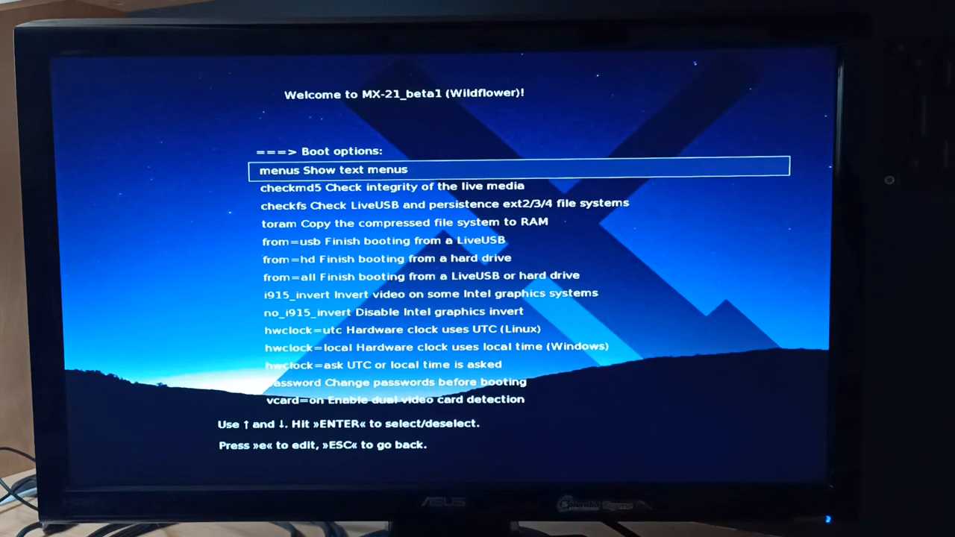
key("Up")
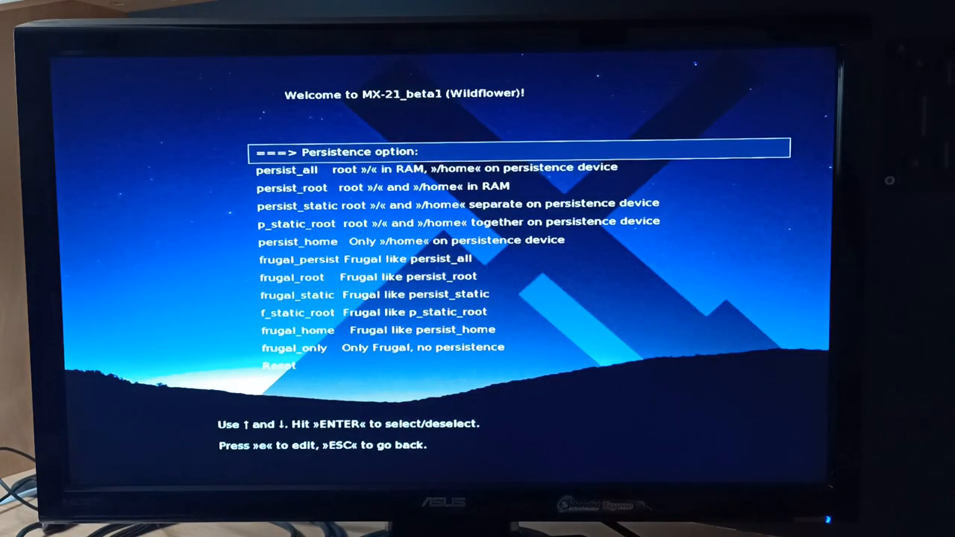
key("Down")
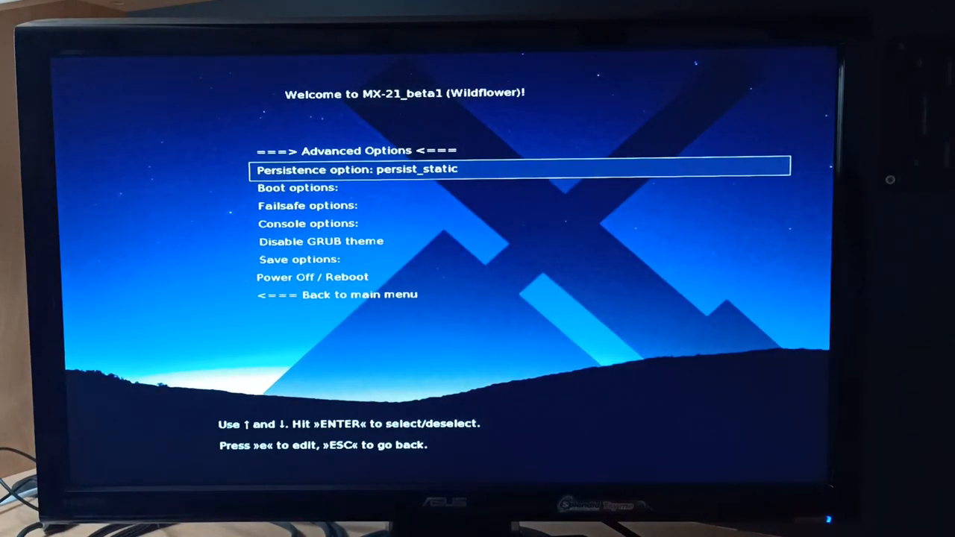
Set the boot option to from=usb and return to the main MX-21 beta1 GRUB menu
key("Down")
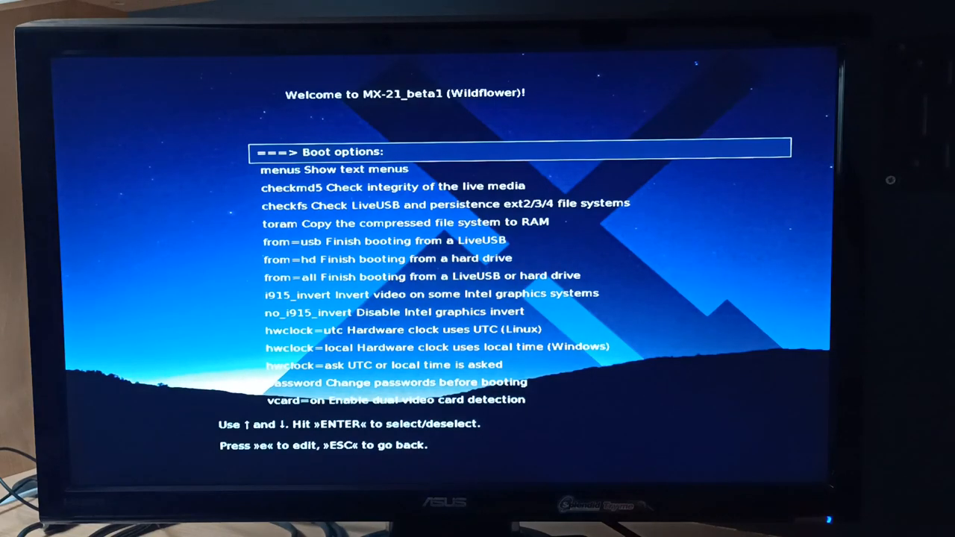
key("Down")
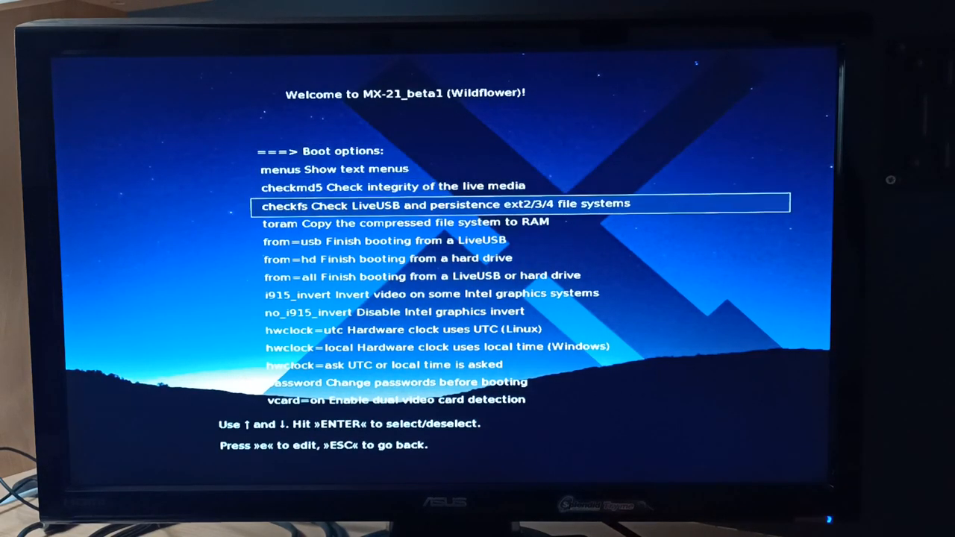
key("Down")
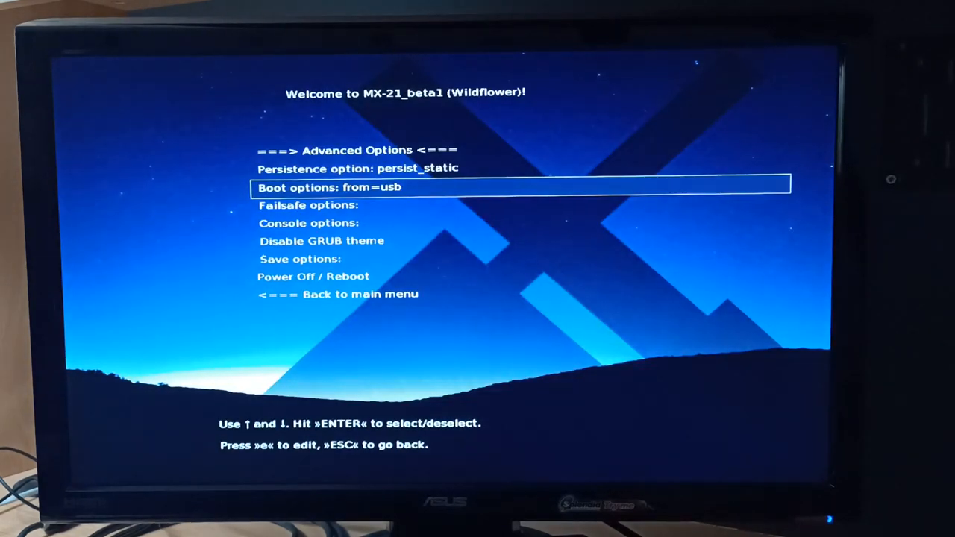
key("Up")
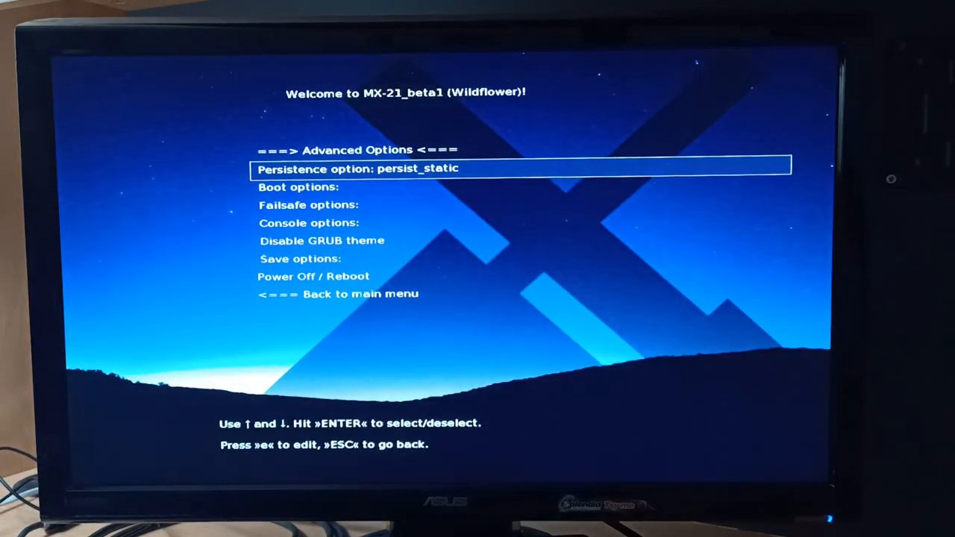
key("Down")
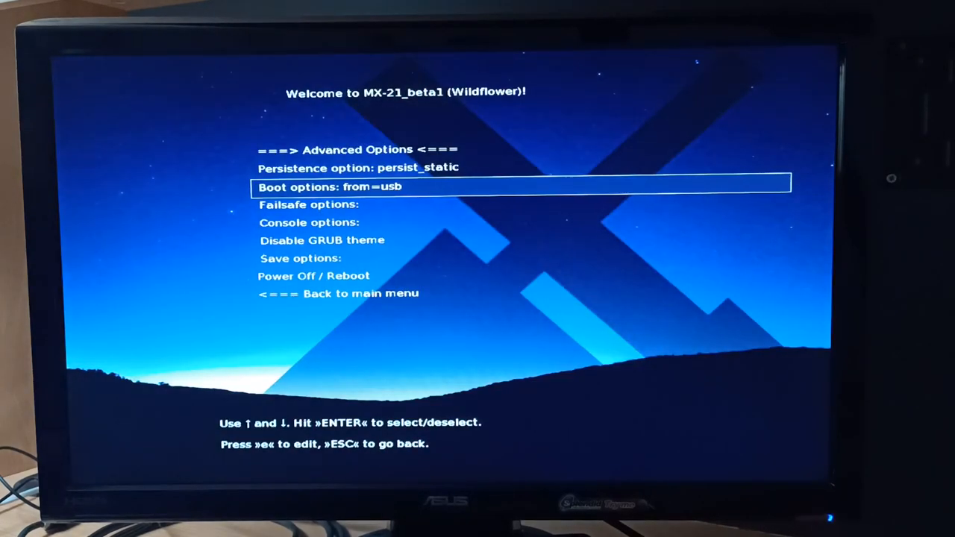
key("Down")
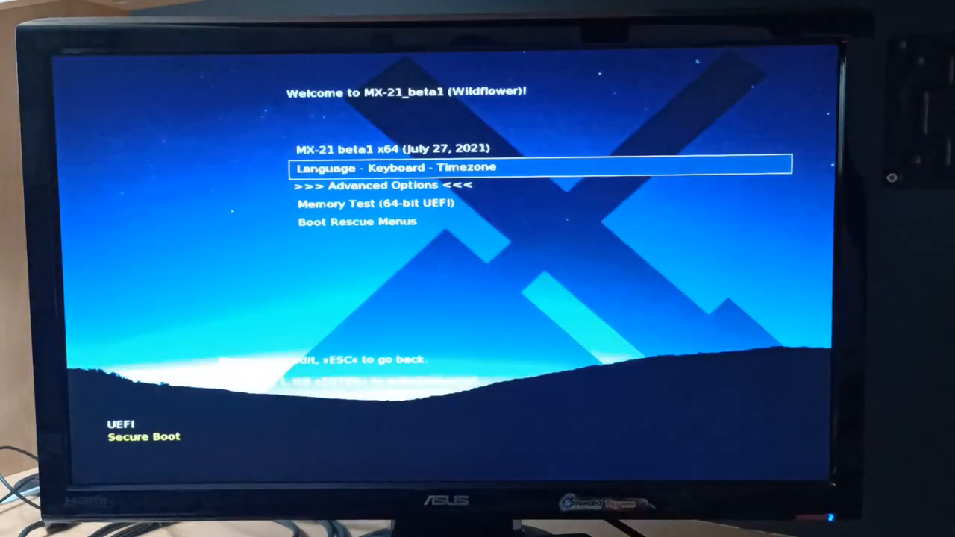
Boot the live system, choosing custom option 2 and size 19 for 12.0 GiB rootfs
key("Up")
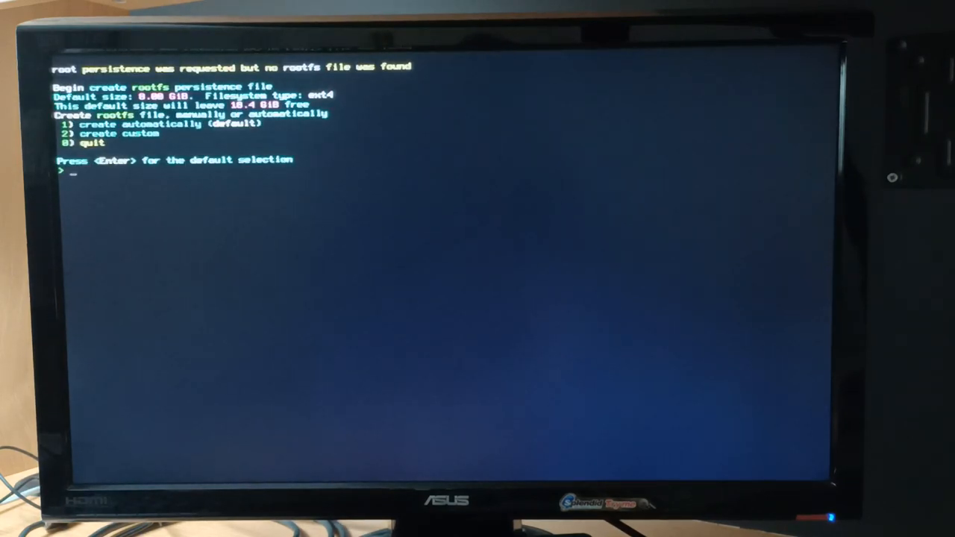
type("2")
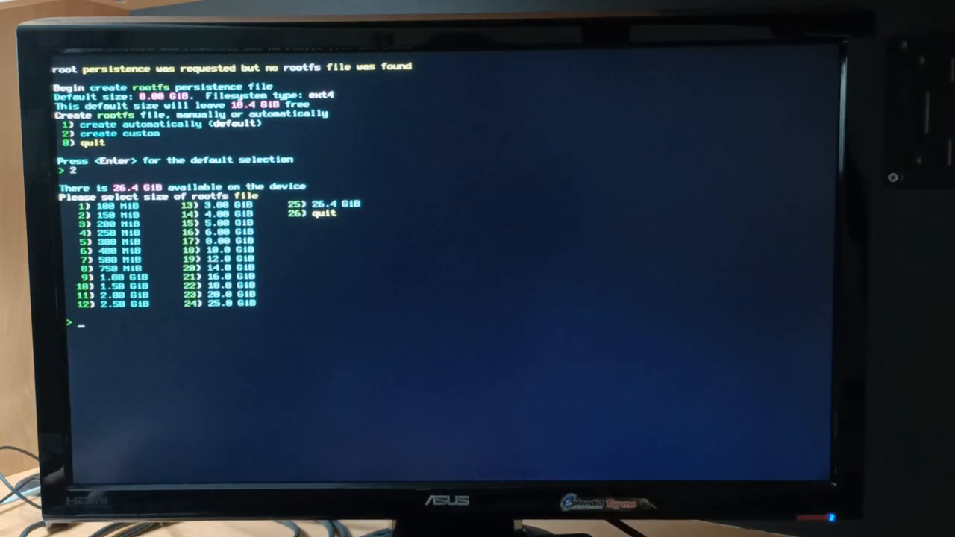
type("19")
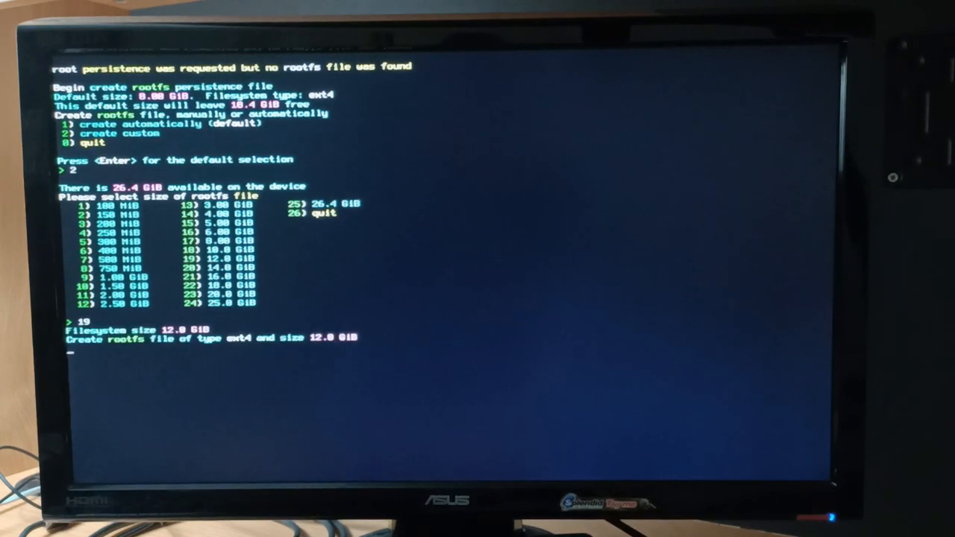
key("Return")
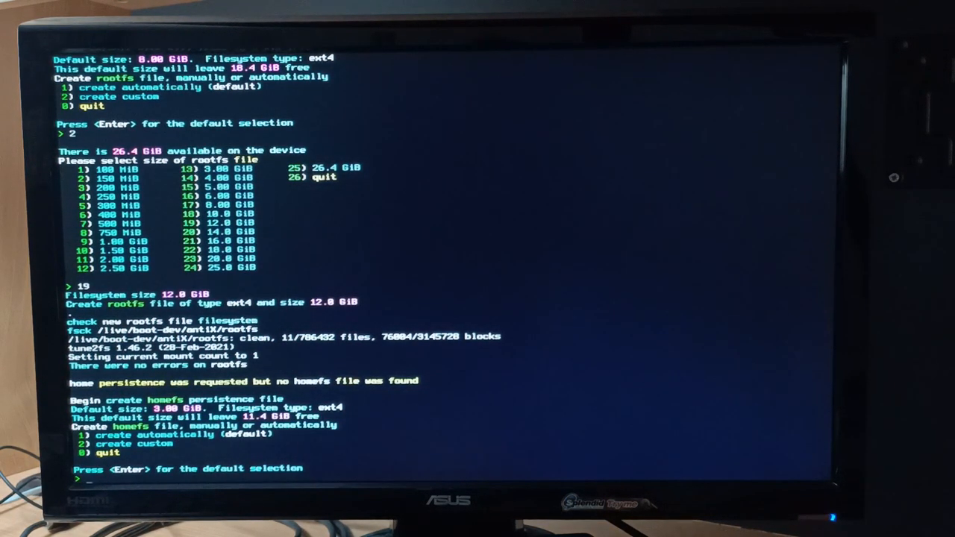
Choose custom home persistence creation and select option 20 for an 8.00 GiB homefs
type("2")
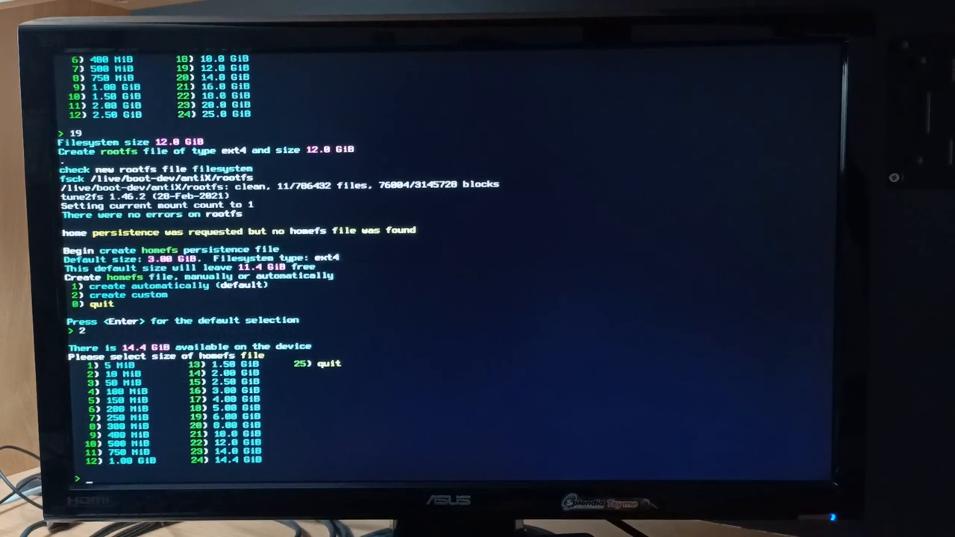
type("2")
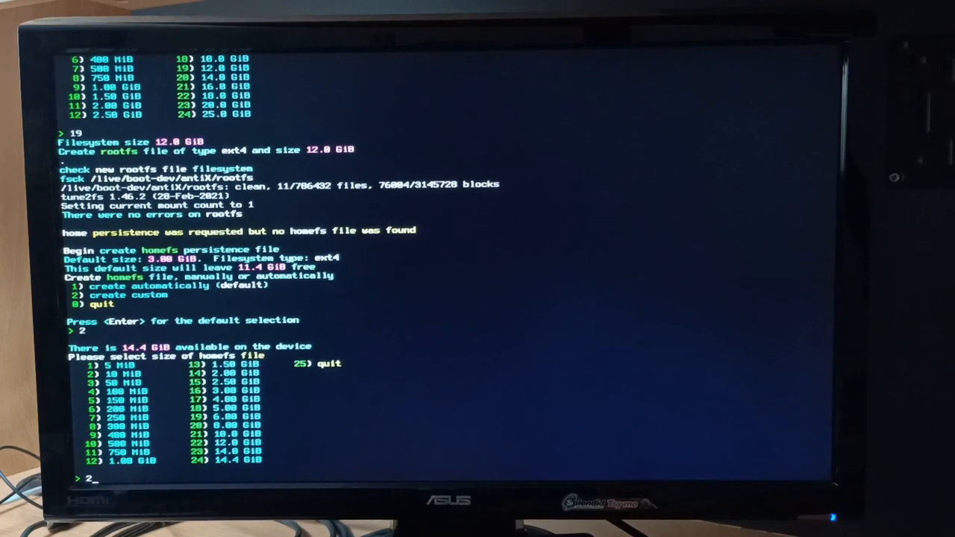
type("0")
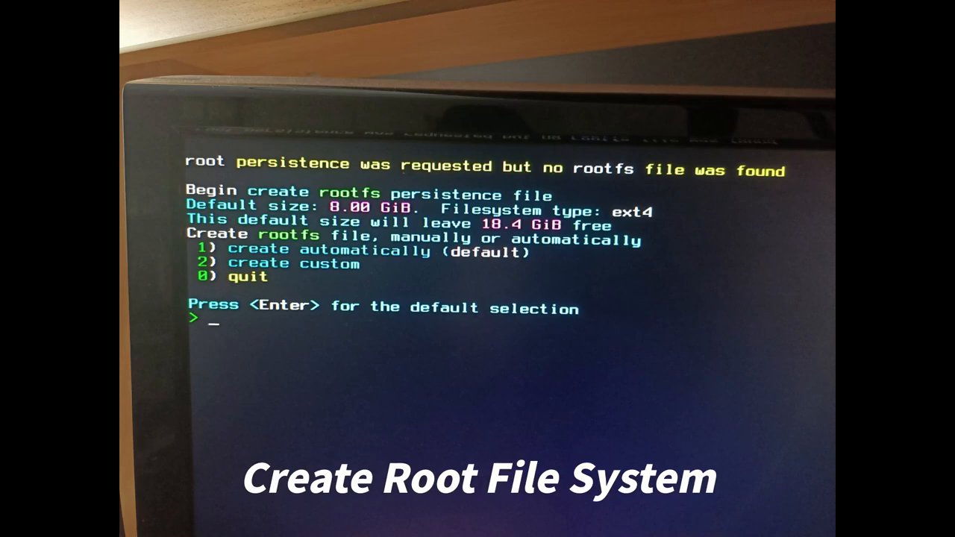
Create a 12 GiB rootfs, confirm 8 GiB homefs, and add a 4.00 GiB swap file
type("2")
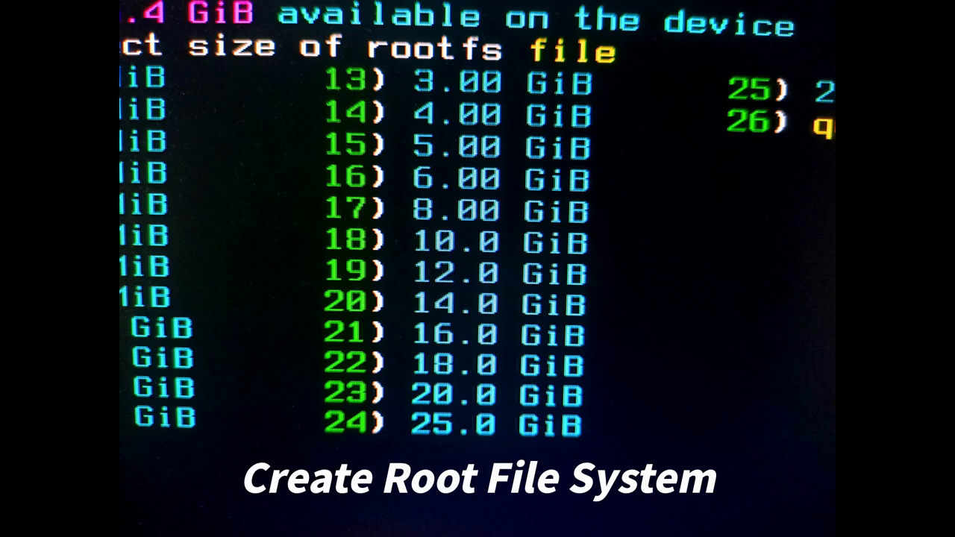
type("19")
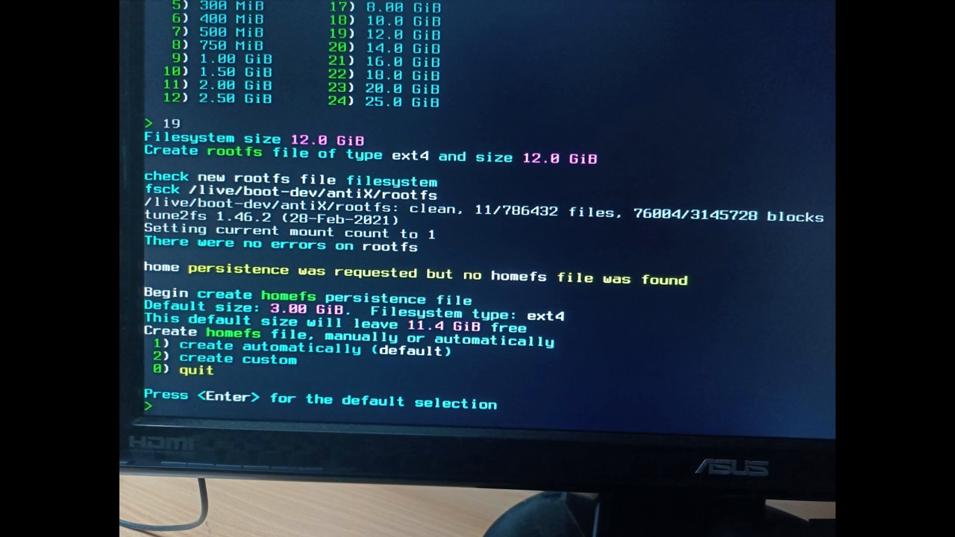
type("2")
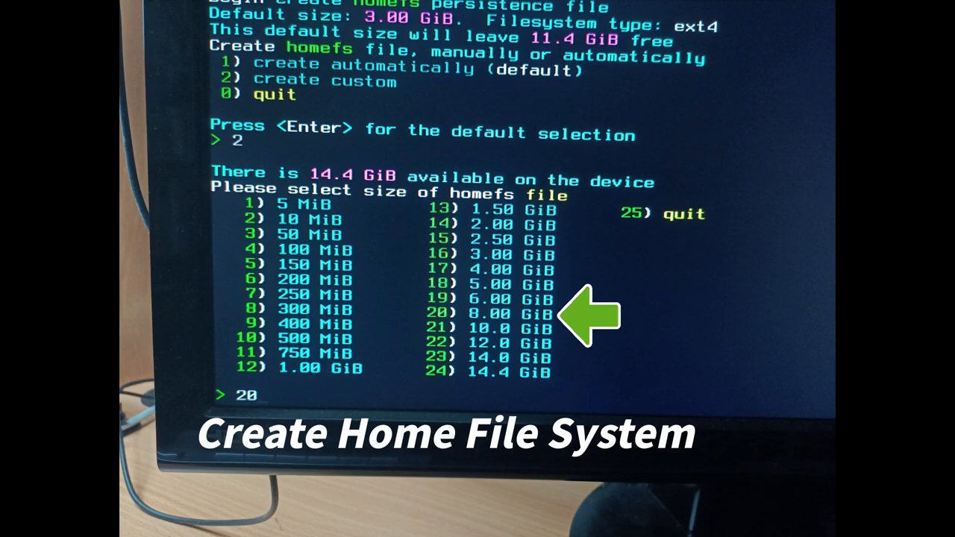
key("Enter")
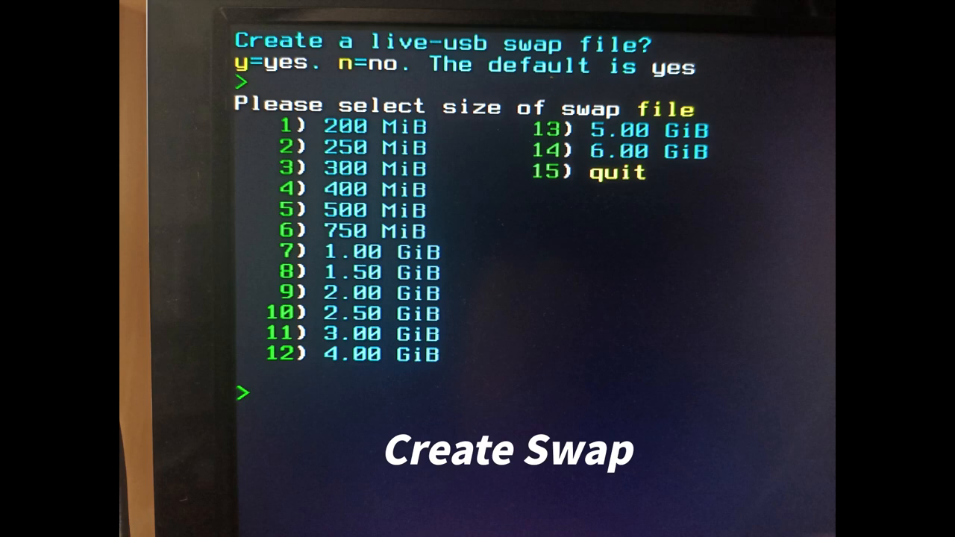
type("12")
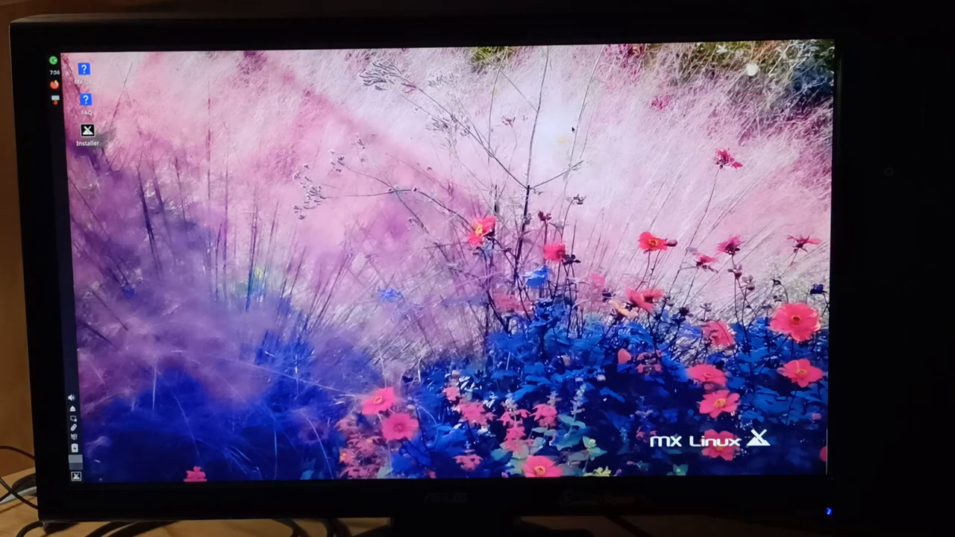
left_click(74, 428)
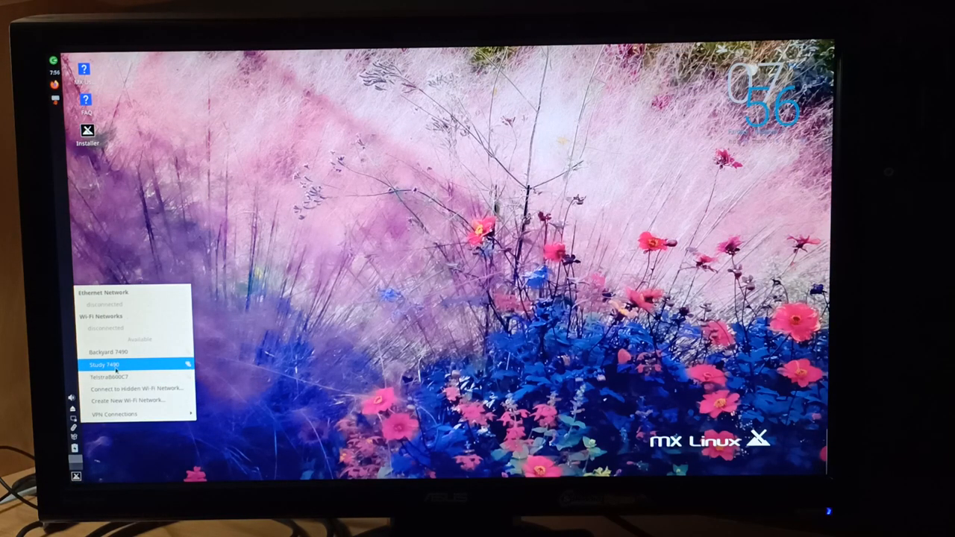
left_click(105, 364)
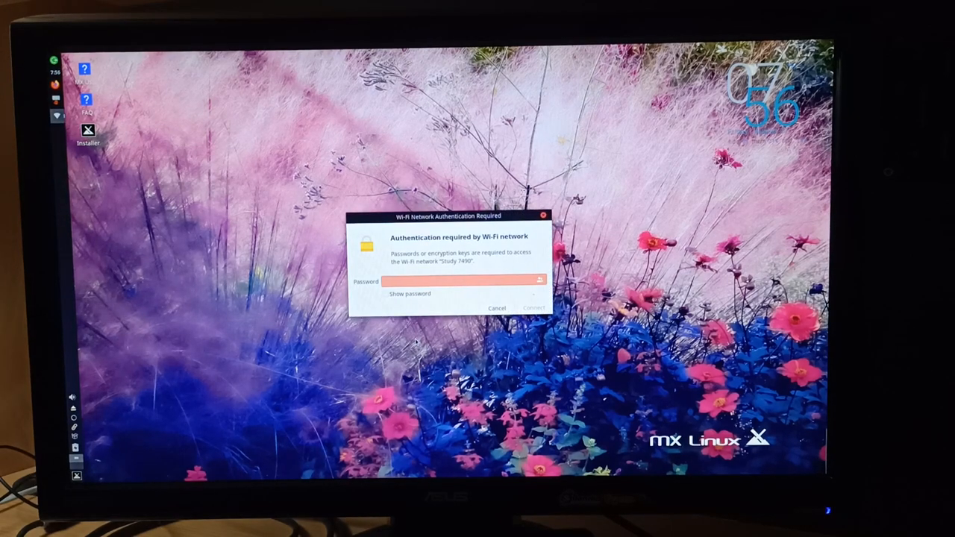
left_click(535, 308)
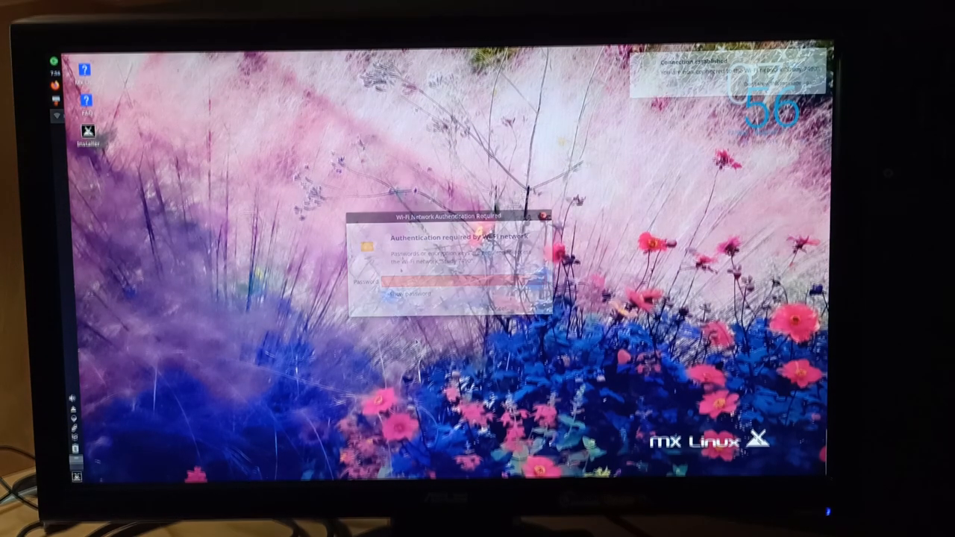
left_click(541, 217)
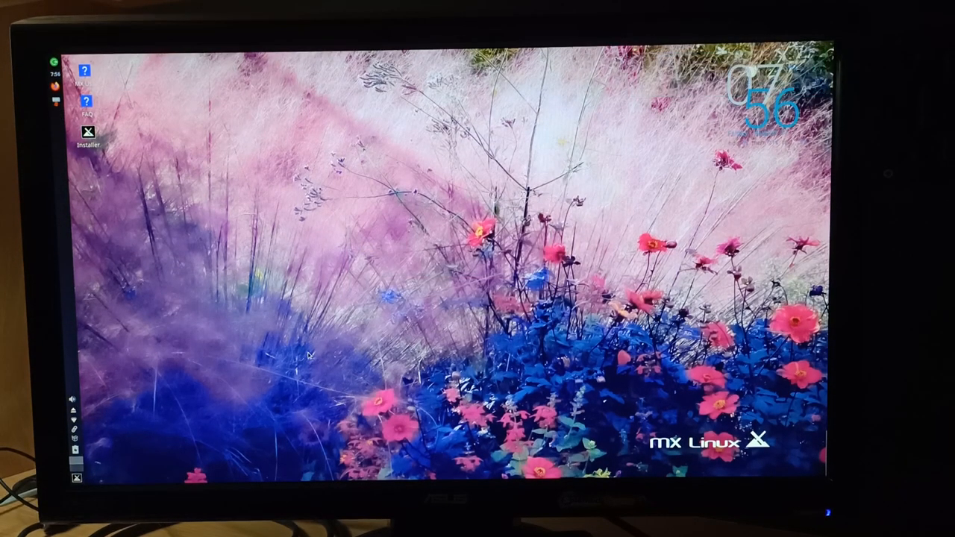
mouse_move(97, 463)
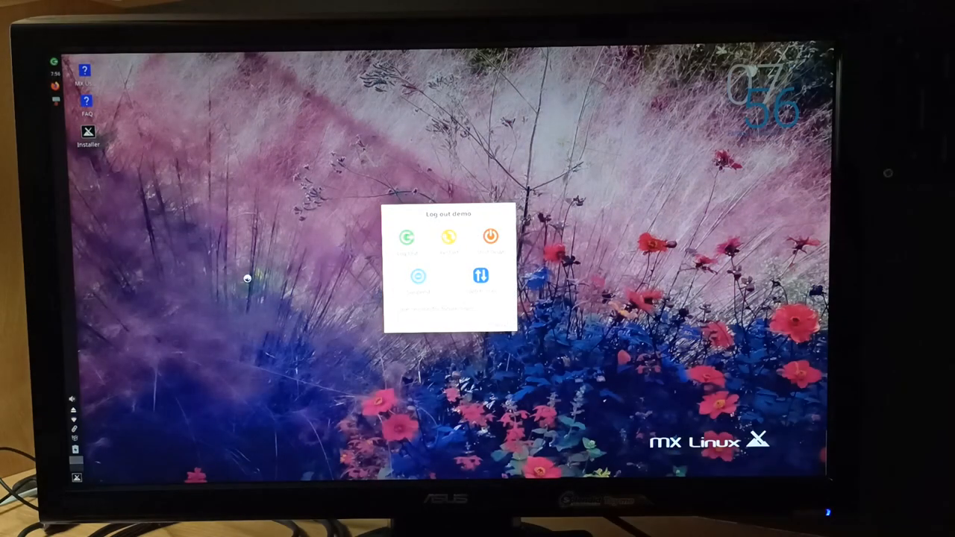
Restart the computer from the Log out dialog and open the login screen's power menu
left_click(489, 237)
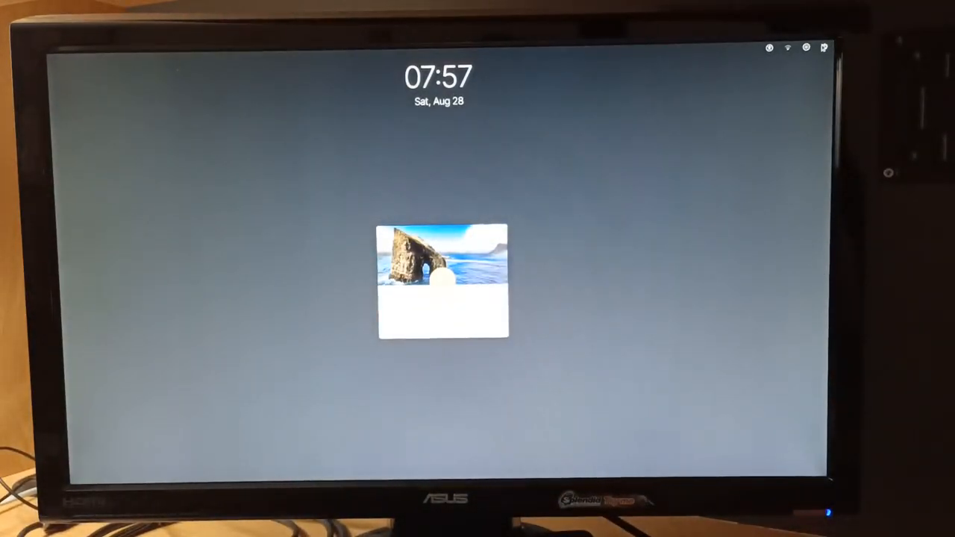
left_click(805, 47)
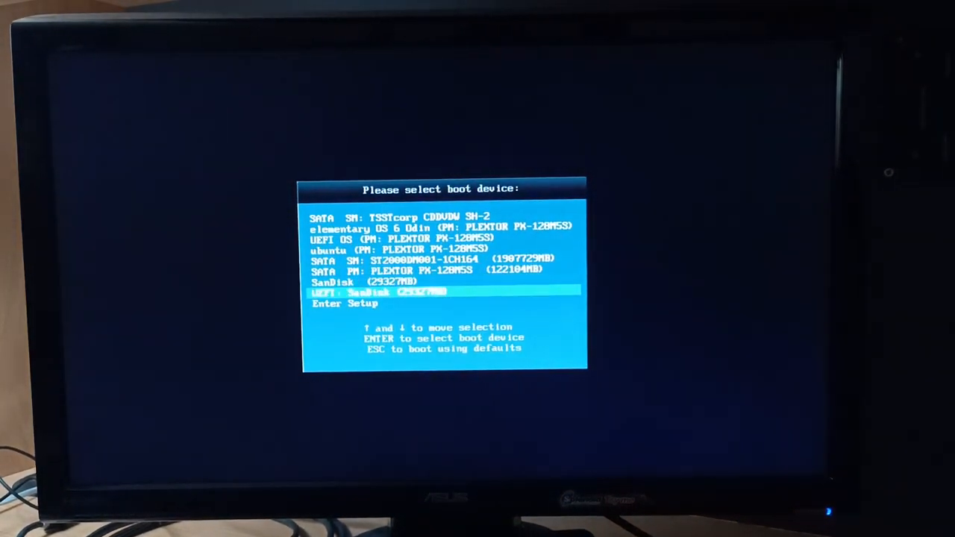
Boot from the UEFI: SanDisk USB stick and start the live system from GRUB
key("Return")
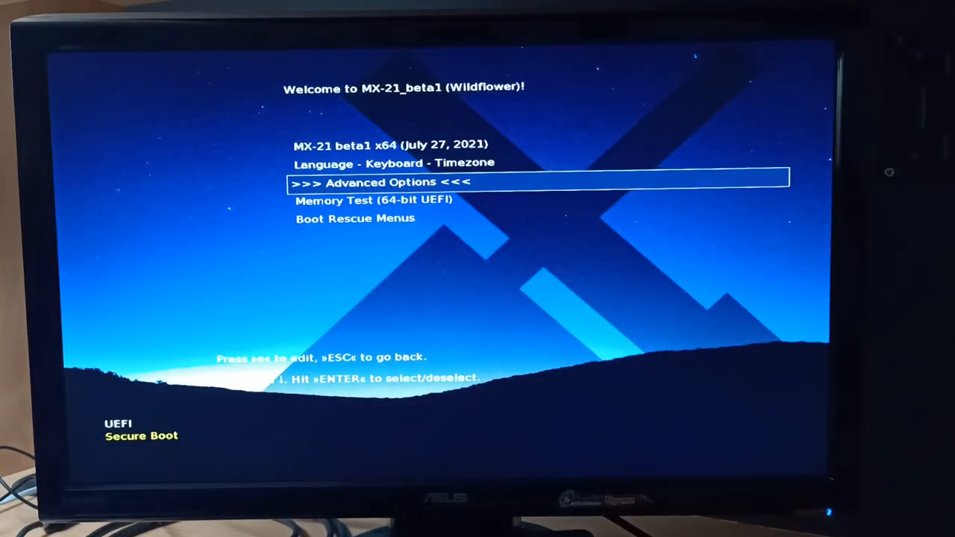
key("Up")
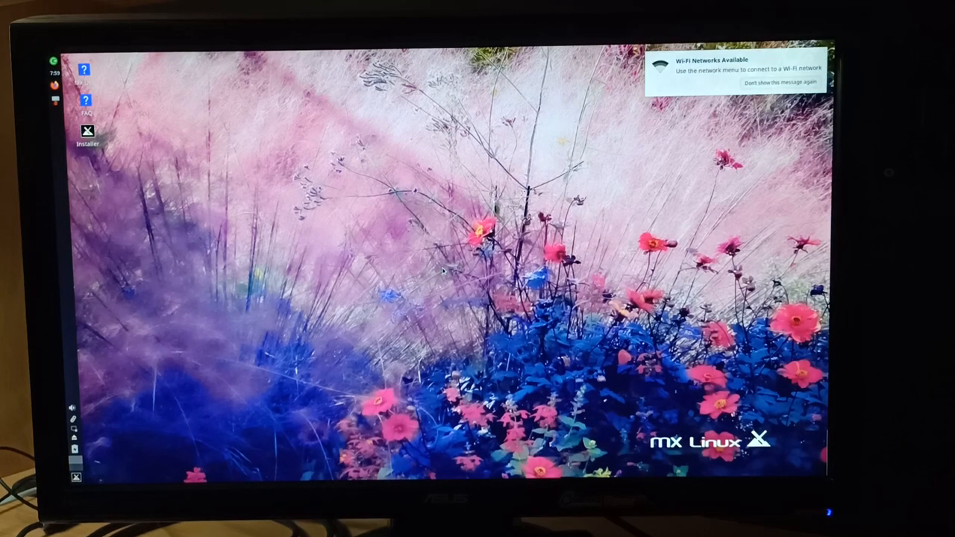
Connect to the Study 7490 Wi-Fi network using its password
left_click(73, 421)
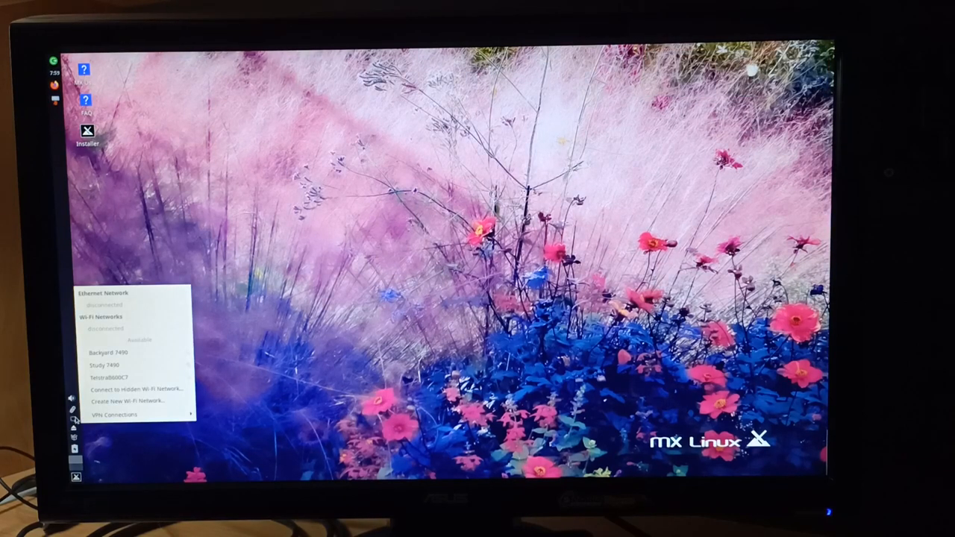
left_click(104, 365)
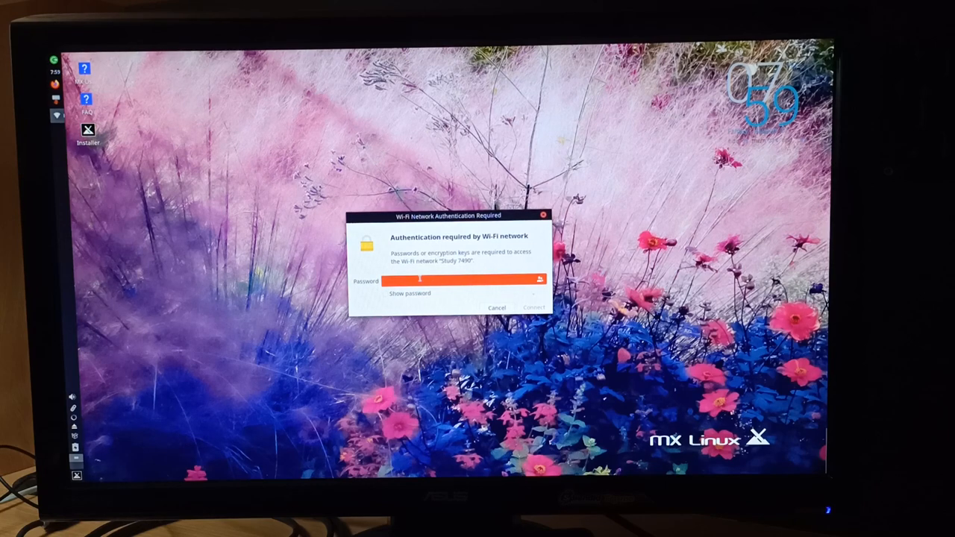
type("password")
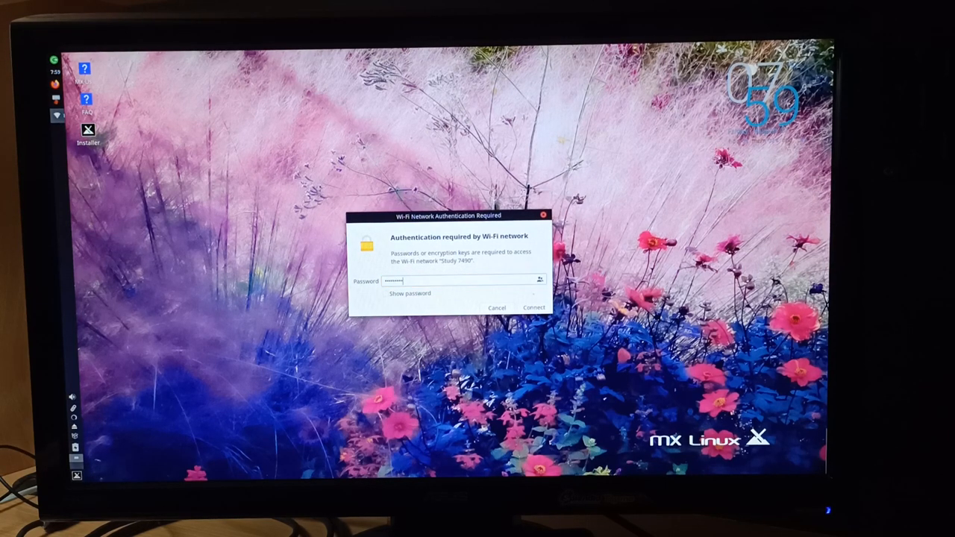
left_click(534, 307)
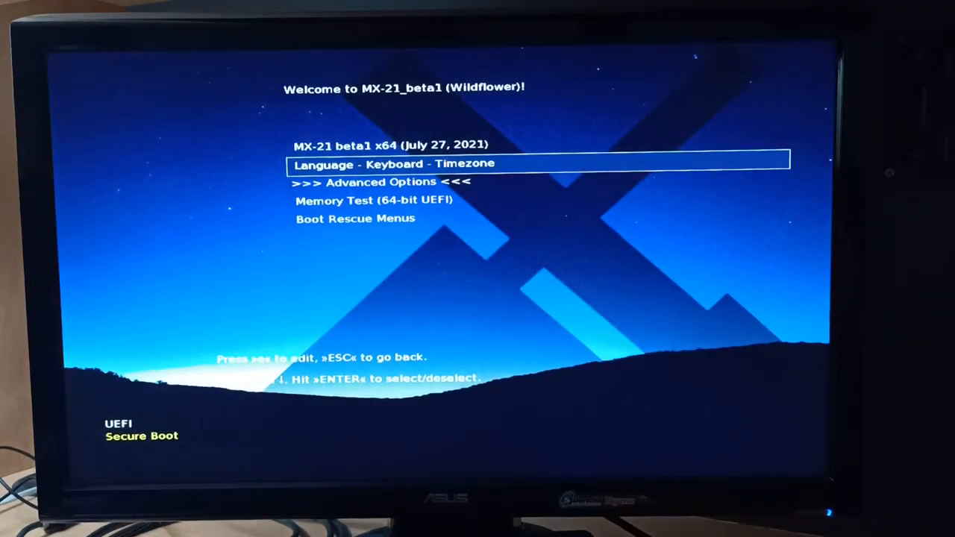
Browse the persistence choices in the advanced boot options, then return to the main menu
key("Down")
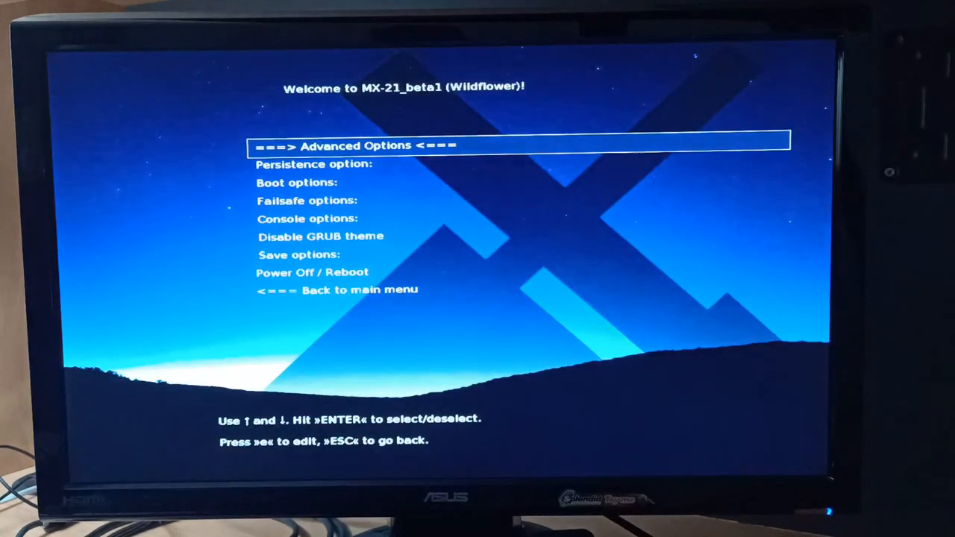
key("Return")
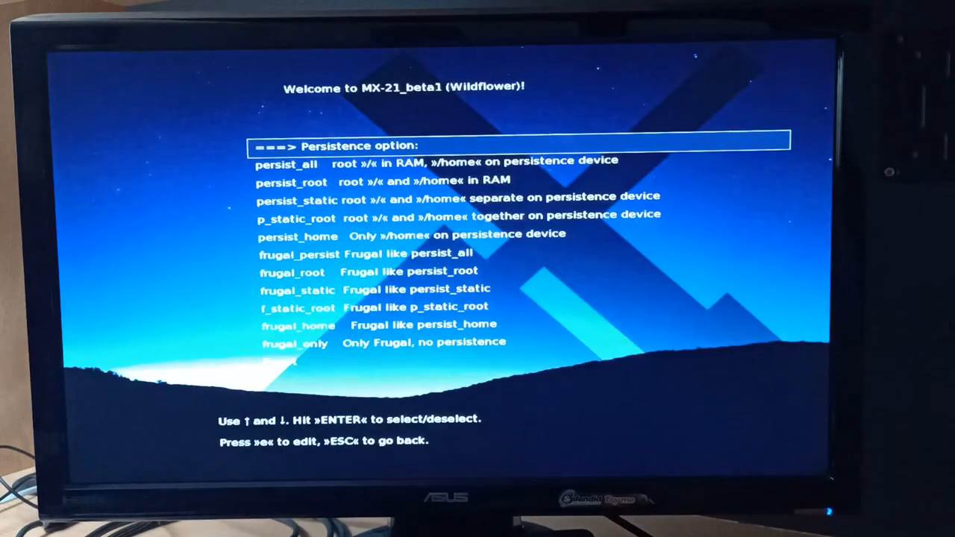
key("Down")
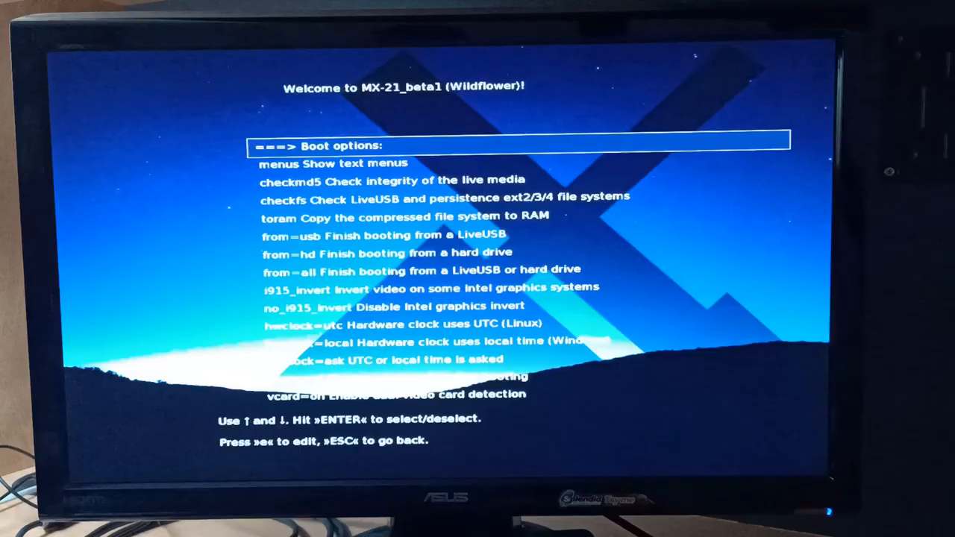
key("Down")
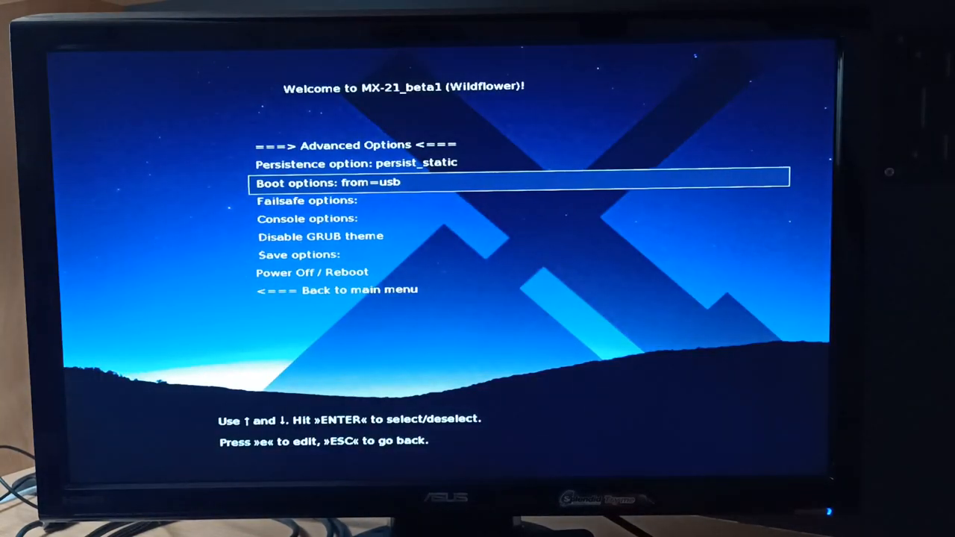
key("Down")
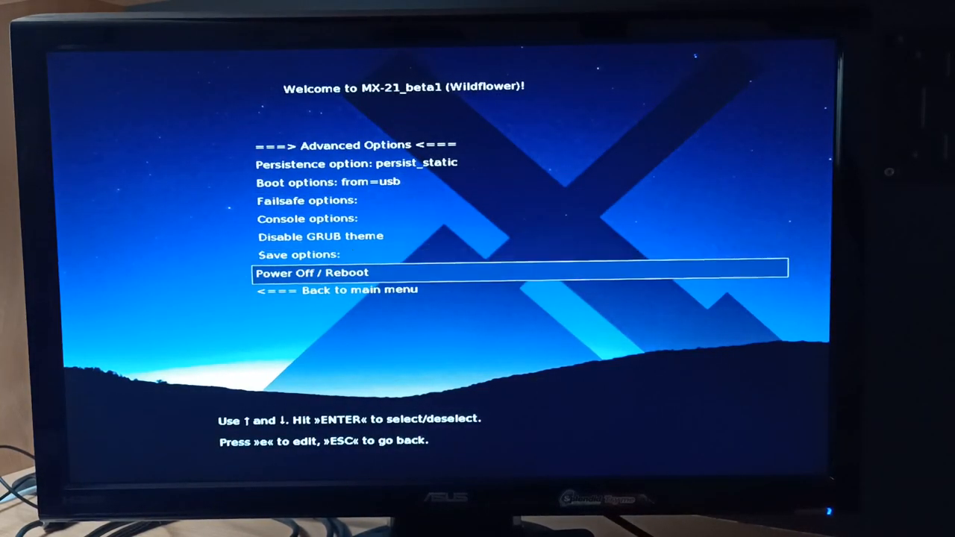
key("Down")
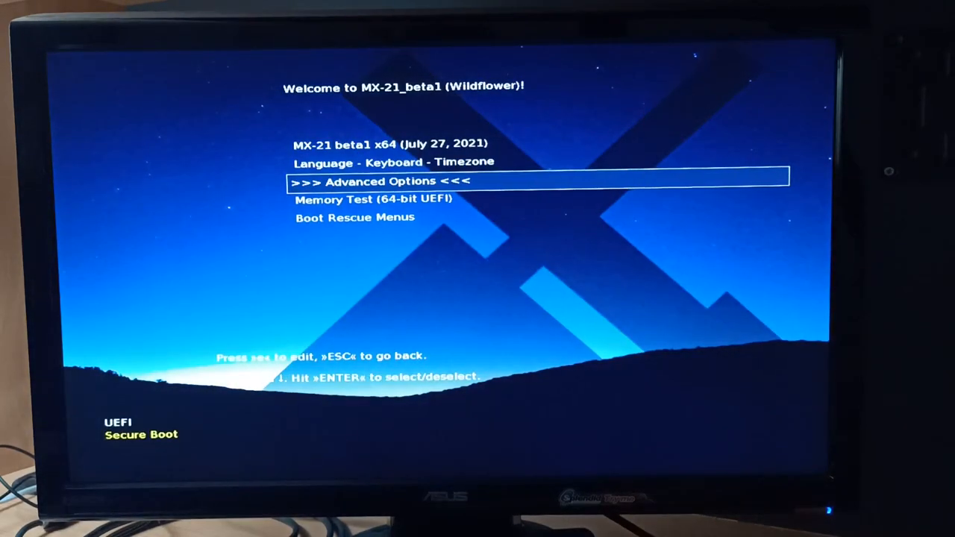
Step past the Failsafe and Save options in Advanced Options and boot the live system
key("enter")
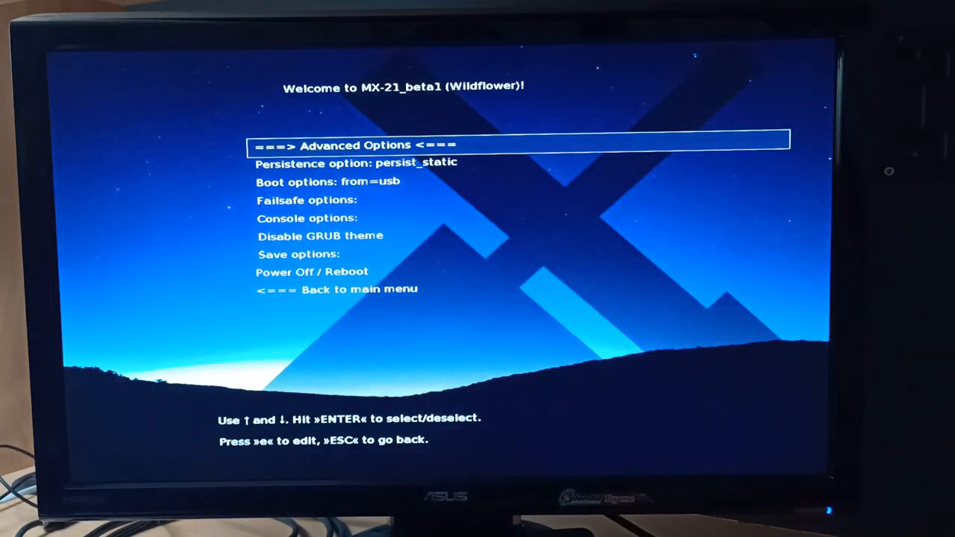
key("Down")
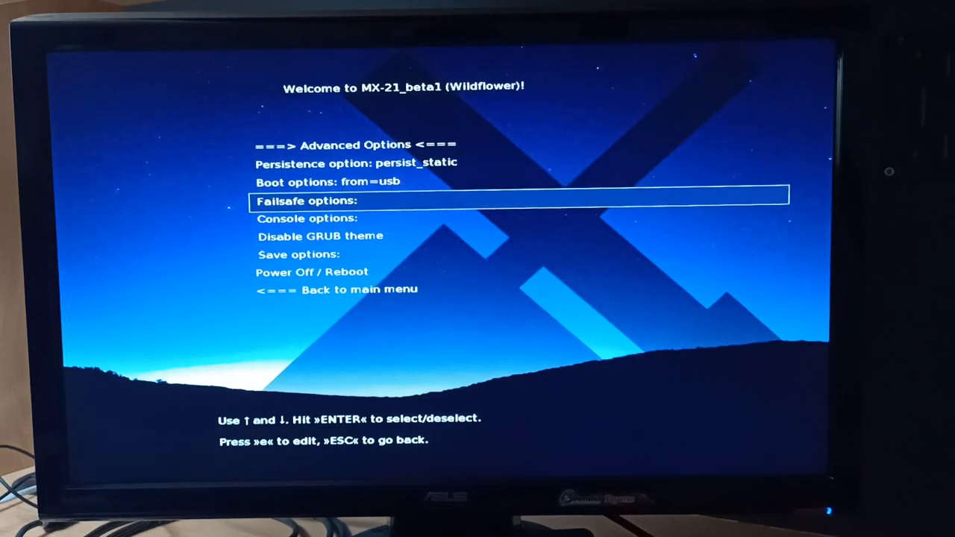
key("Down")
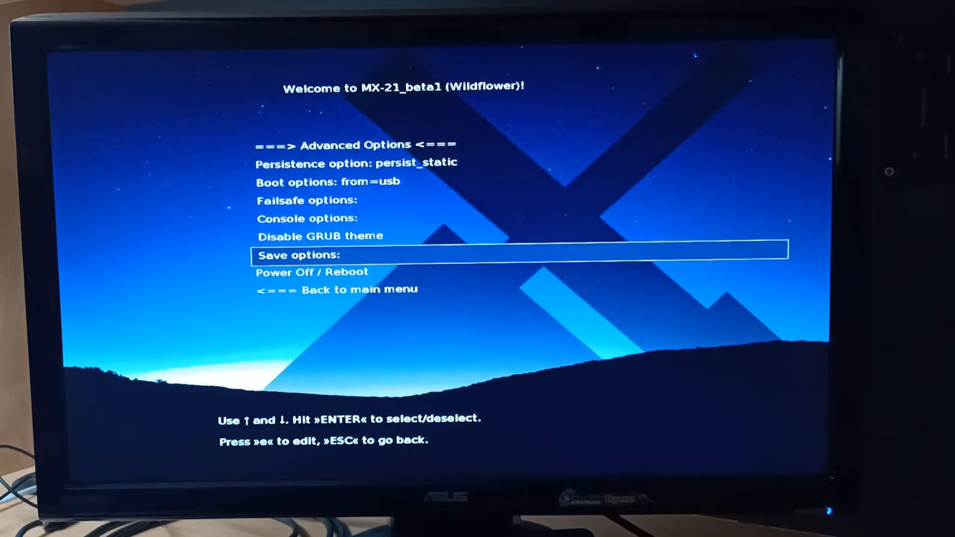
key("Return")
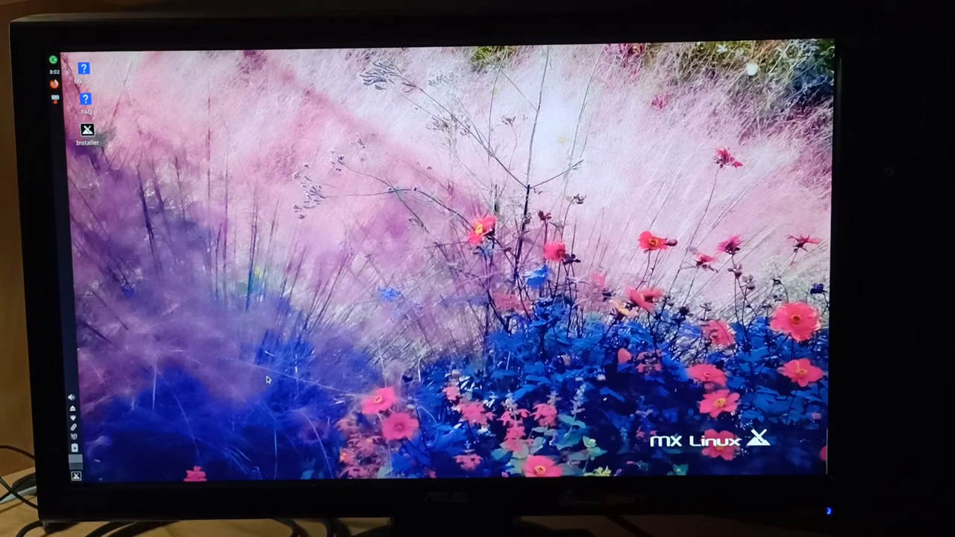
mouse_move(135, 468)
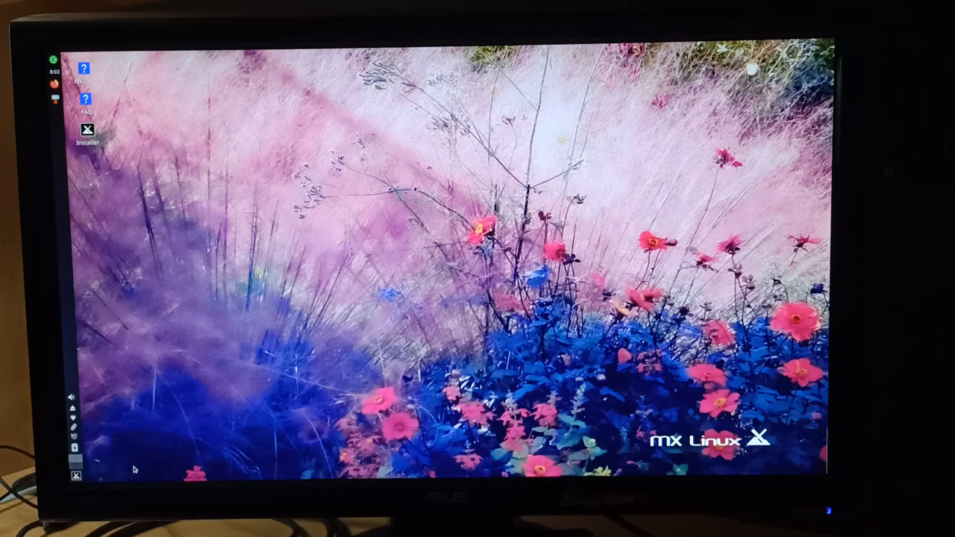
Launch MX Package Installer via the 'impl' menu search and authenticate with the password
left_click(77, 476)
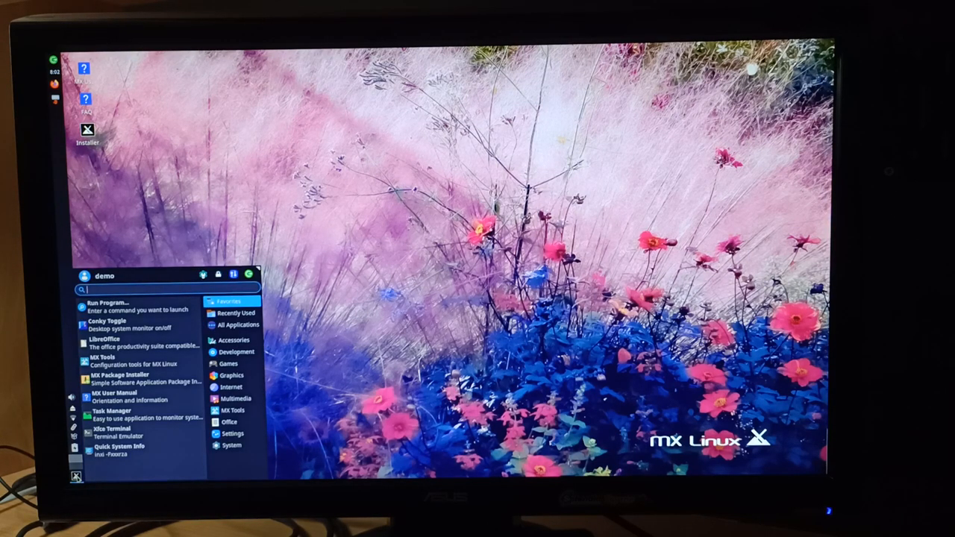
left_click(127, 379)
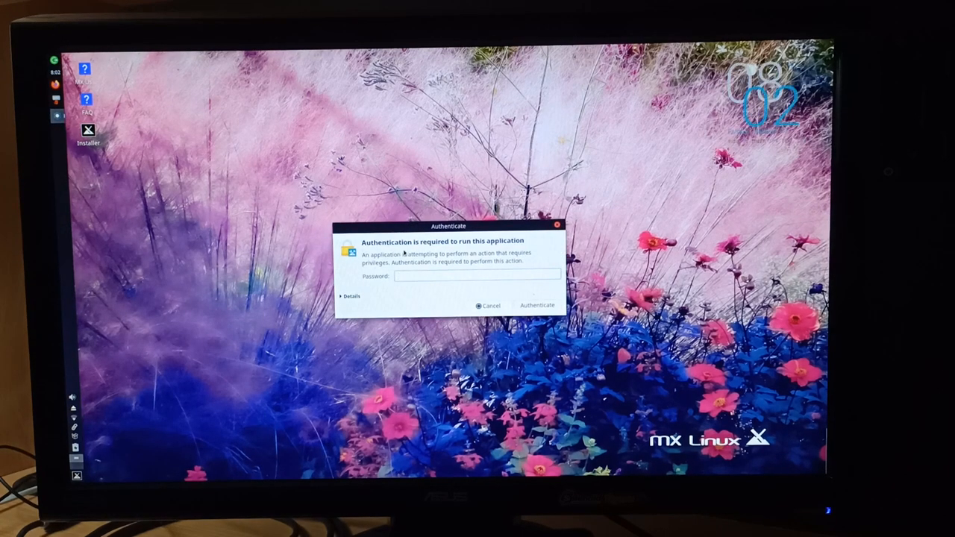
left_click(488, 305)
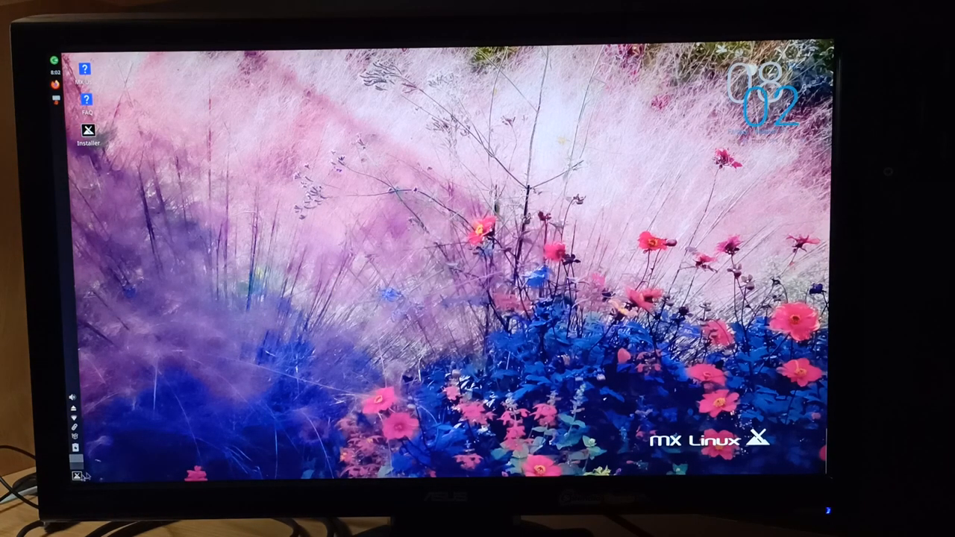
left_click(76, 476)
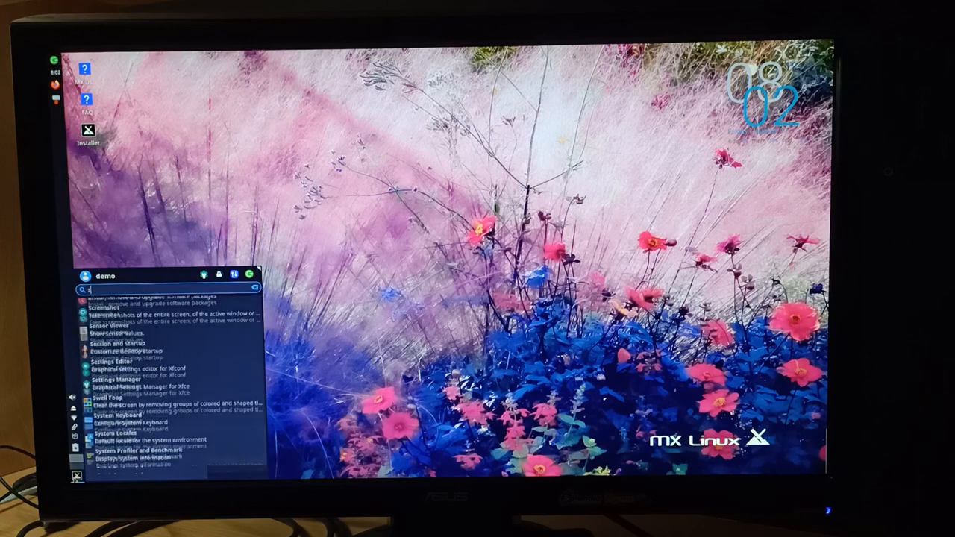
type("impl")
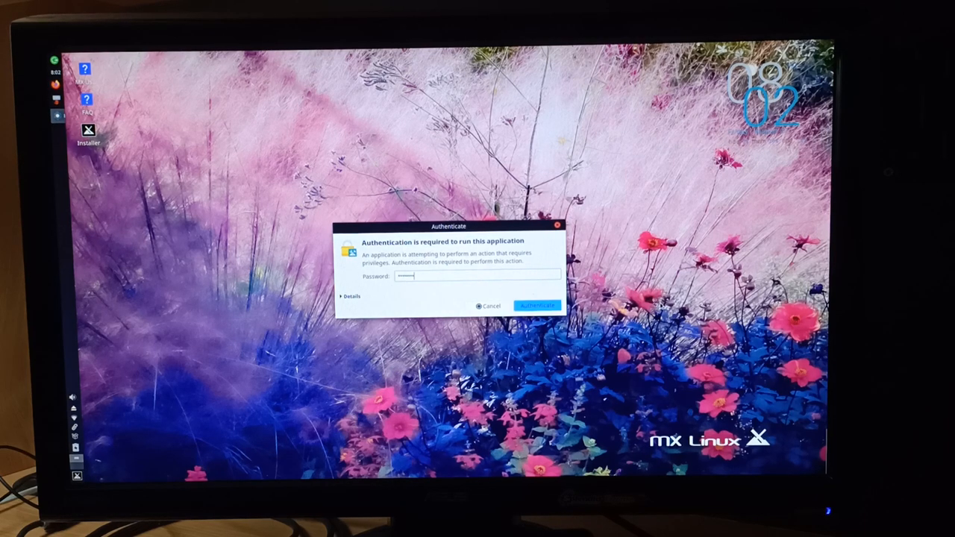
left_click(538, 306)
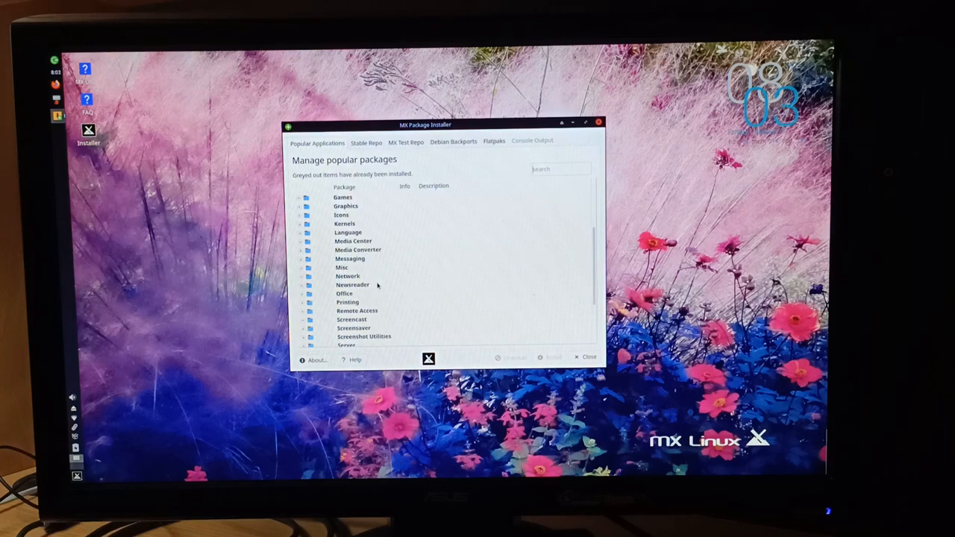
Tick simplescreenrecorder in Popular Applications, install it, acknowledge completion, and close the installer
scroll("down", 3)
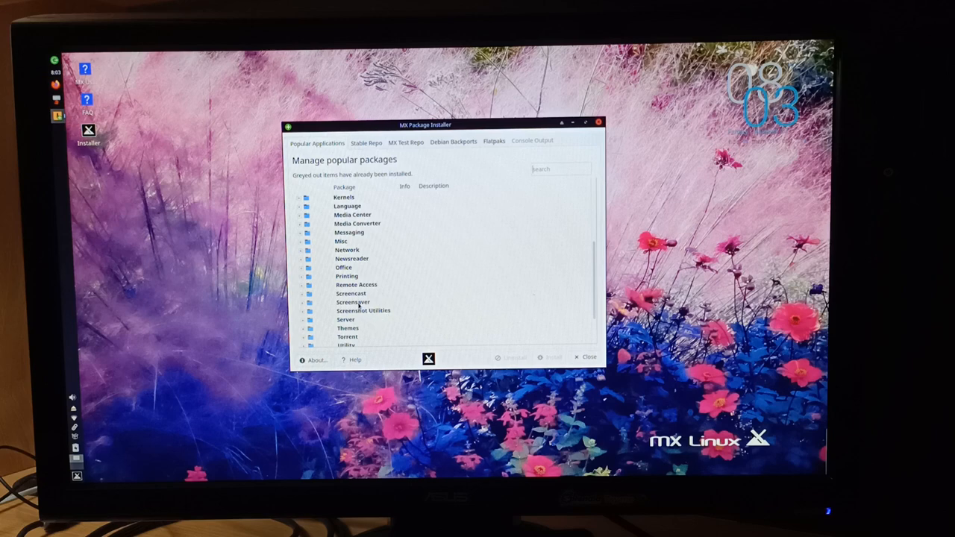
left_click(300, 293)
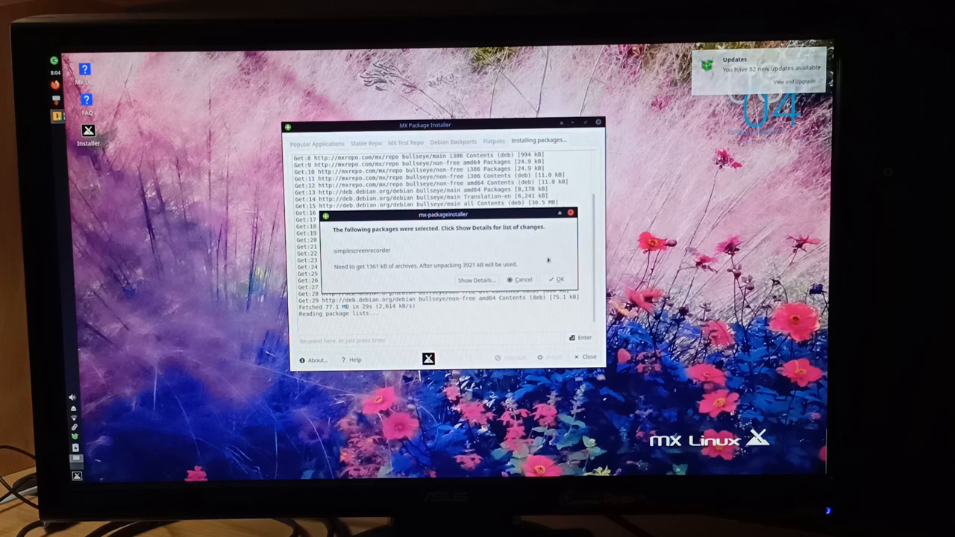
left_click(558, 279)
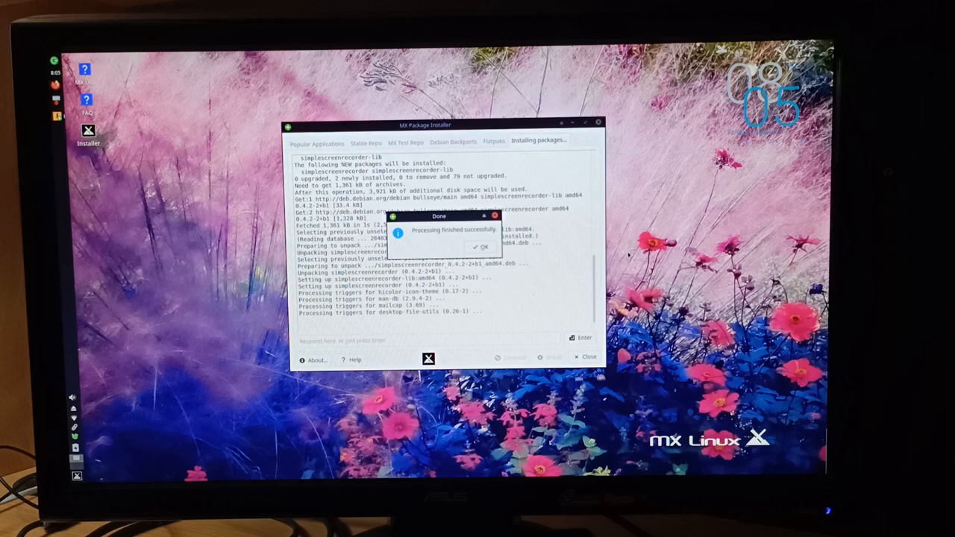
left_click(481, 247)
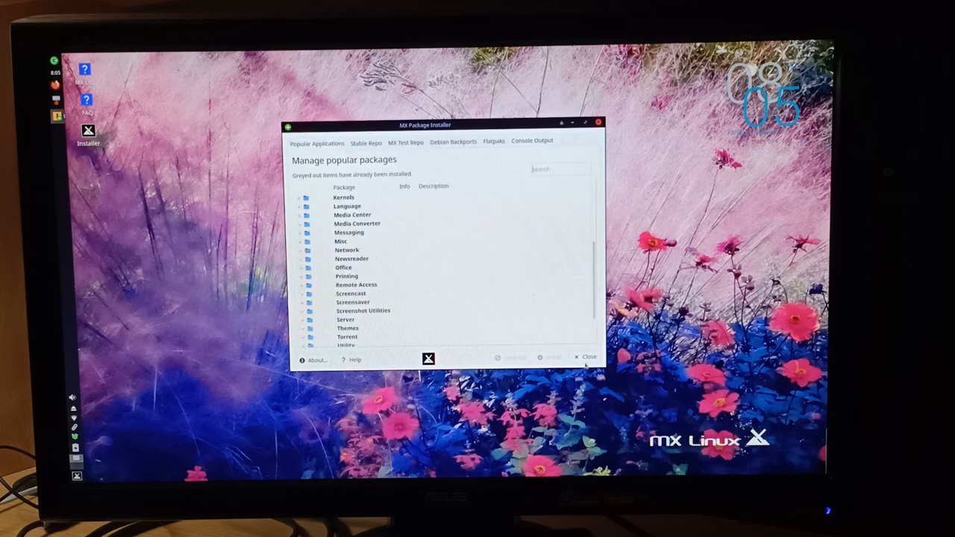
left_click(589, 356)
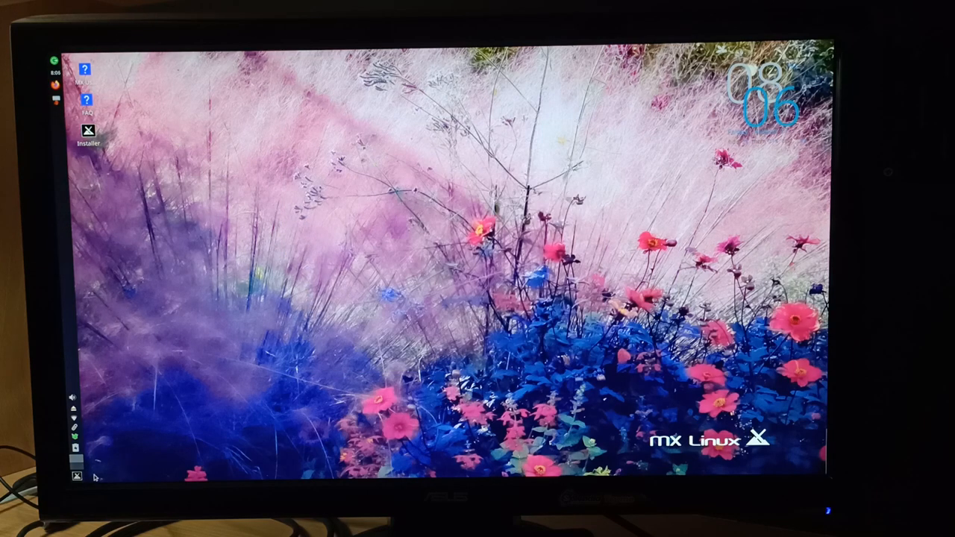
mouse_move(76, 476)
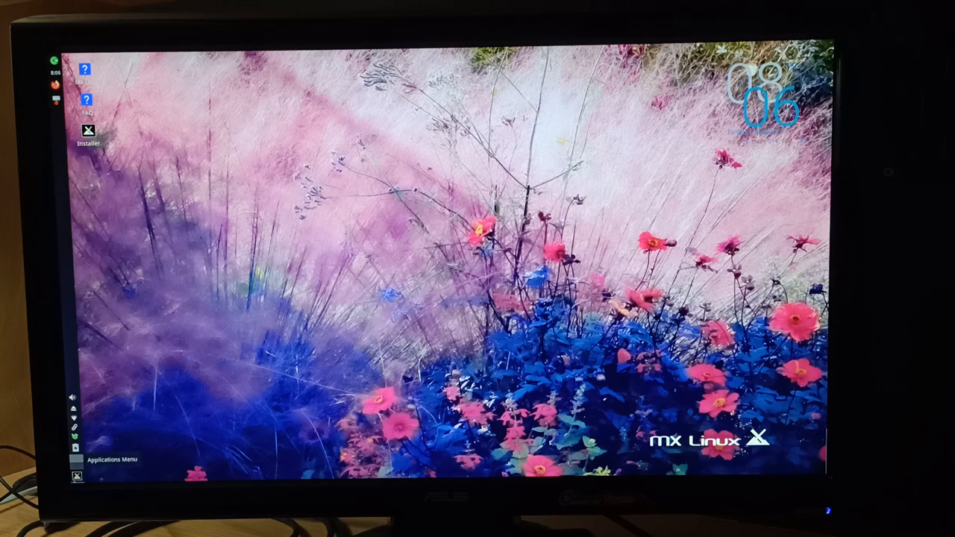
Open the Videos folder in Thunar from the Applications Menu
left_click(77, 476)
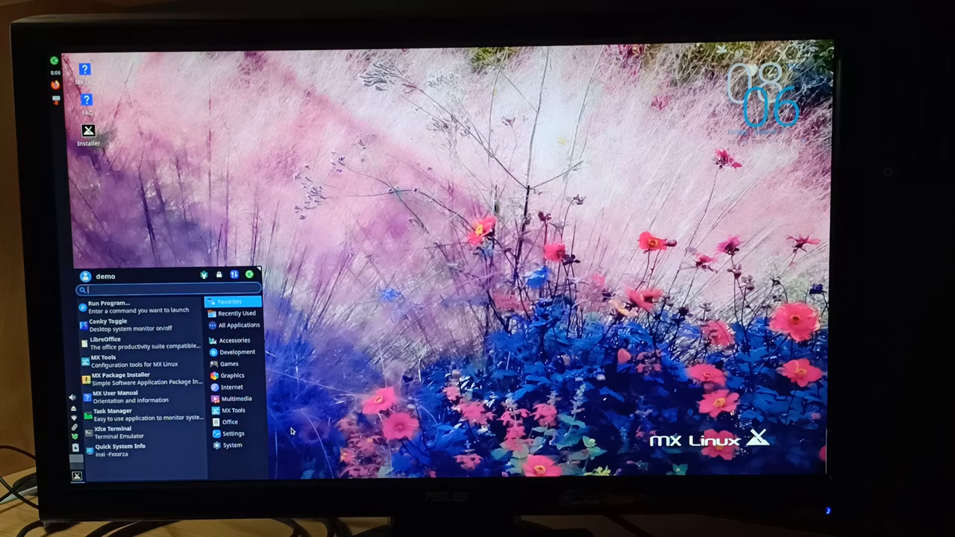
left_click(230, 422)
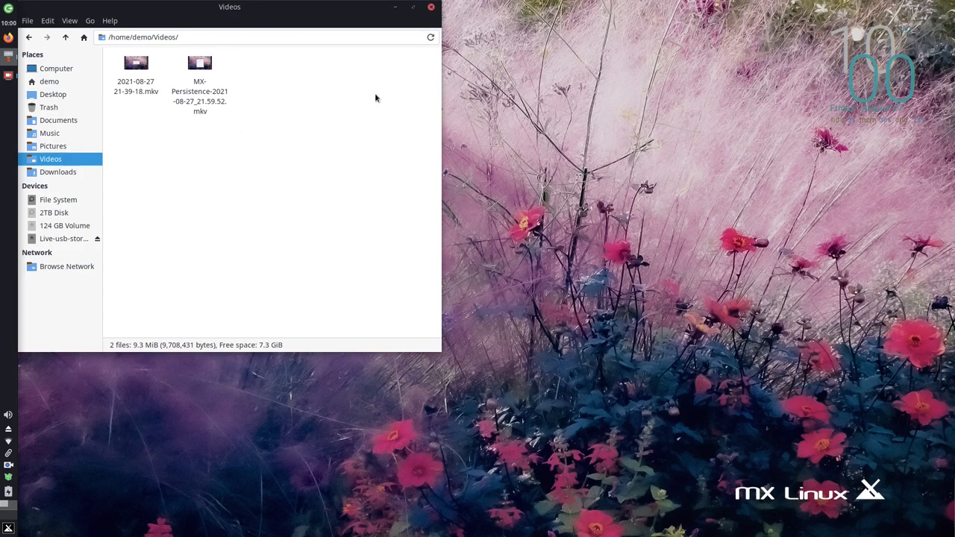
Close Thunar after checking the two .mkv videos and open the Applications Menu
left_click(431, 6)
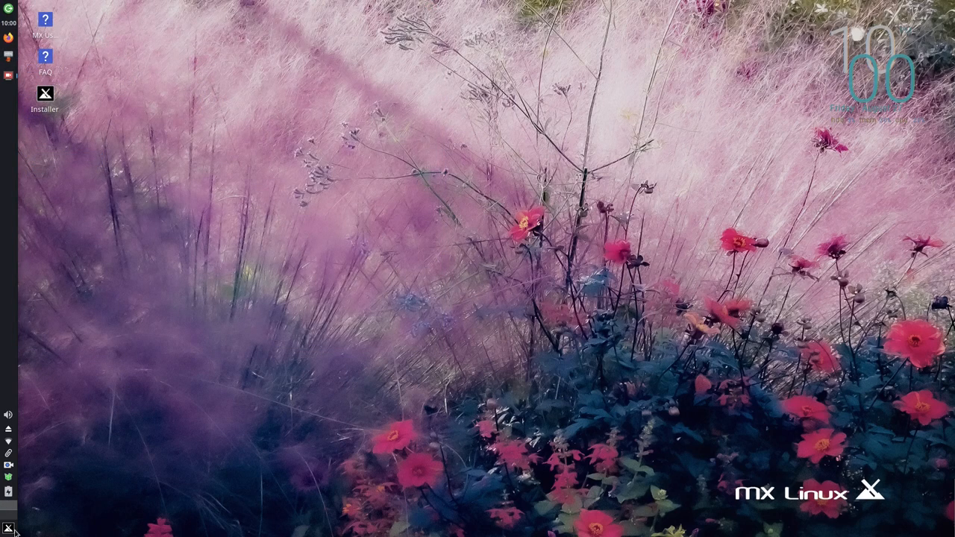
left_click(8, 529)
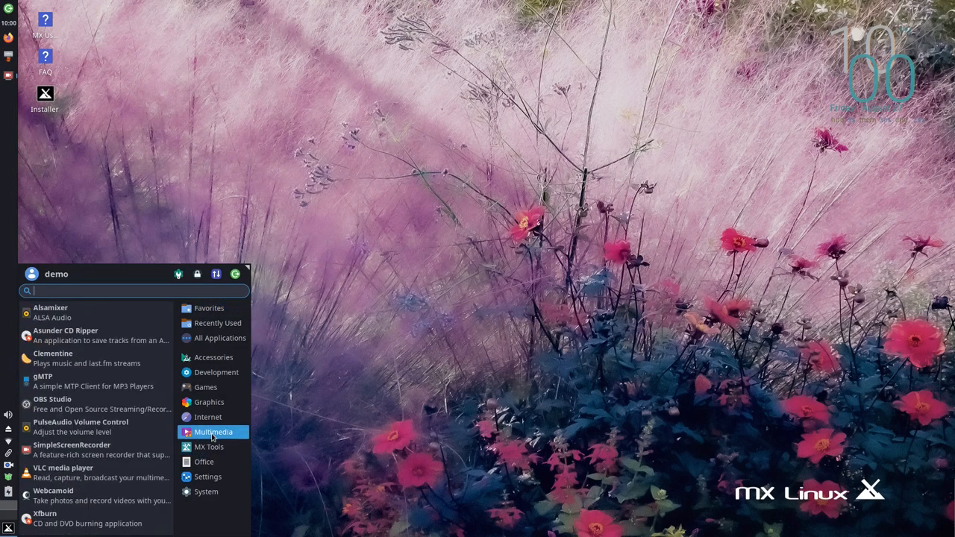
mouse_move(58, 409)
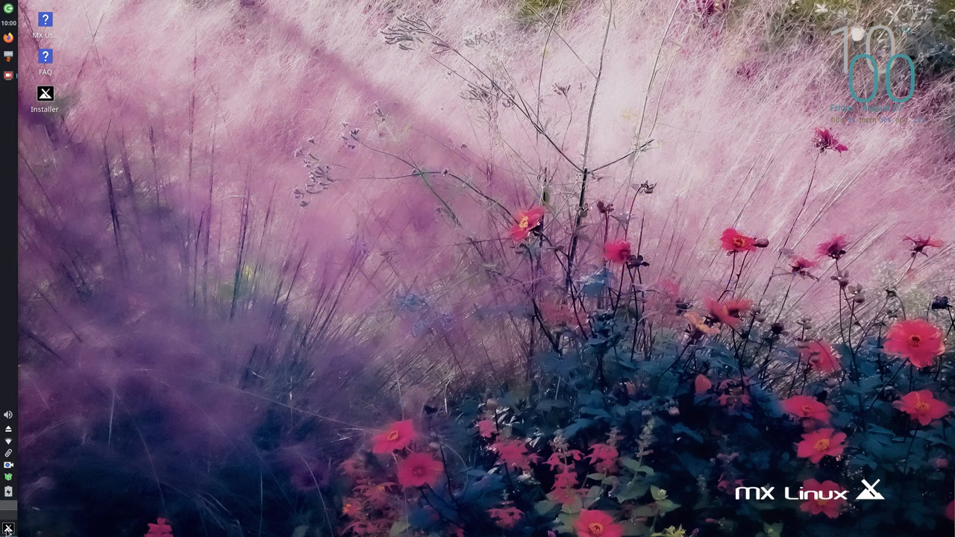
Browse the MX Tools and Multimedia categories in the applications menu, then close it
left_click(7, 529)
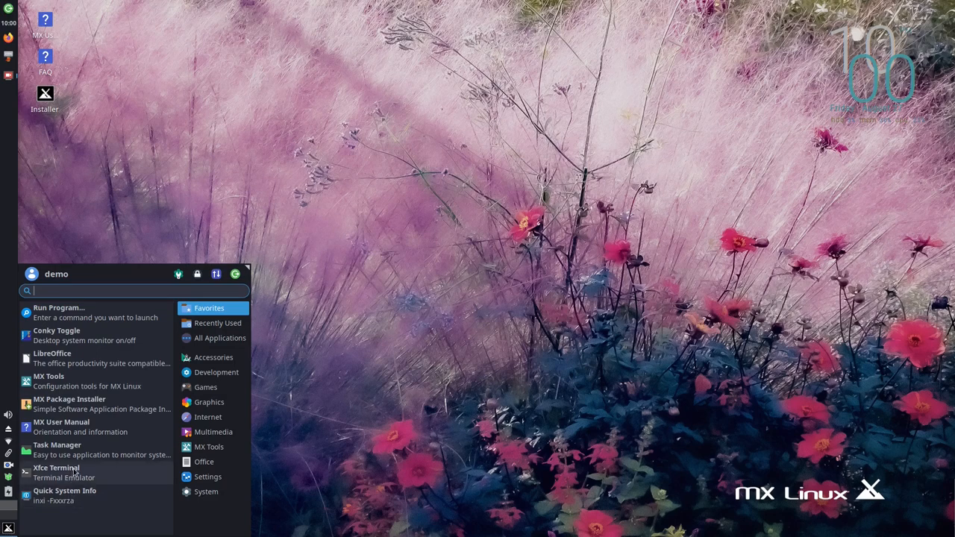
mouse_move(63, 491)
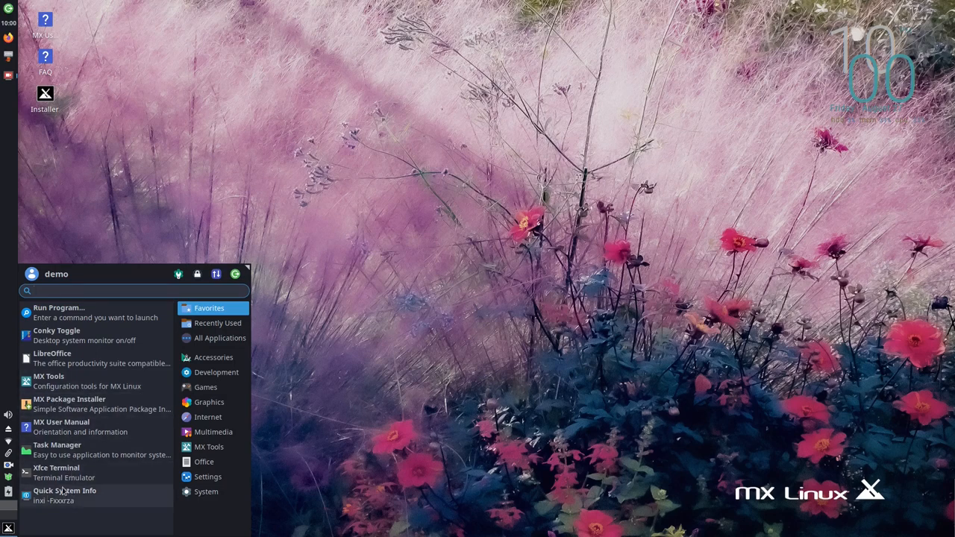
left_click(209, 446)
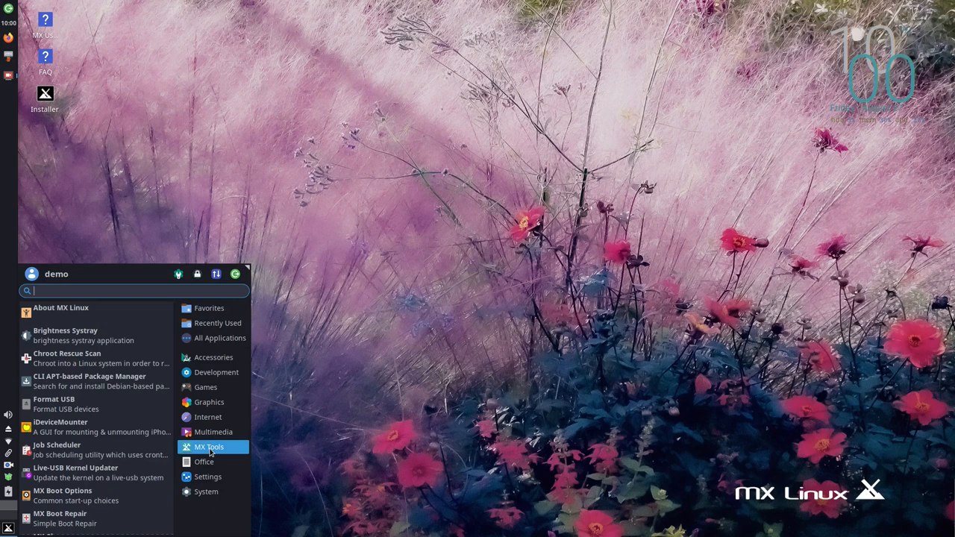
left_click(213, 433)
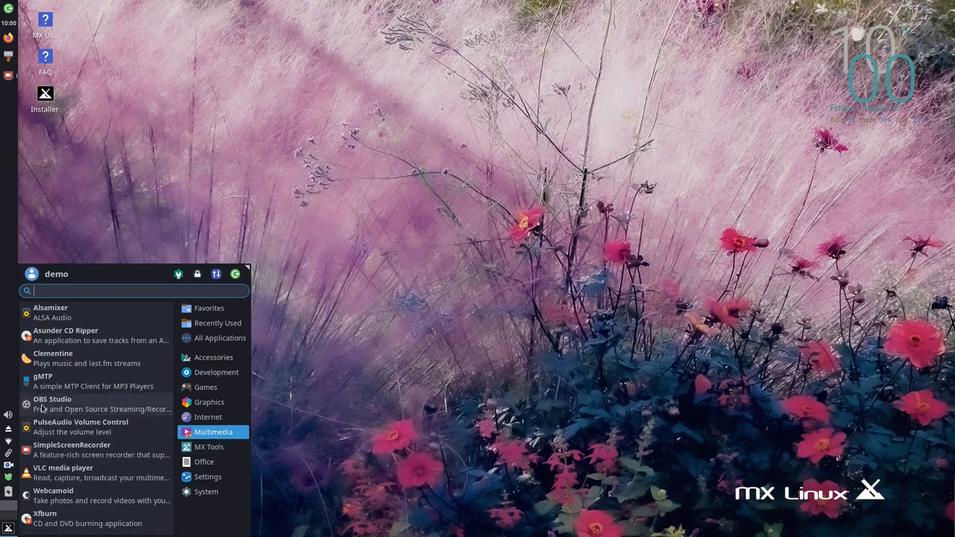
mouse_move(71, 450)
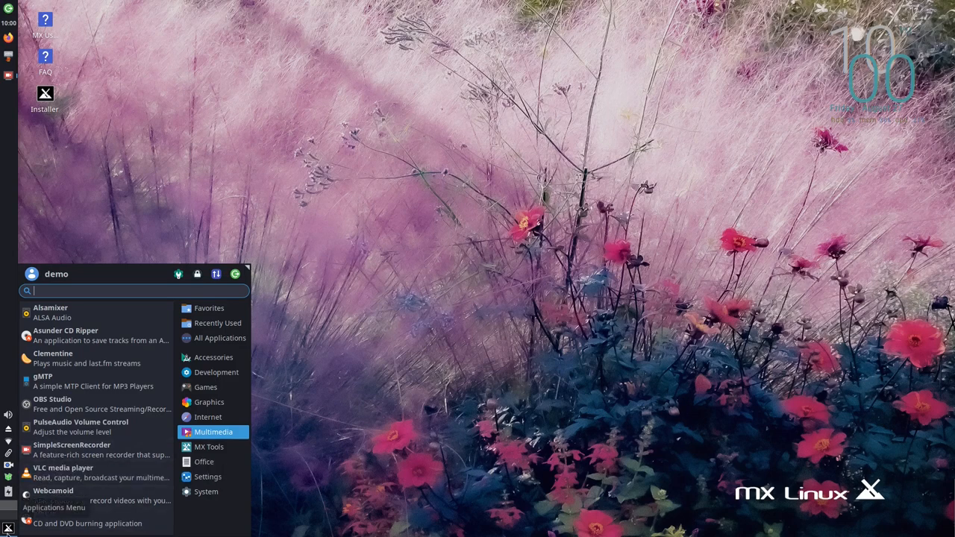
left_click(209, 309)
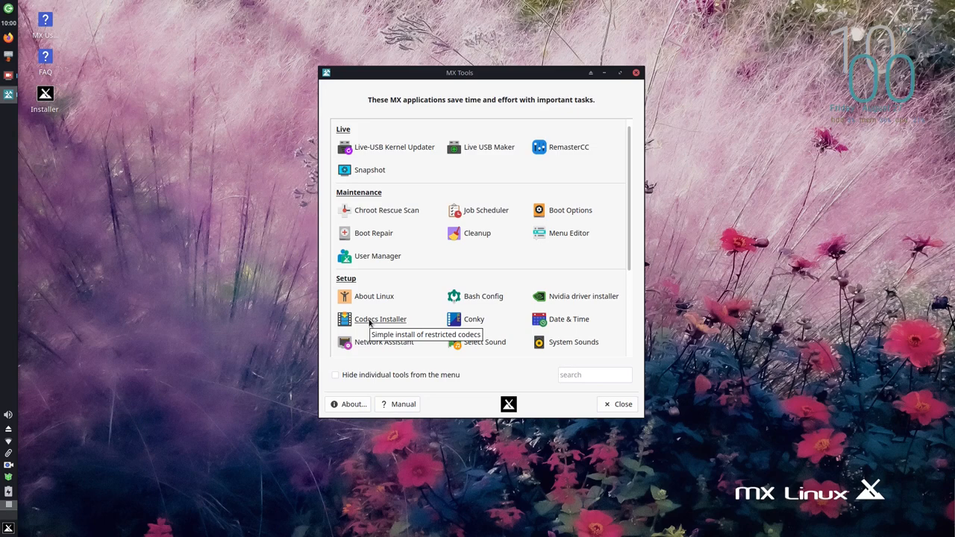
mouse_move(666, 173)
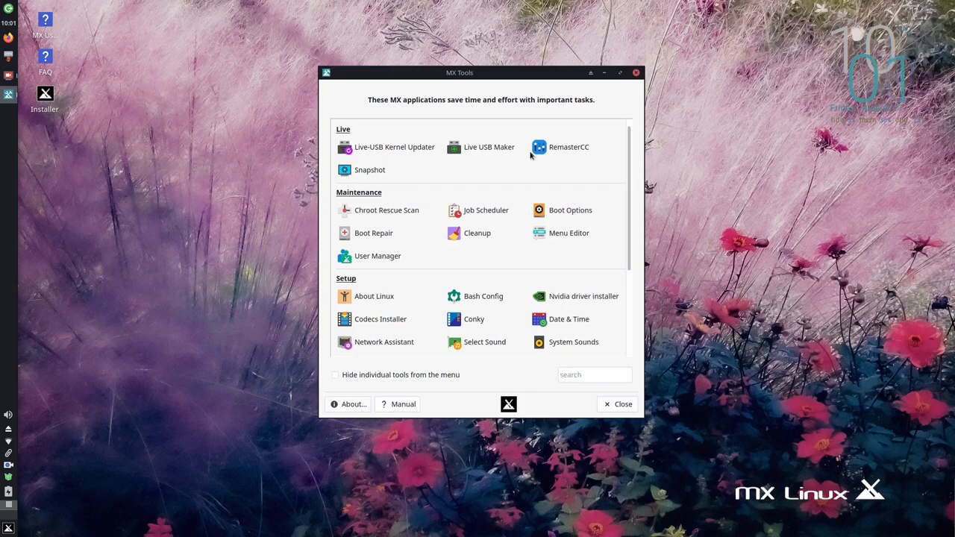
Close MX Tools and review both microphones' input levels in the PulseAudio mixer
left_click(617, 404)
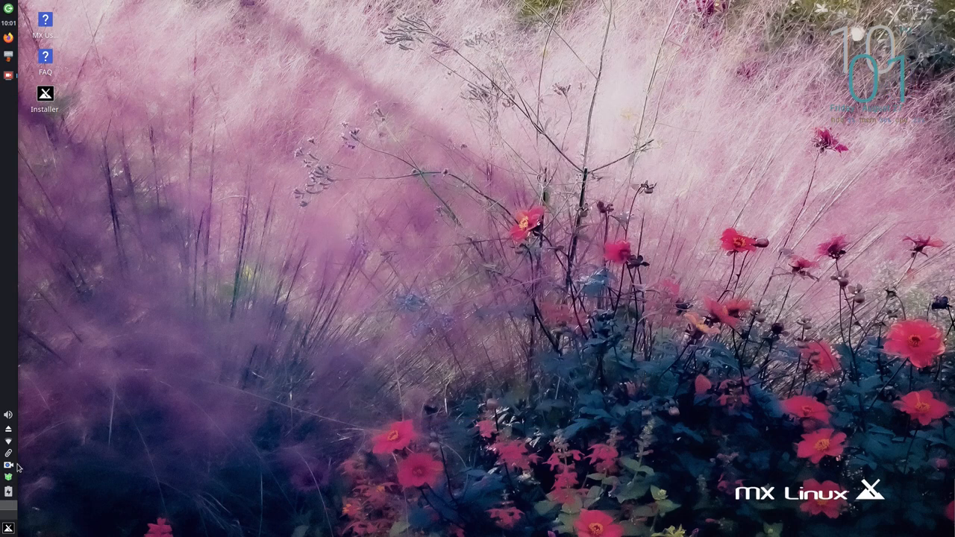
left_click(8, 415)
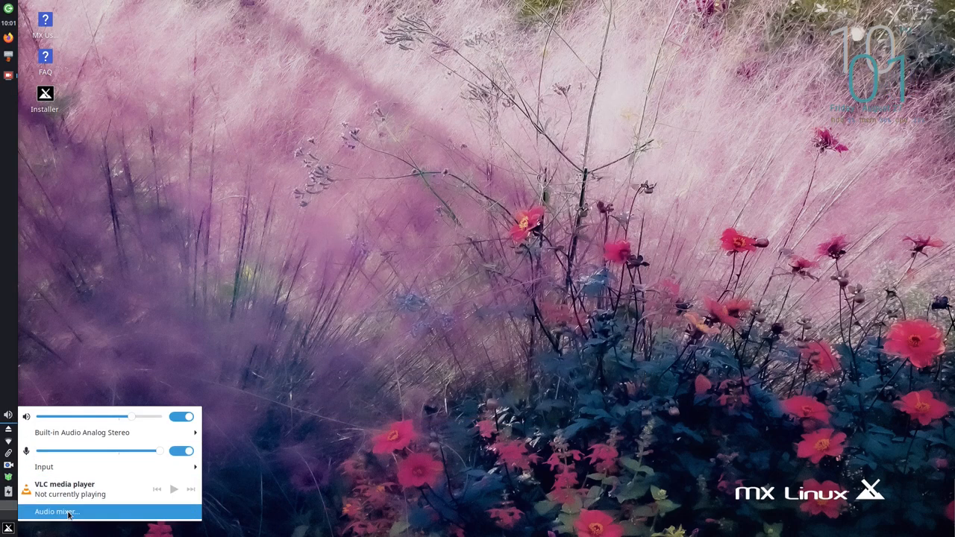
left_click(57, 512)
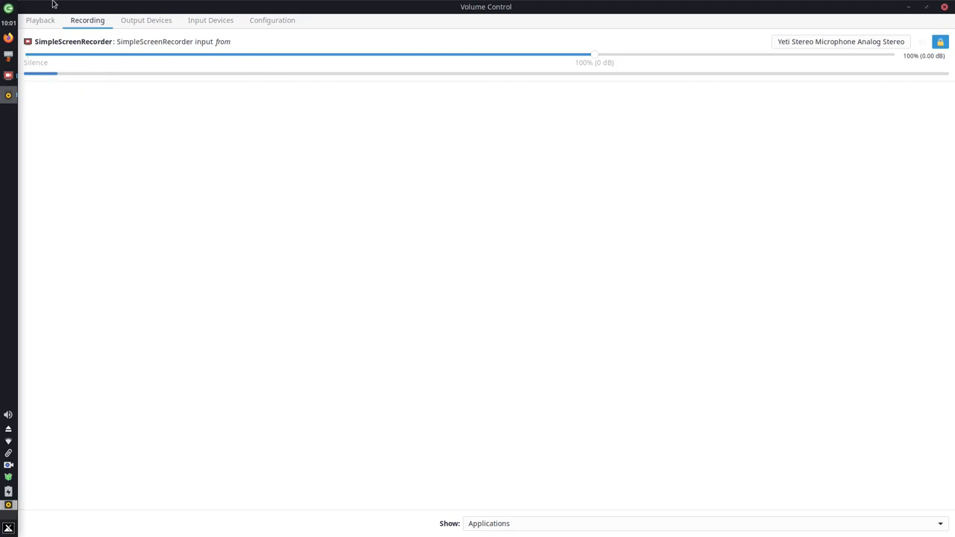
left_click(210, 21)
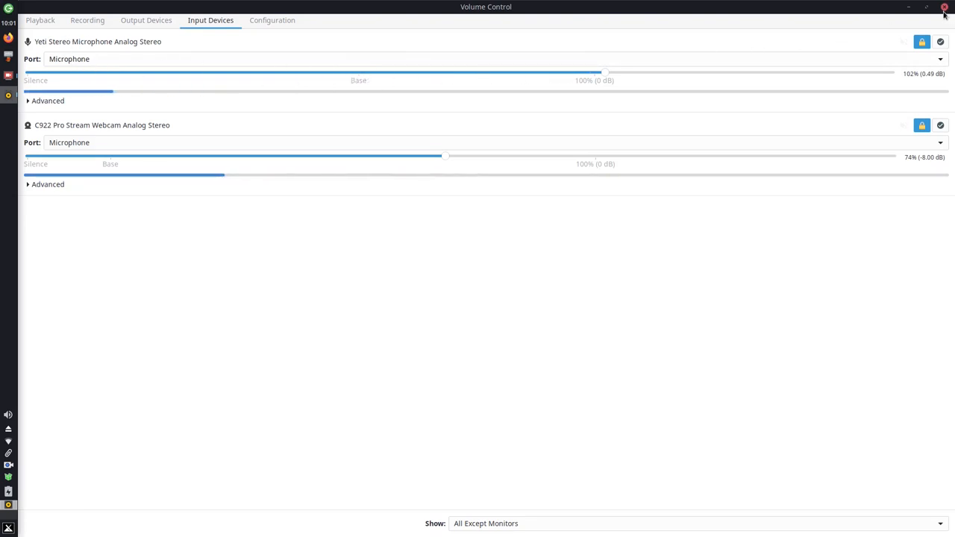
left_click(944, 7)
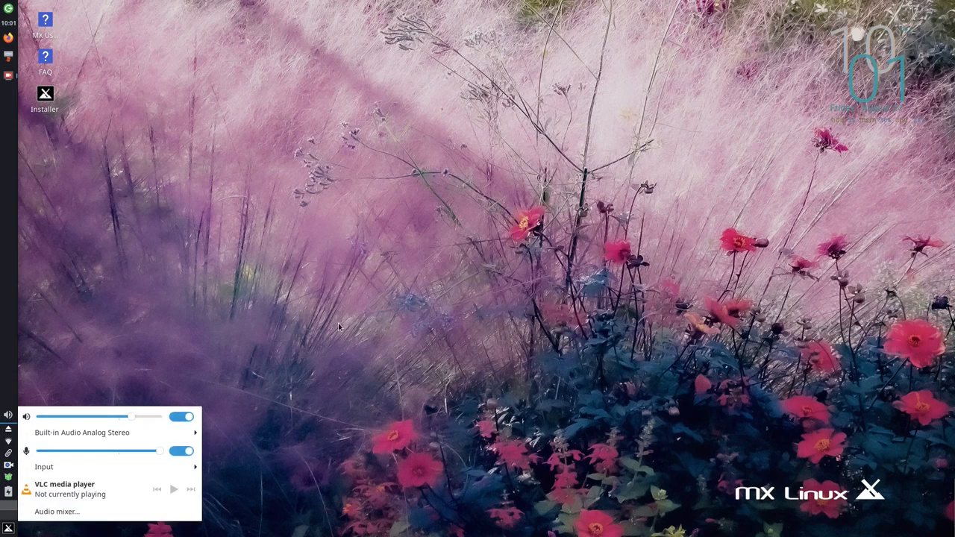
mouse_move(57, 512)
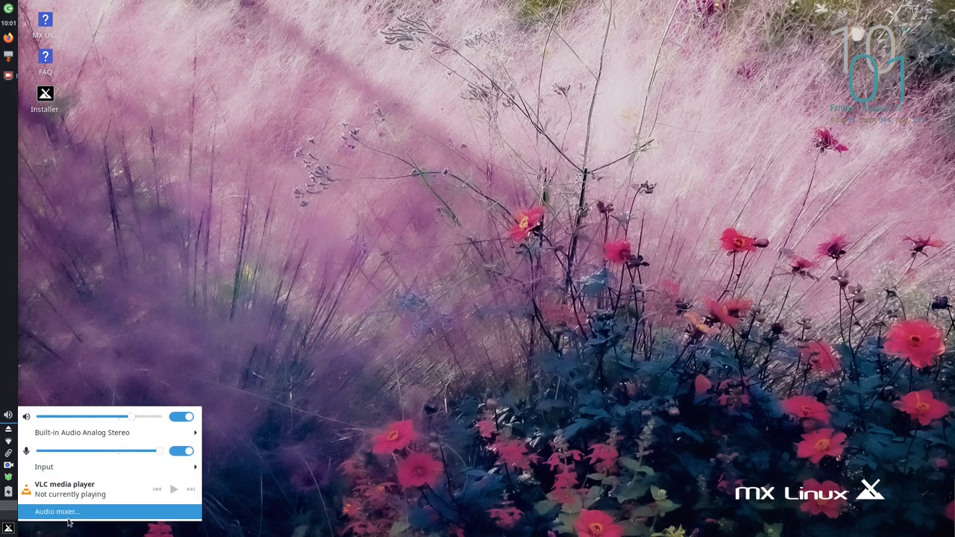
left_click(57, 512)
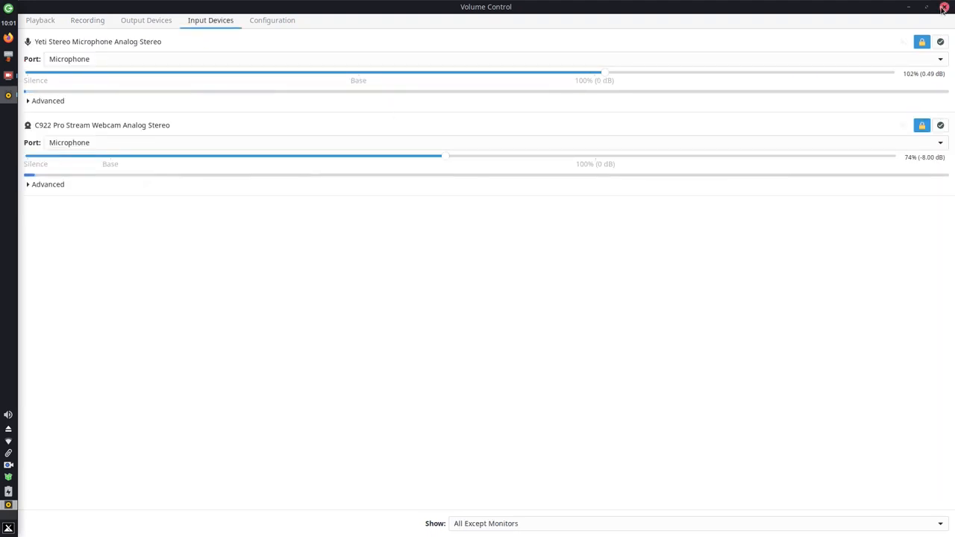
left_click(943, 7)
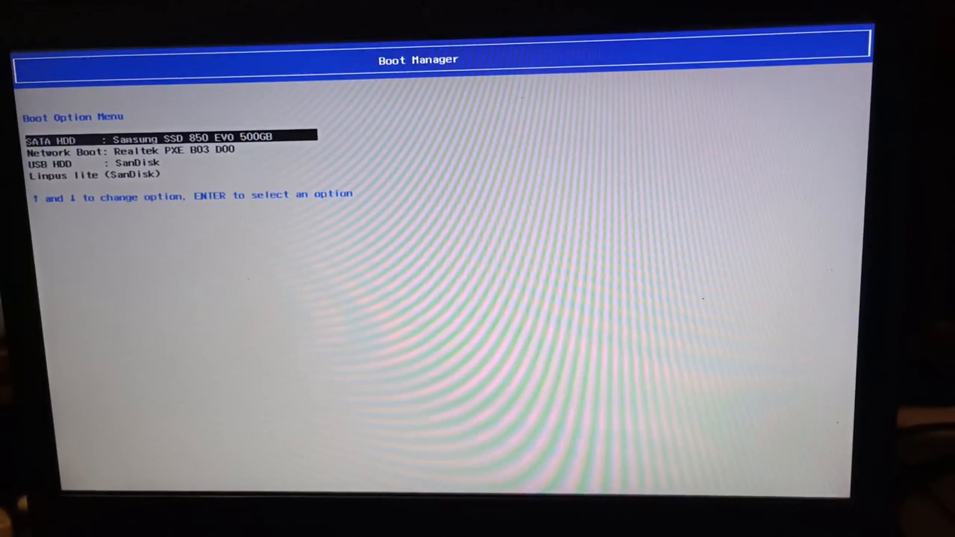
Highlight USB HDD: SanDisk in the Lenovo Boot Option Menu and boot it
key("down")
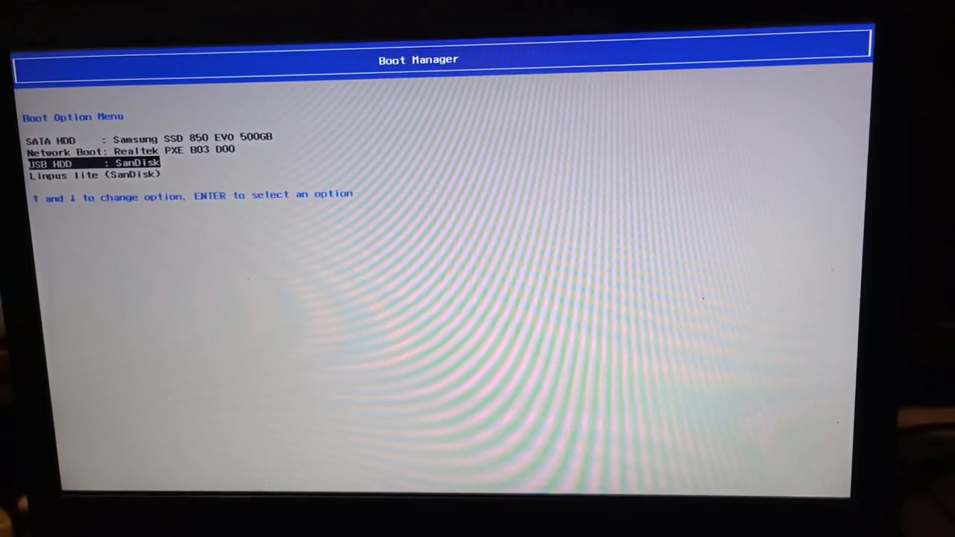
key("Down")
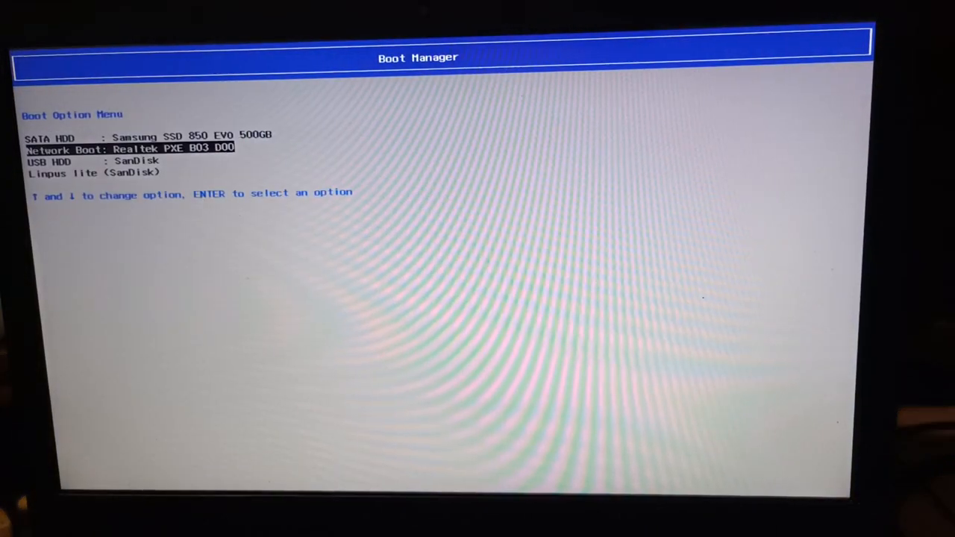
key("Down")
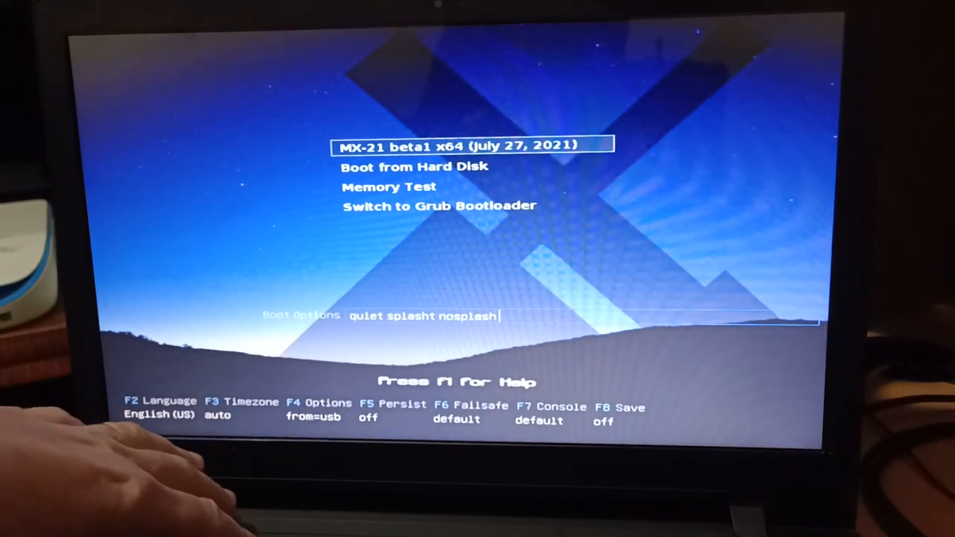
Pick a persistence mode from the F5 Persist menu for MX-21 beta1
key("F5")
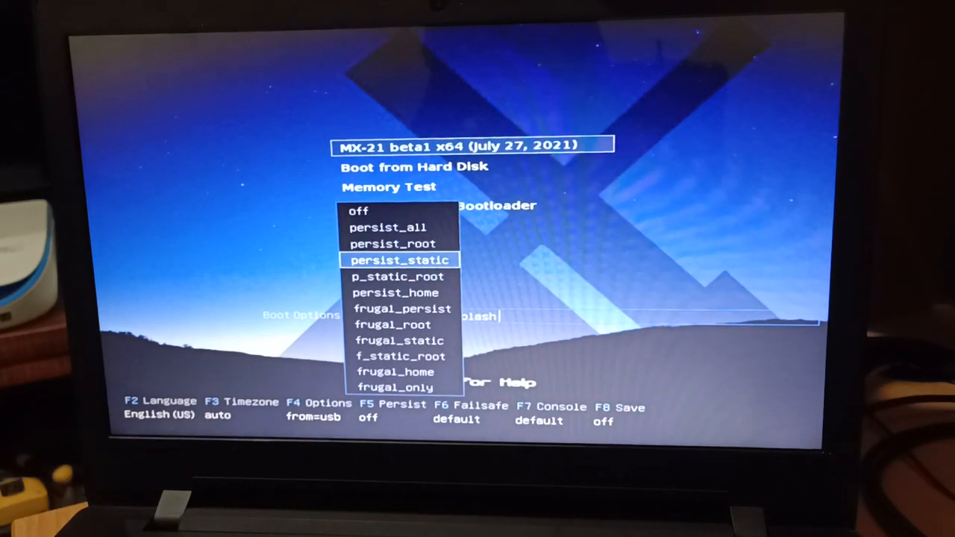
left_click(398, 260)
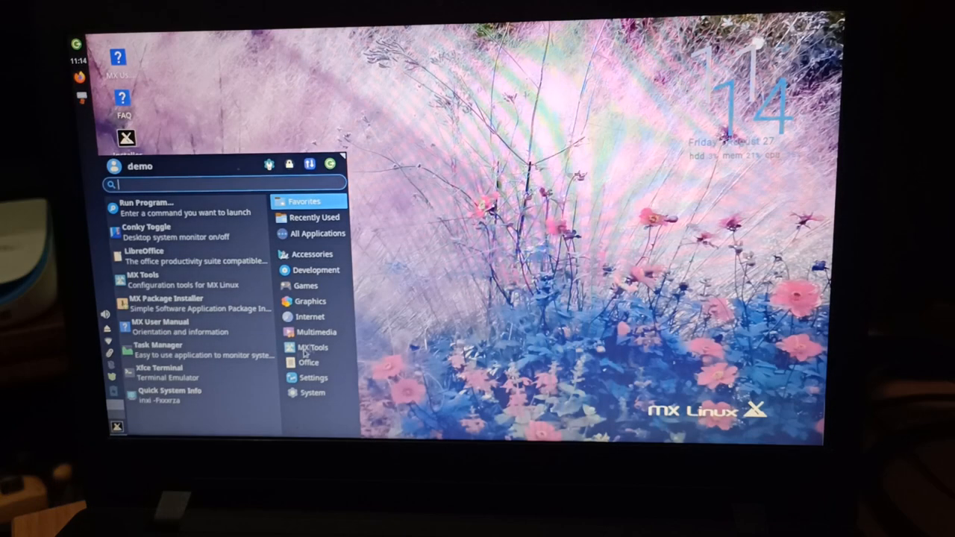
Open the home folder in Thunar and enter the empty Videos folder
left_click(316, 332)
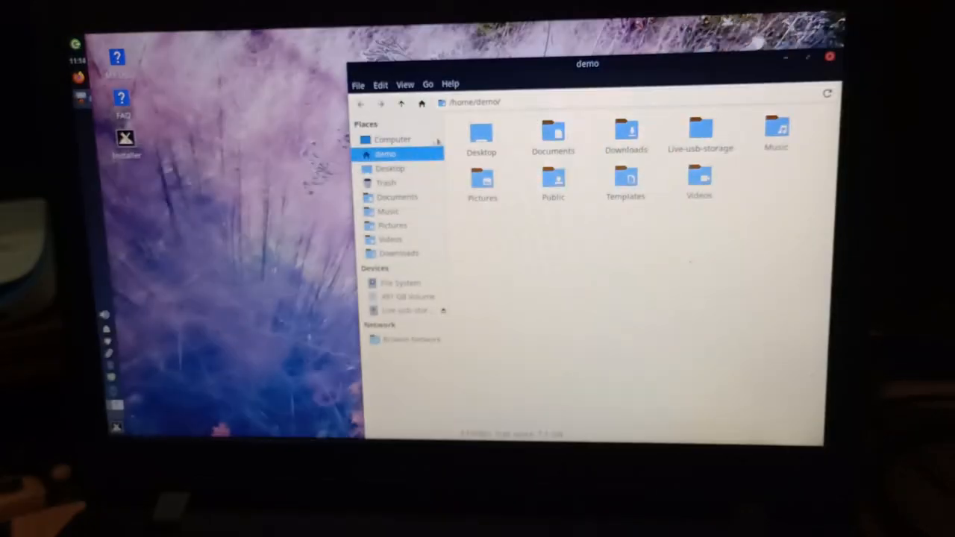
left_click(699, 183)
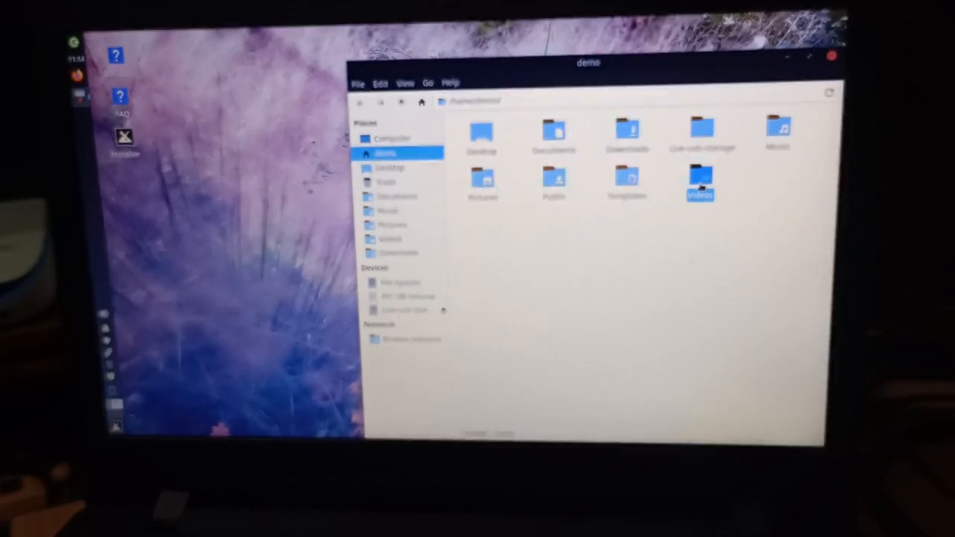
double_click(700, 183)
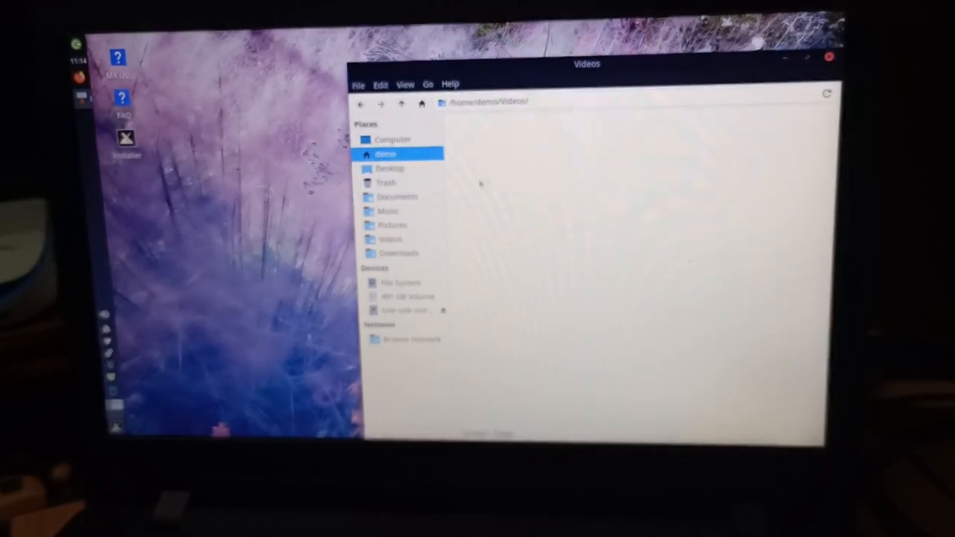
left_click(390, 238)
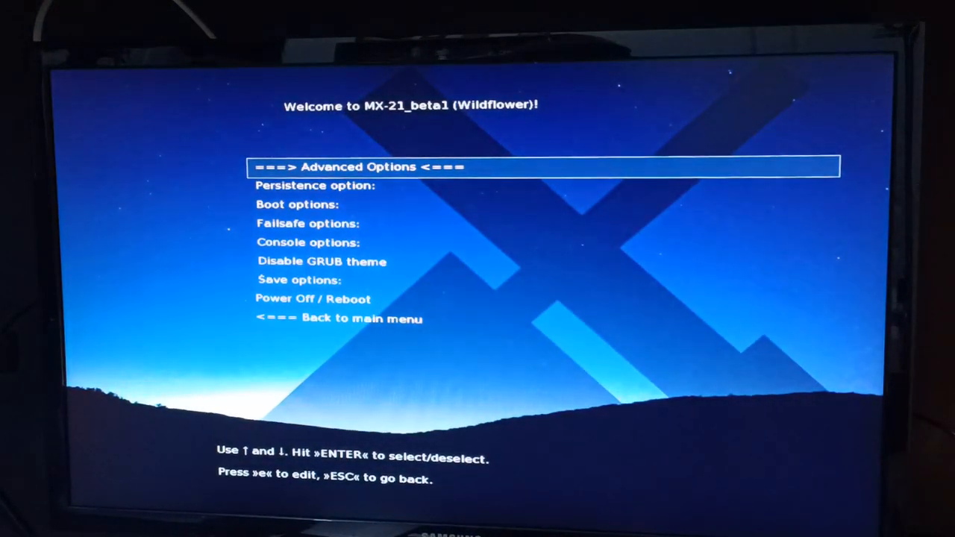
Select persist_static as the persistence option, then move down to Boot options
key("Down")
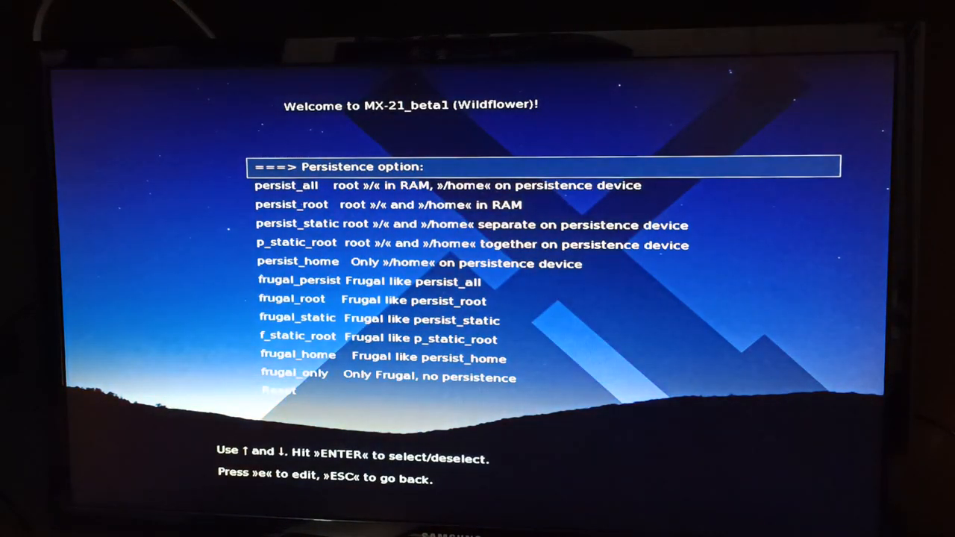
key("Down")
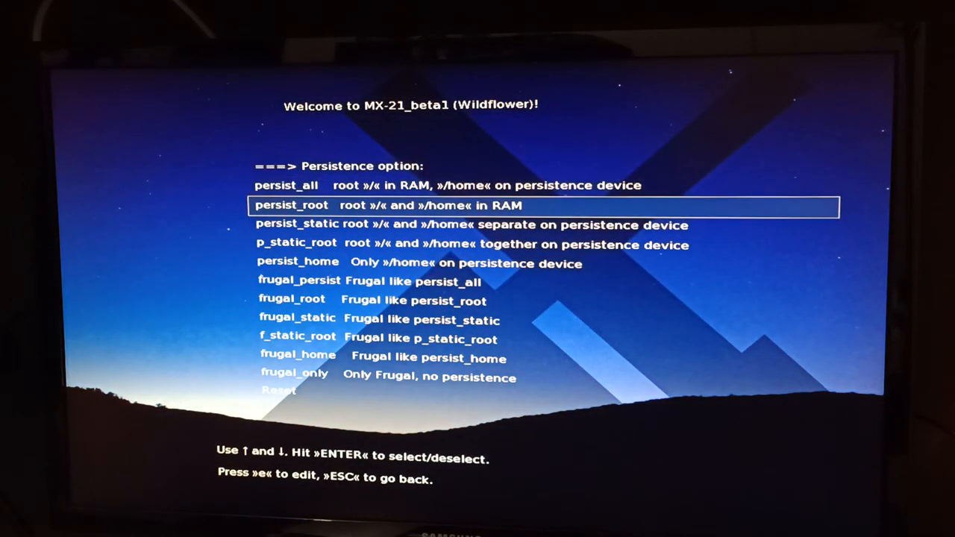
key("Down")
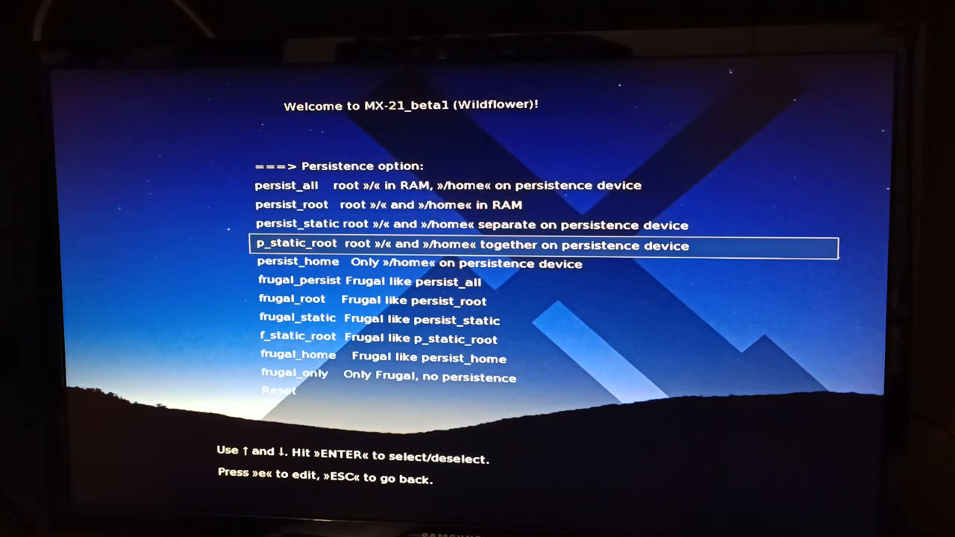
key("Up")
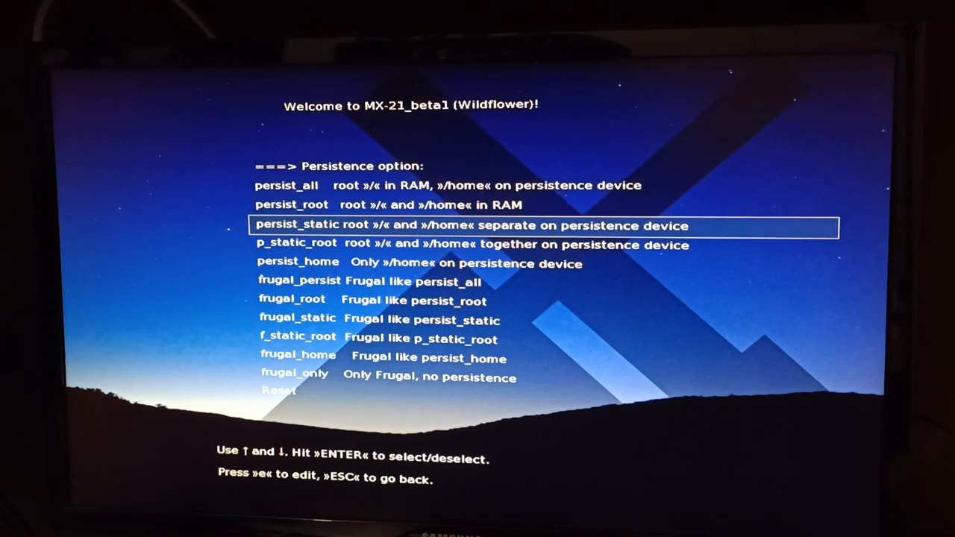
key("Return")
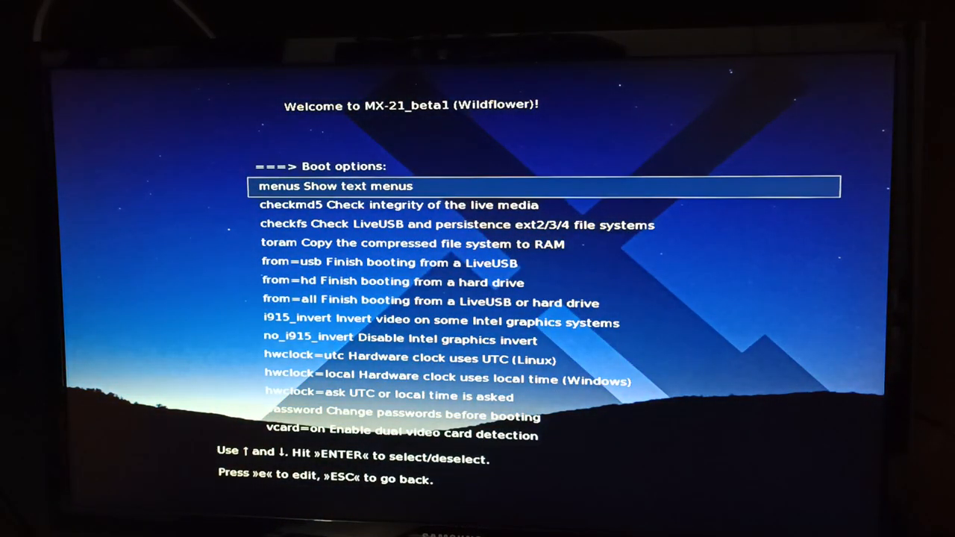
key("Down")
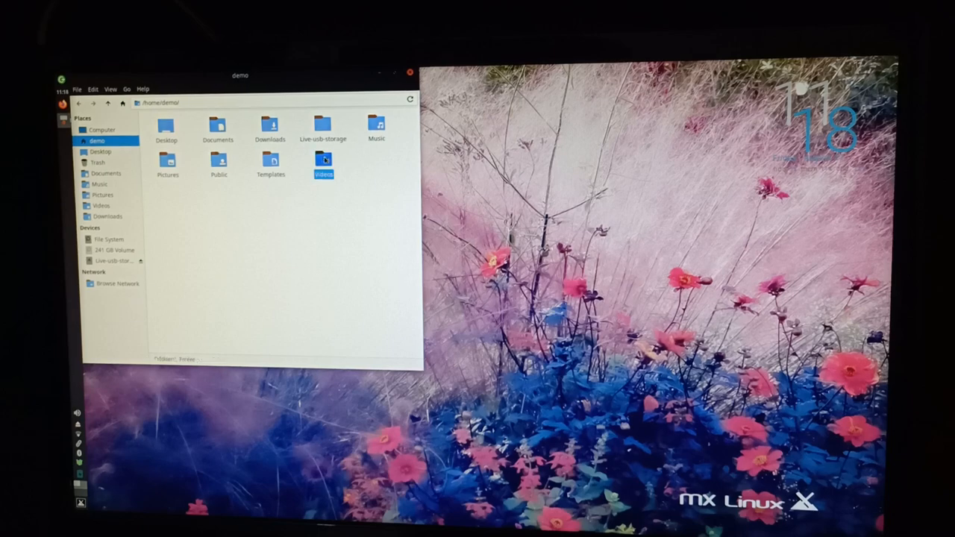
Open Videos to confirm the two .mkv recordings, then close Thunar
double_click(323, 162)
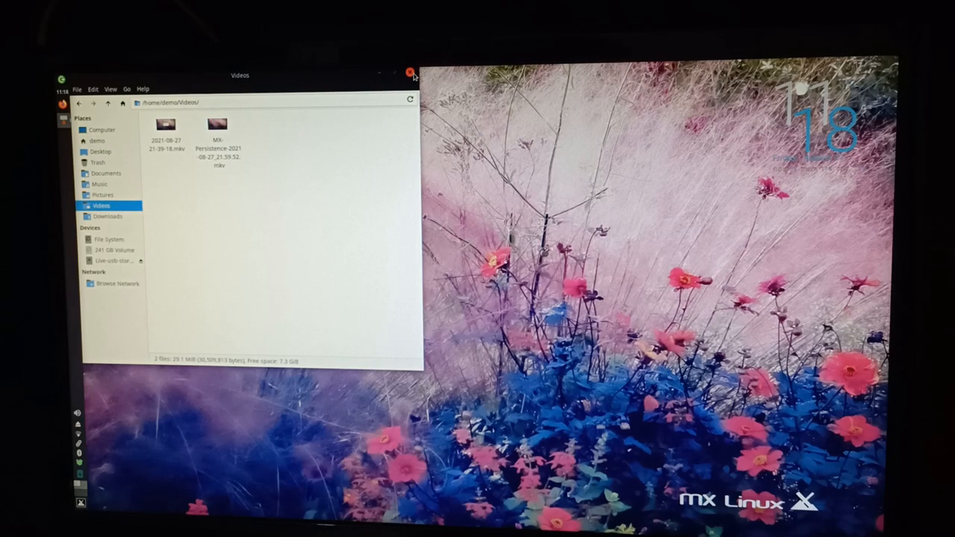
left_click(411, 73)
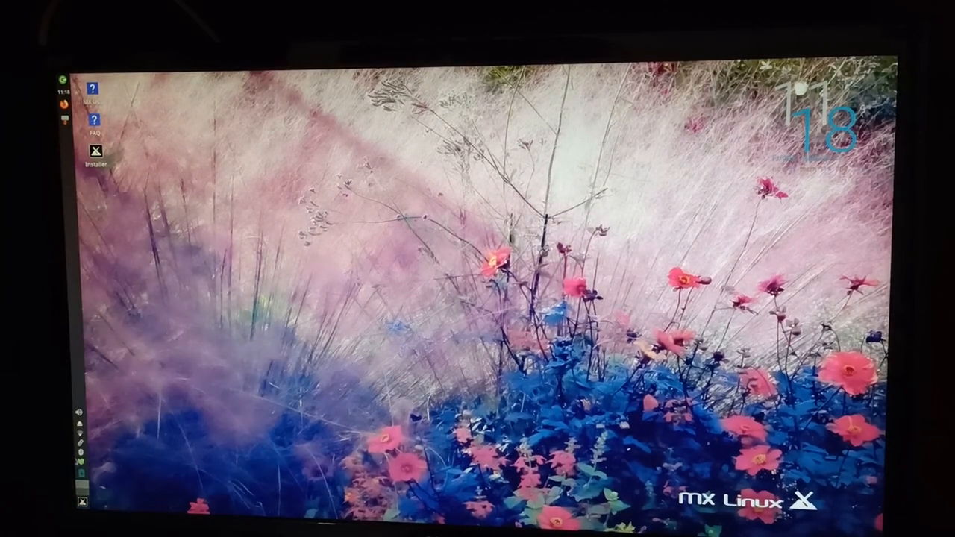
left_click(75, 448)
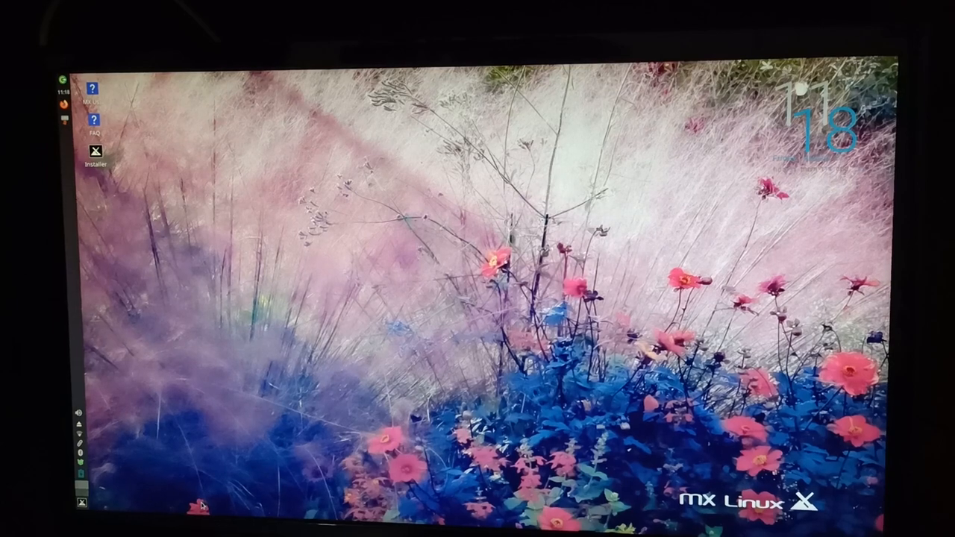
Authenticate in MX Package Installer, install Audacity, and dismiss the finished message
left_click(80, 503)
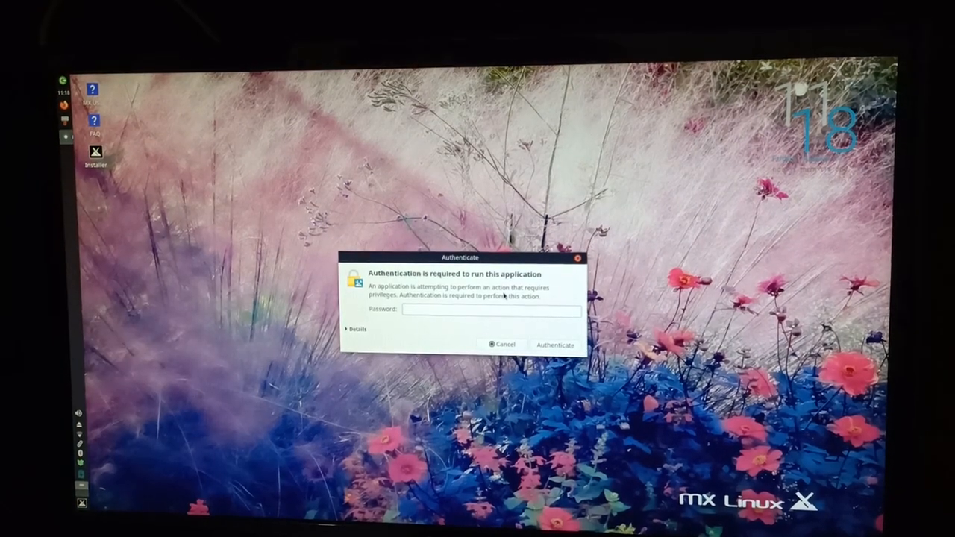
left_click(555, 345)
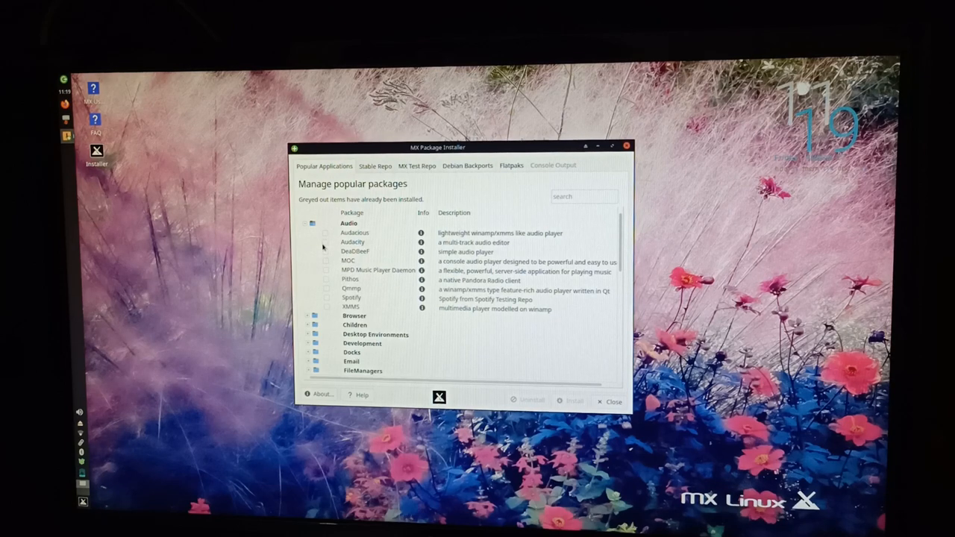
left_click(553, 165)
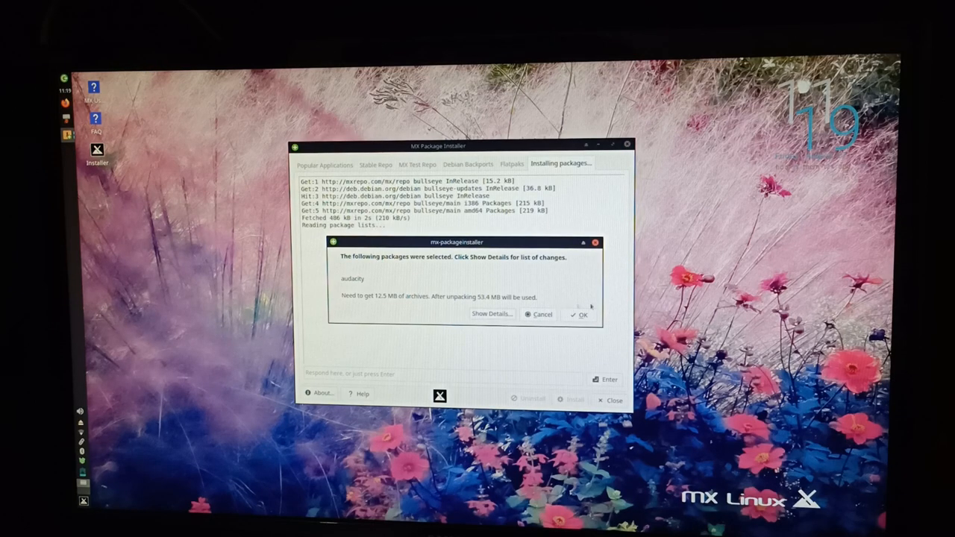
left_click(580, 315)
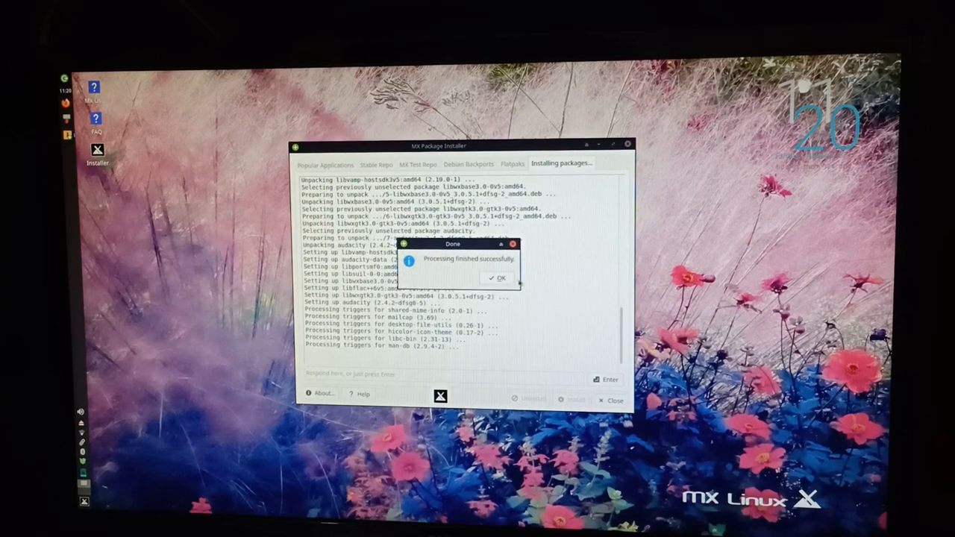
left_click(498, 278)
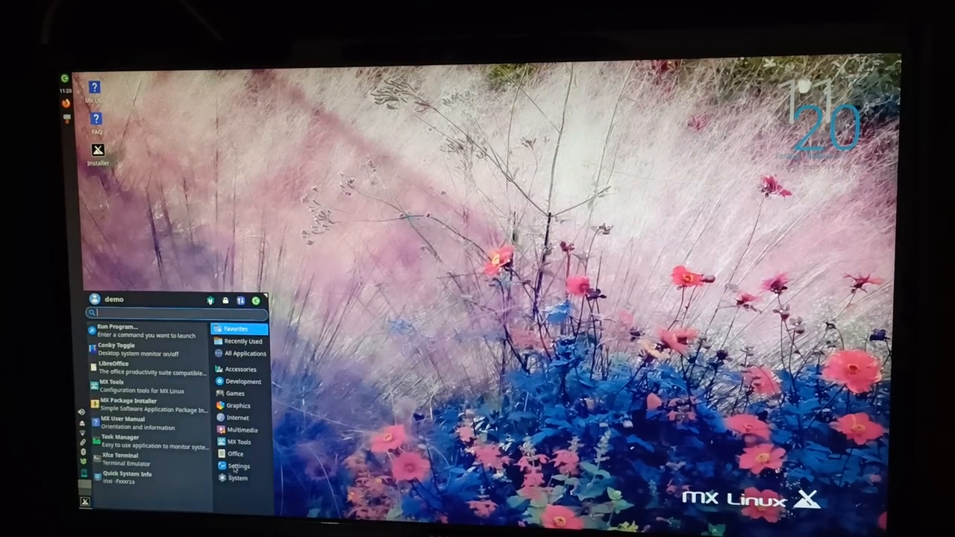
left_click(242, 430)
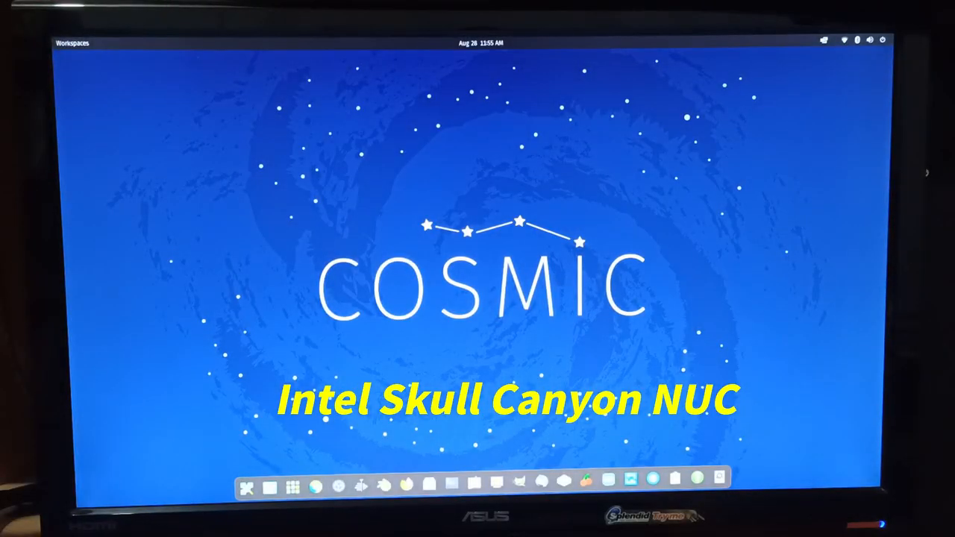
mouse_move(653, 197)
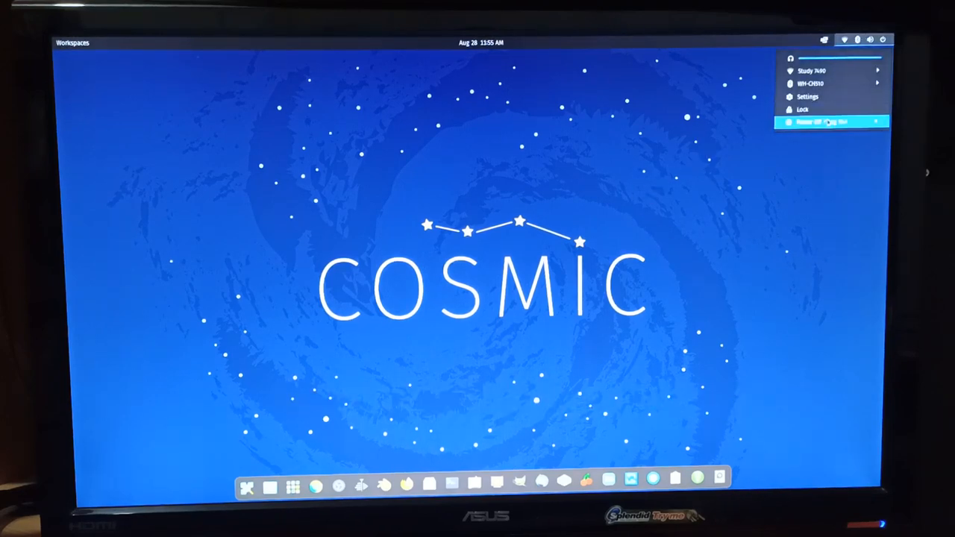
Power off the Pop!_OS session from the system menu
left_click(821, 120)
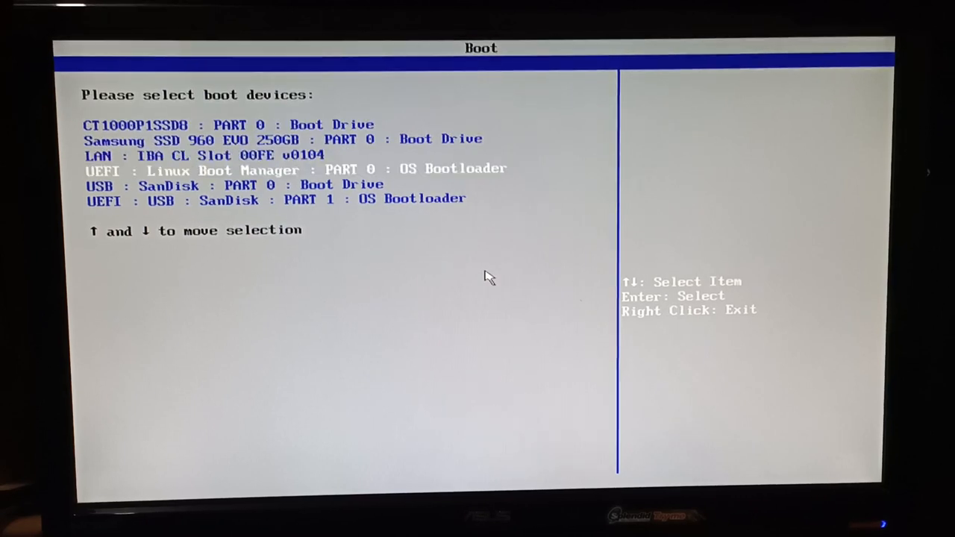
Boot the SanDisk USB drive's MX-21 beta live entry to the desktop
key("Down")
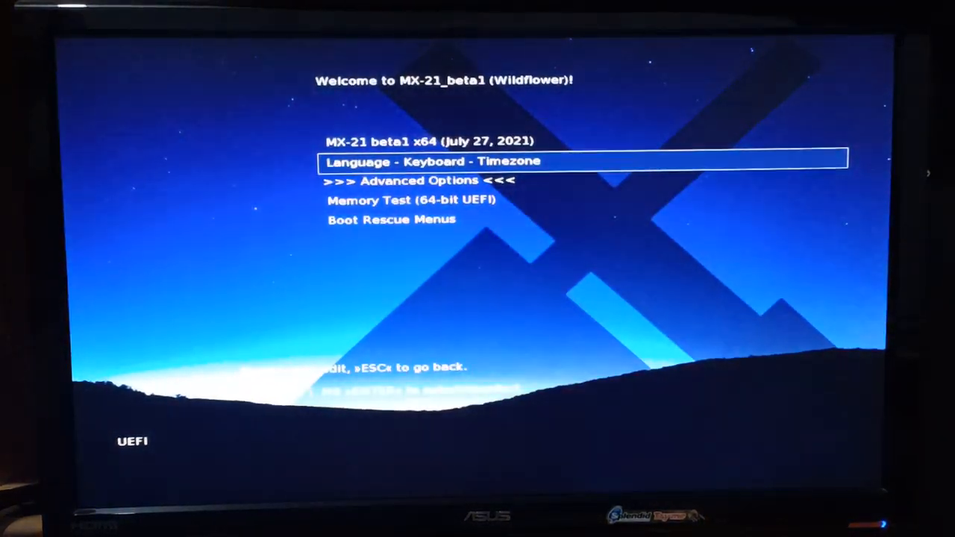
key("Down")
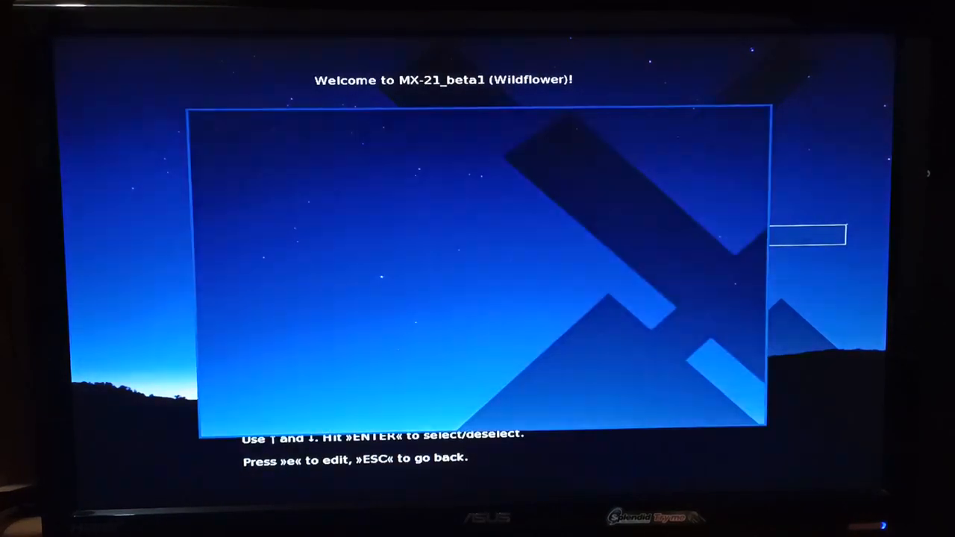
key("Down")
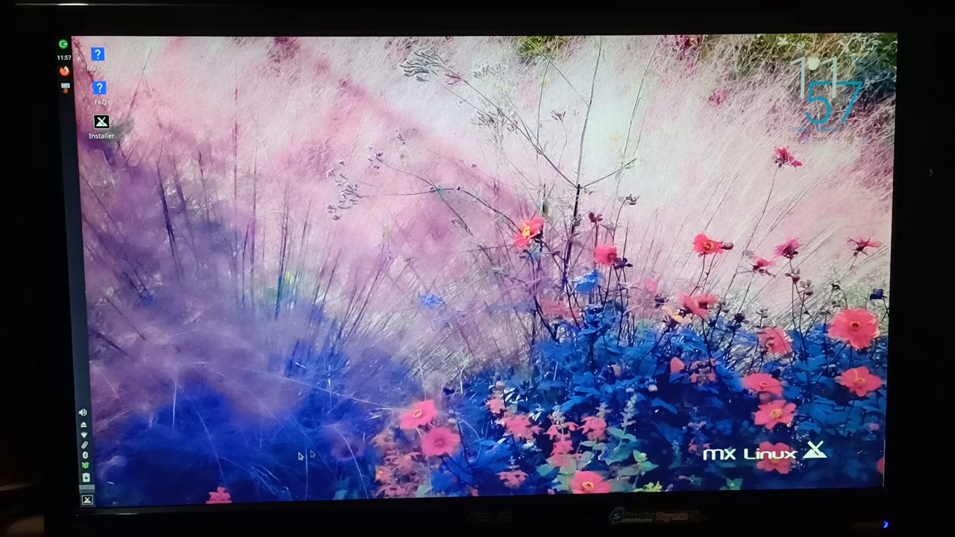
mouse_move(175, 422)
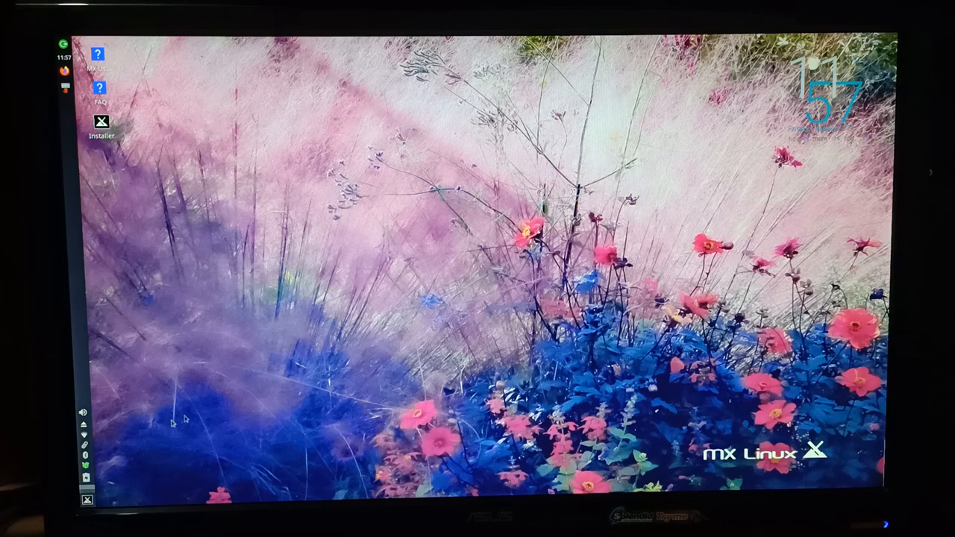
Launch OBS Studio from the Whisker menu's Multimedia category
left_click(87, 499)
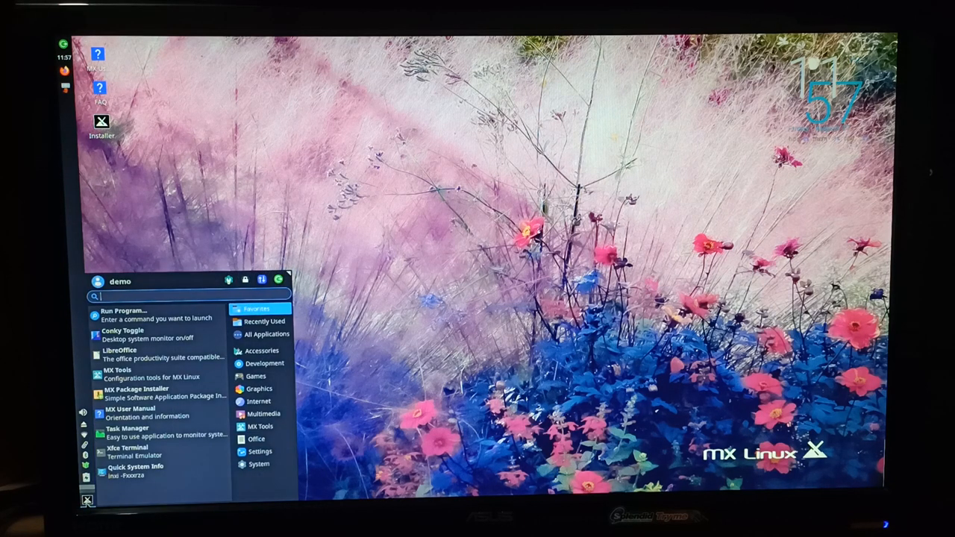
left_click(263, 414)
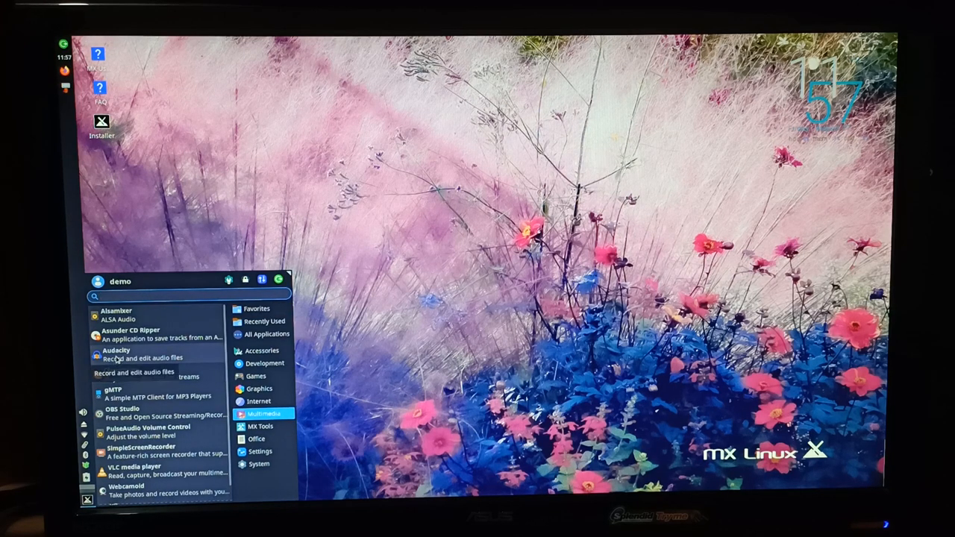
left_click(117, 350)
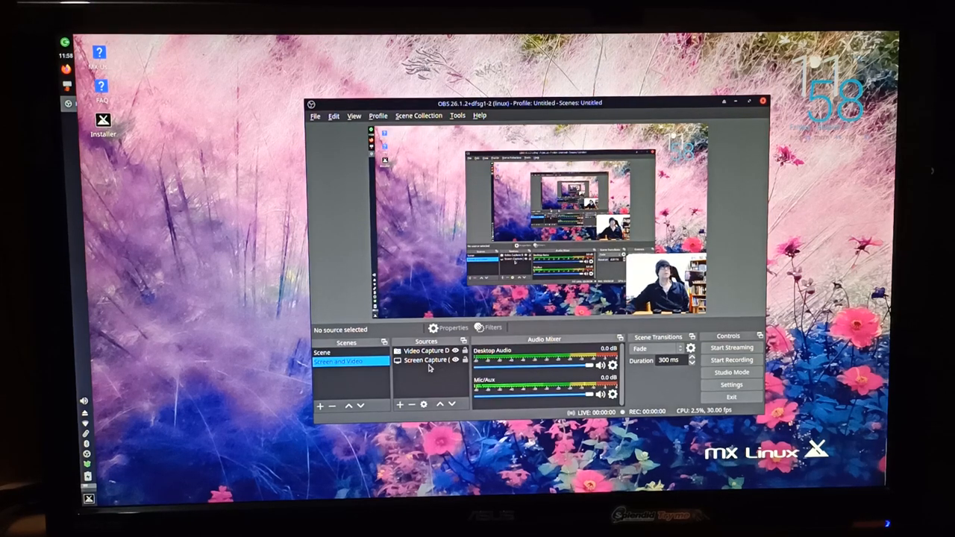
Review OBS audio device settings, start recording the scene, and minimize OBS
left_click(732, 384)
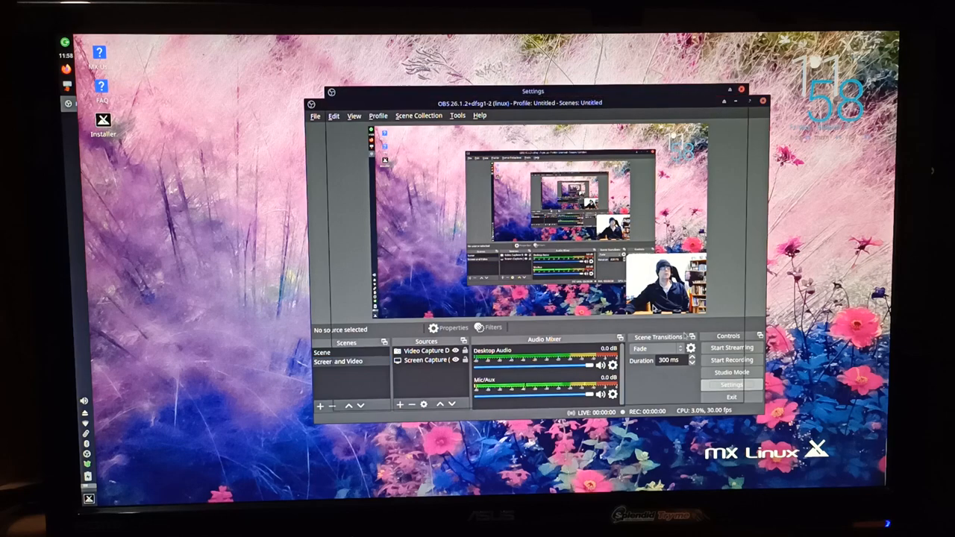
left_click(359, 173)
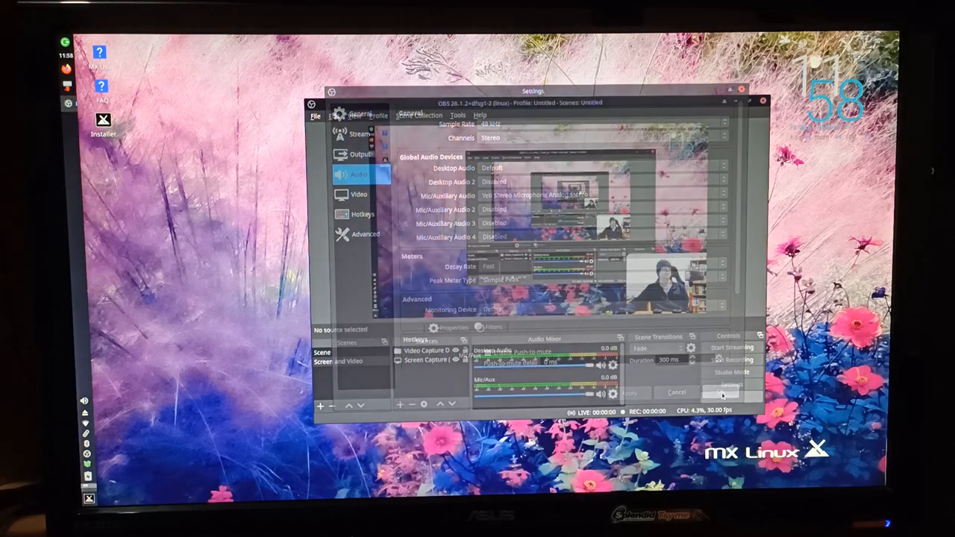
left_click(676, 392)
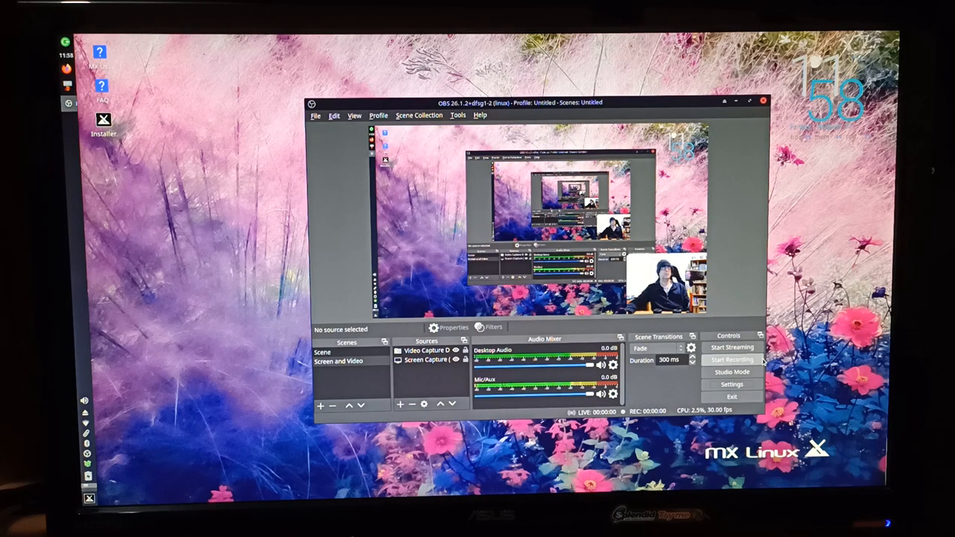
left_click(731, 359)
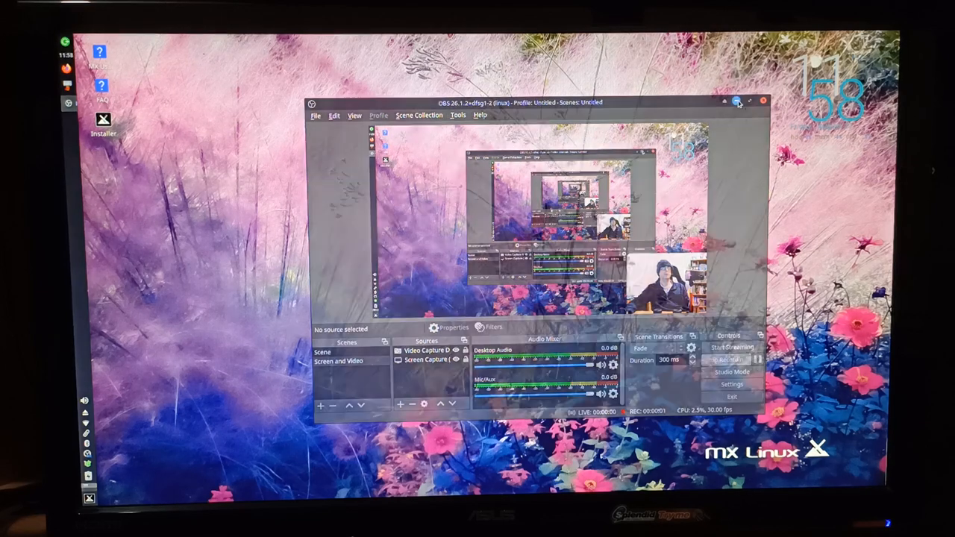
left_click(737, 101)
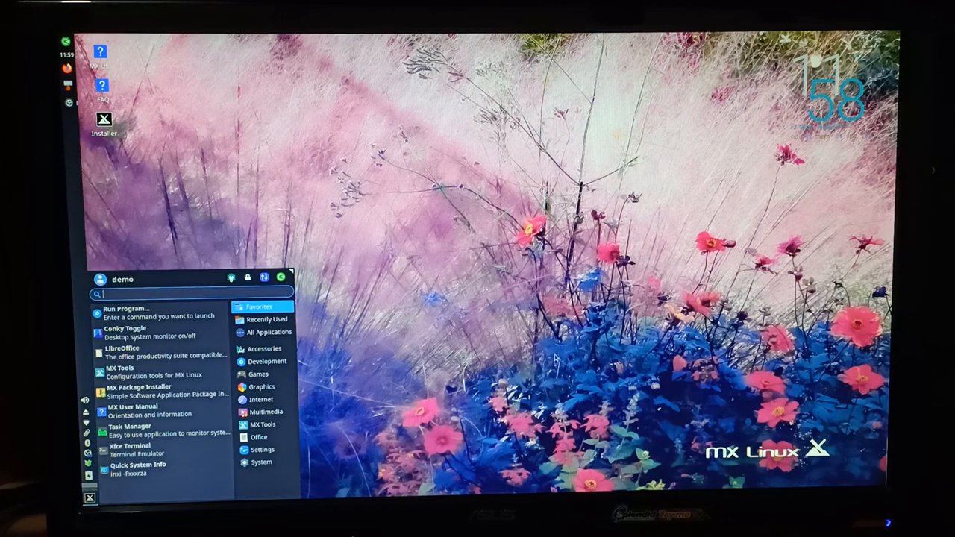
Launch Audacity 2.4.2 from Multimedia, dismiss the welcome message, and close it
left_click(265, 411)
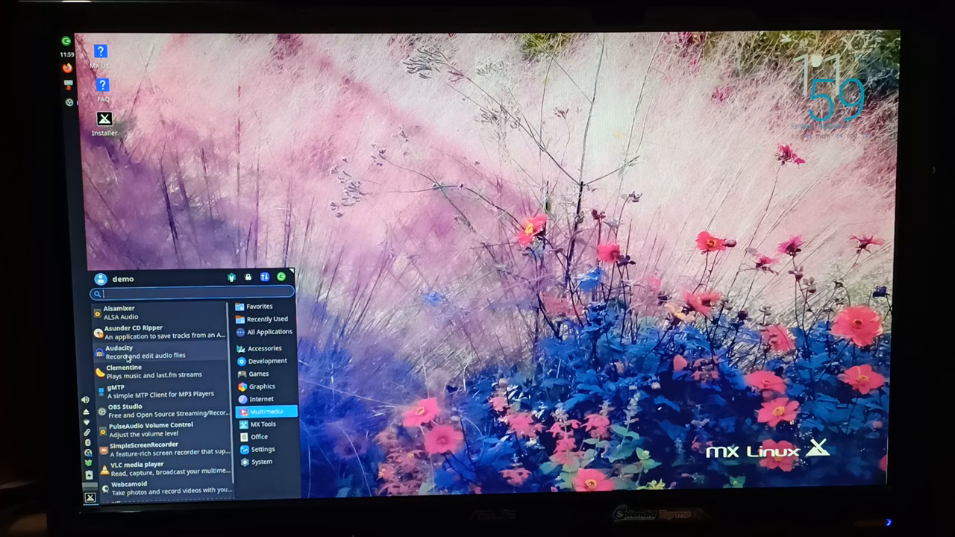
left_click(118, 351)
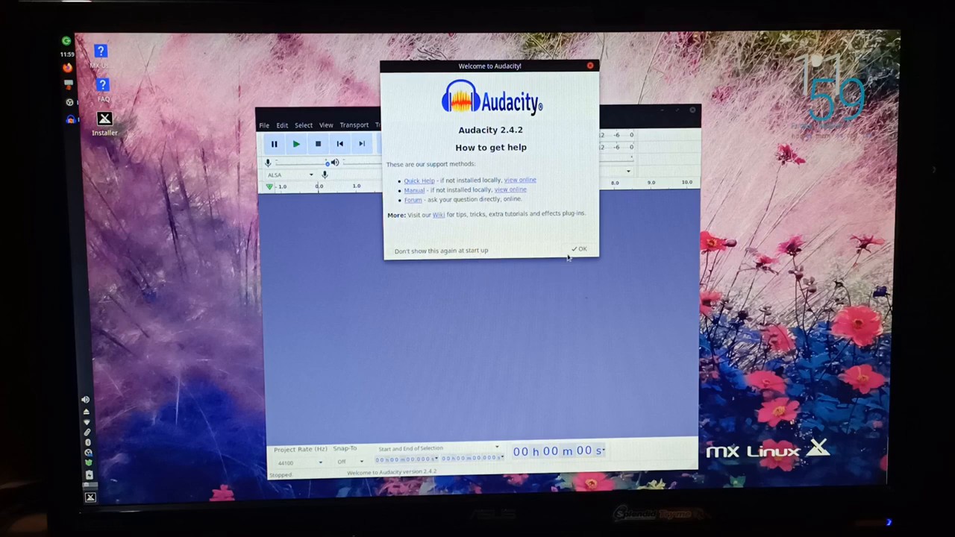
left_click(579, 248)
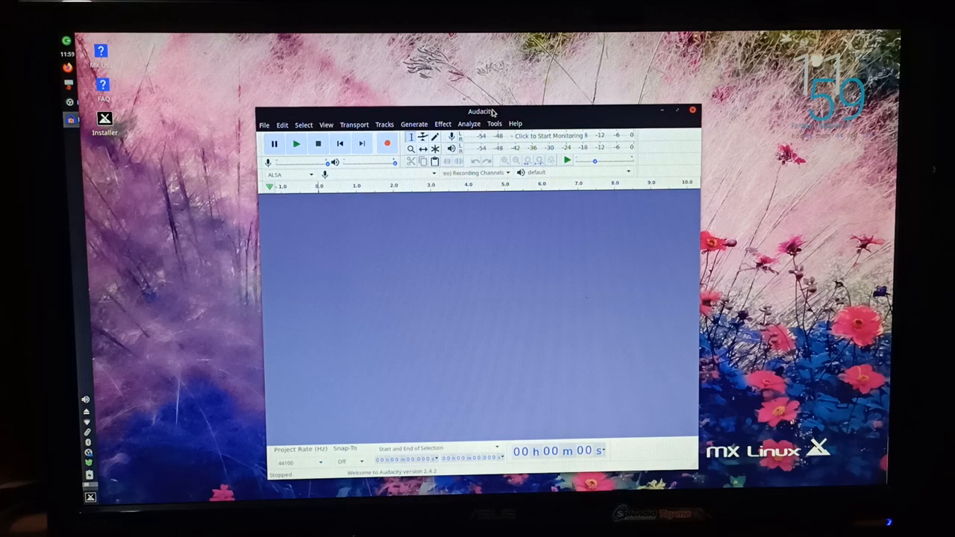
left_click(692, 111)
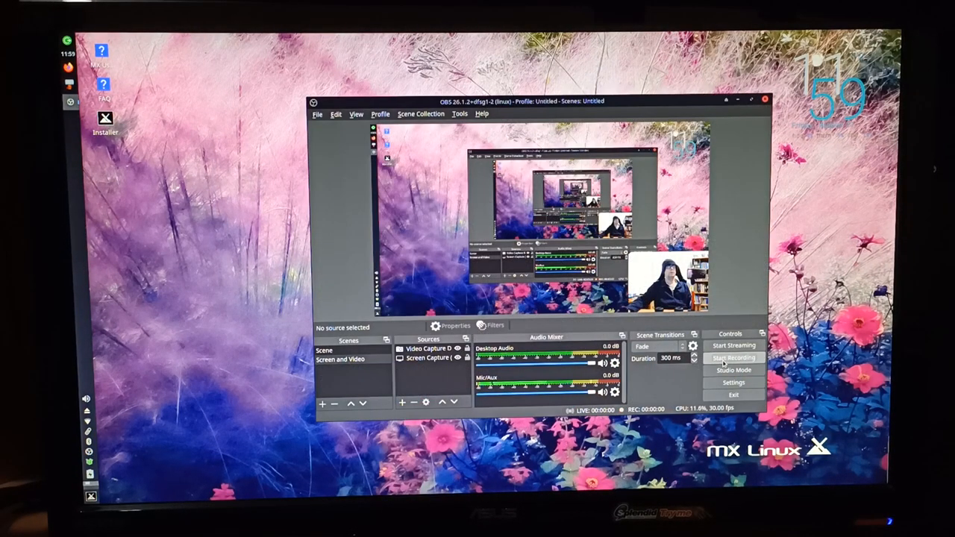
left_click(766, 99)
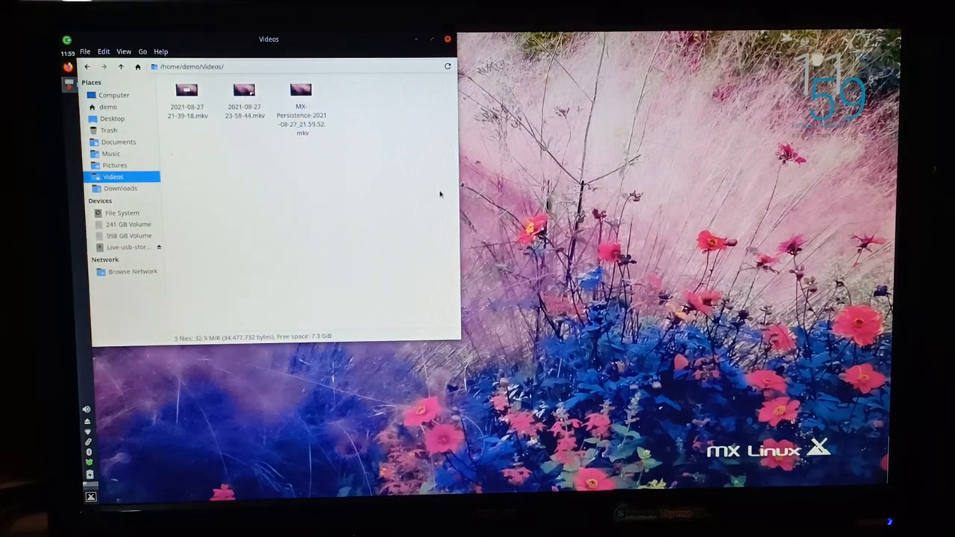
left_click(244, 96)
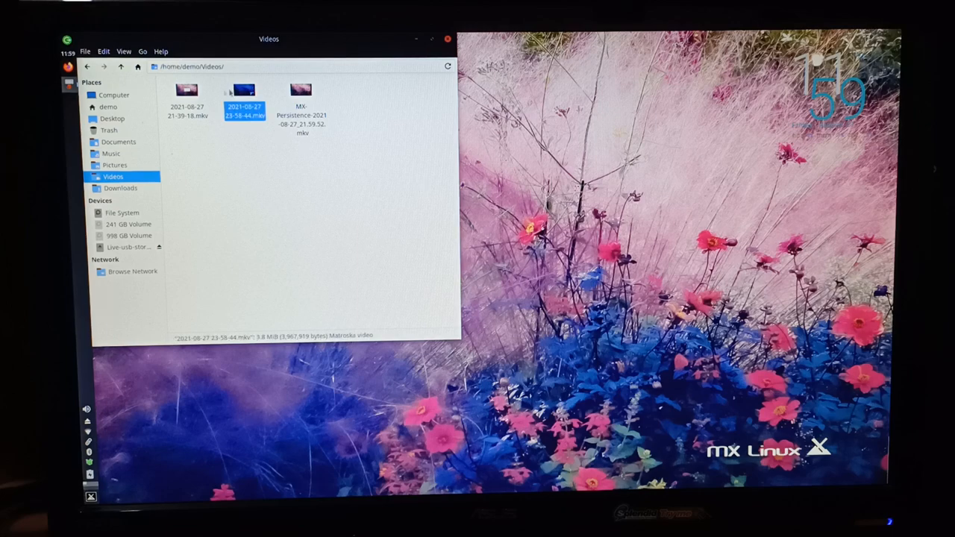
left_click(447, 39)
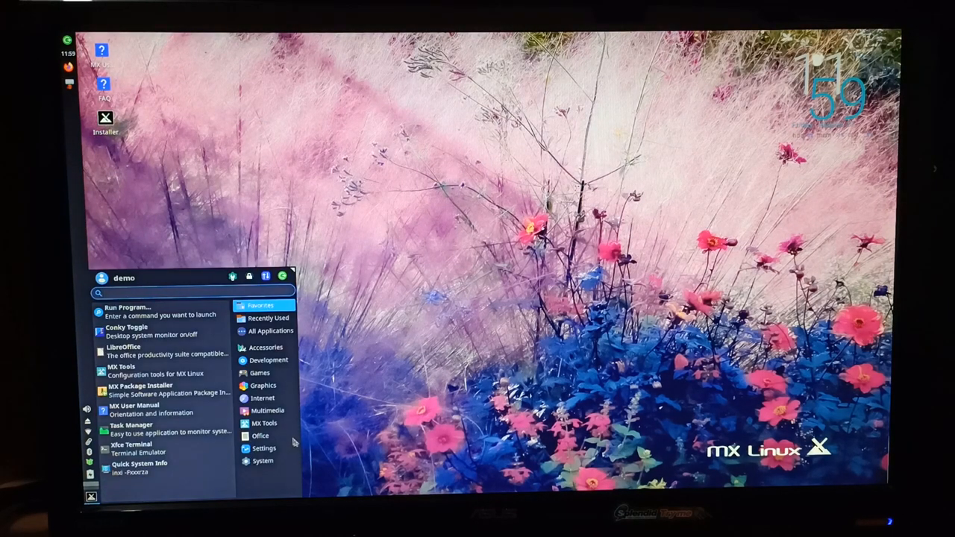
Relaunch OBS Studio, view its General settings page, and close Settings
left_click(267, 411)
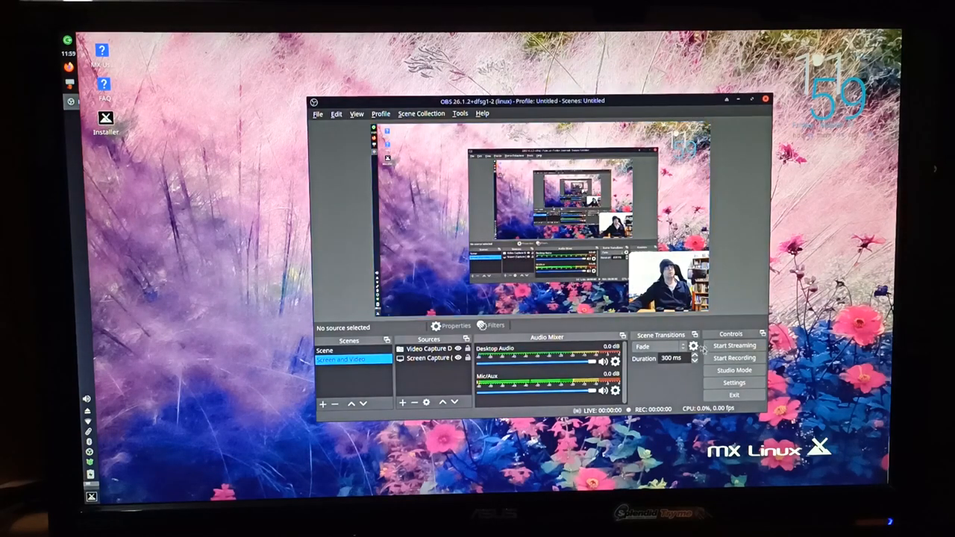
left_click(734, 382)
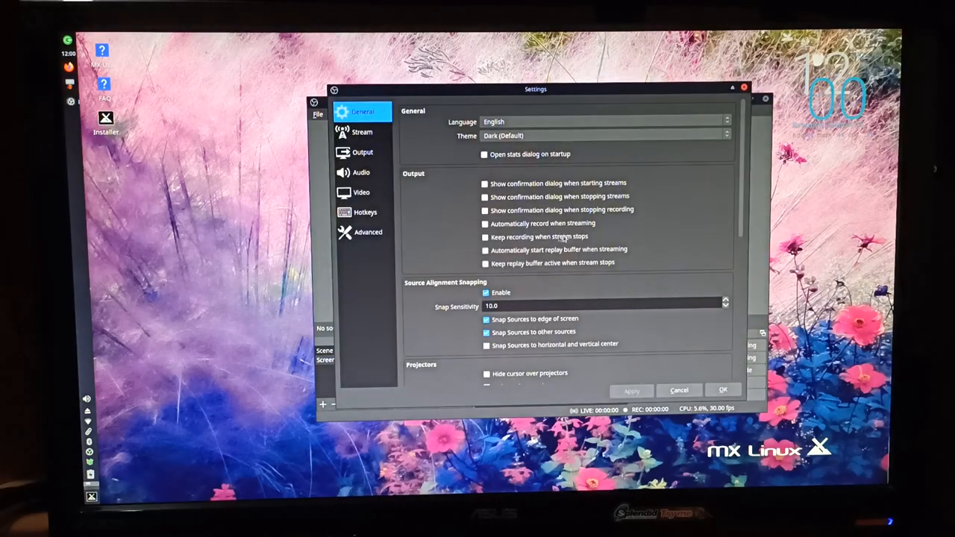
left_click(362, 152)
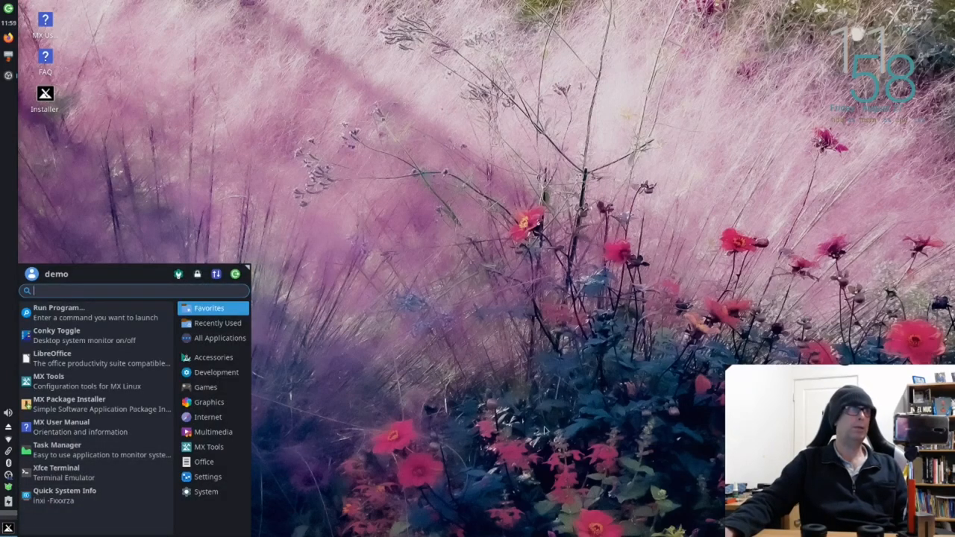
Start Audacity again from Multimedia, clear the Welcome to Audacity dialog, and close it
left_click(213, 432)
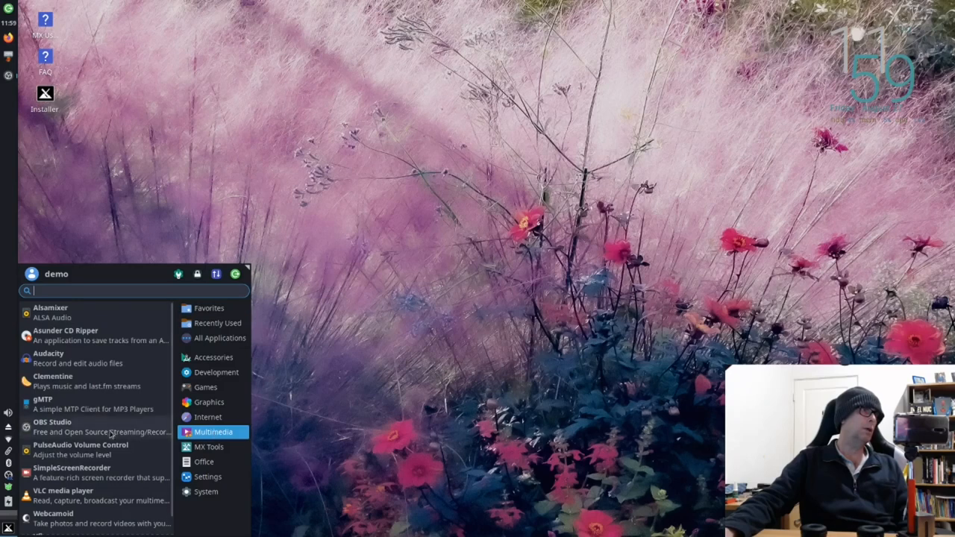
mouse_move(56, 358)
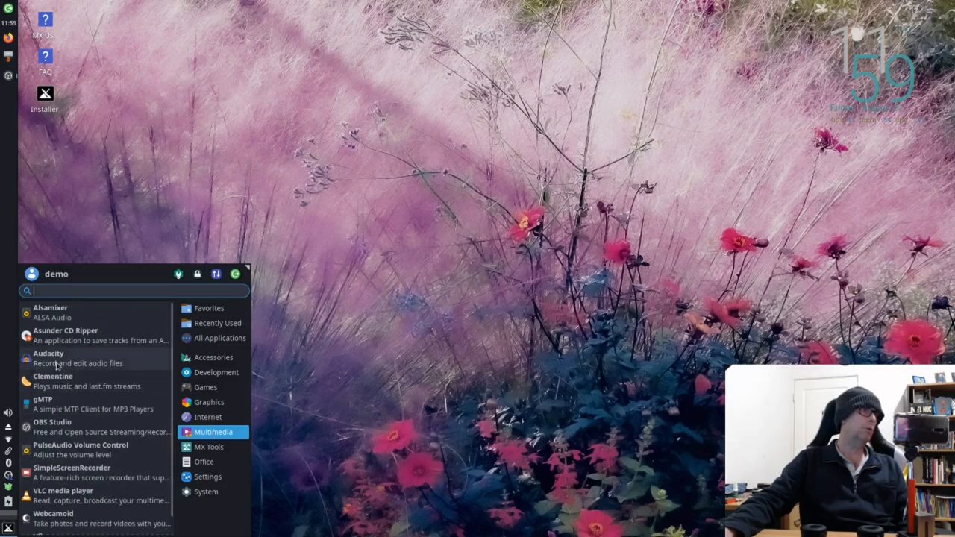
left_click(48, 353)
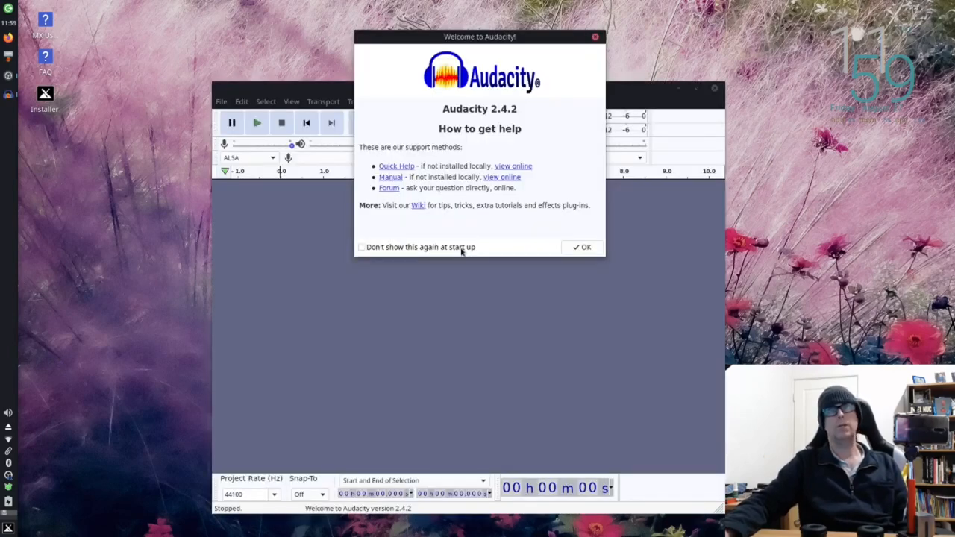
mouse_move(564, 272)
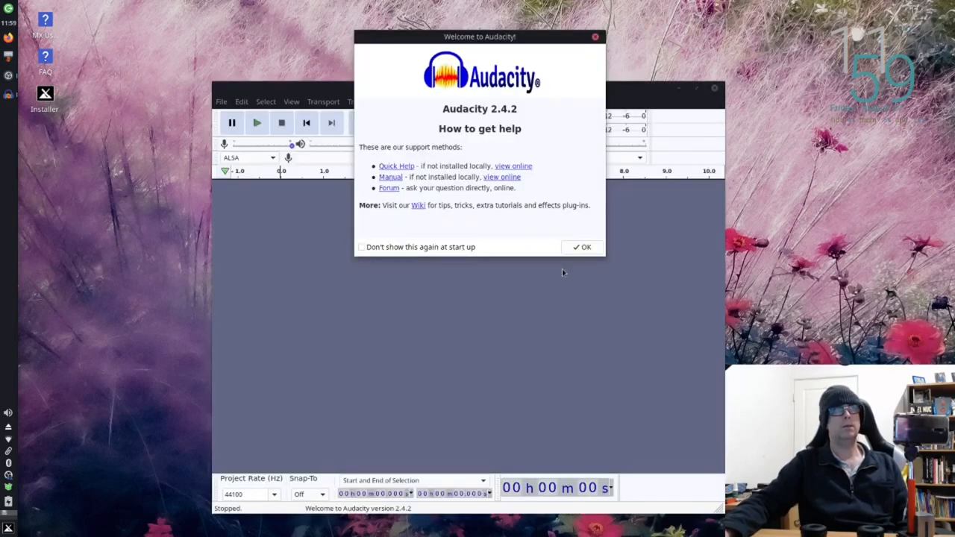
left_click(582, 247)
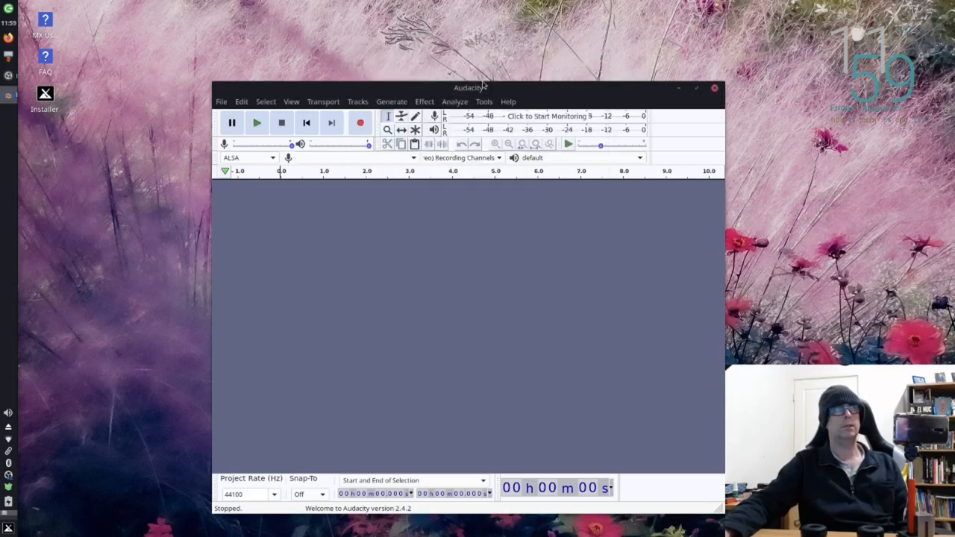
left_click(714, 88)
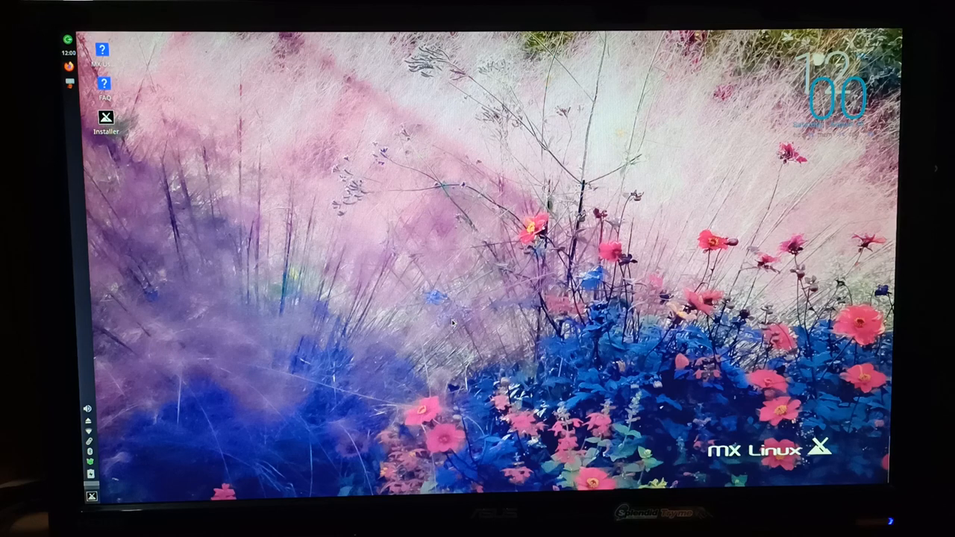
mouse_move(74, 239)
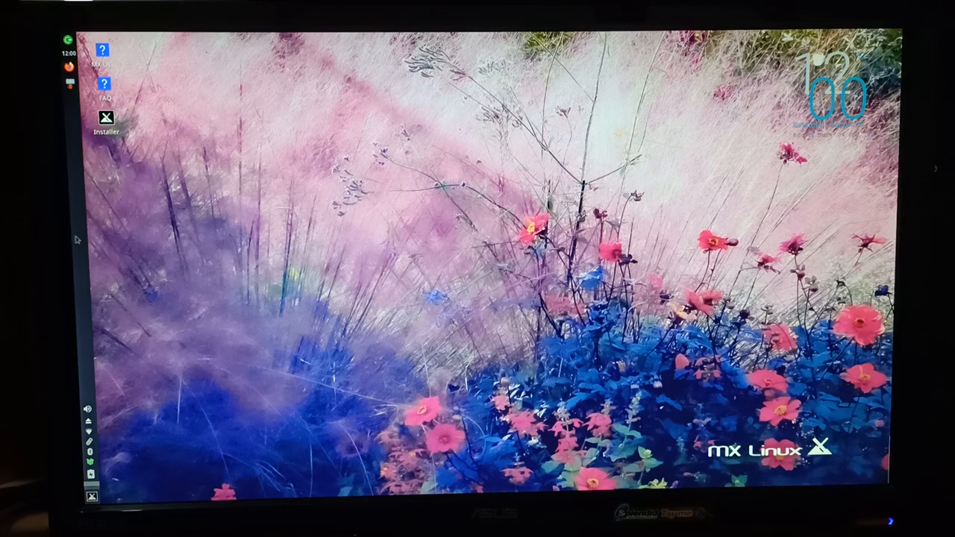
mouse_move(164, 418)
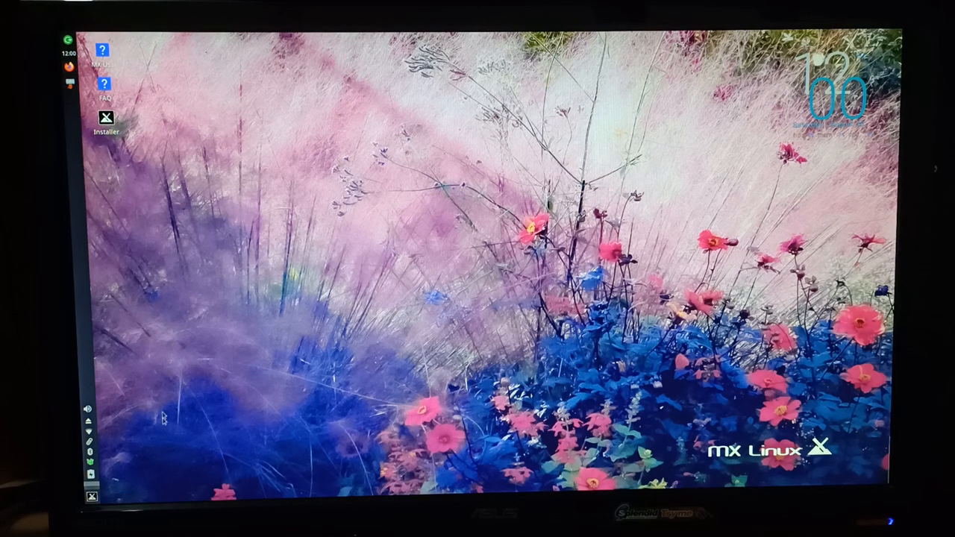
mouse_move(164, 439)
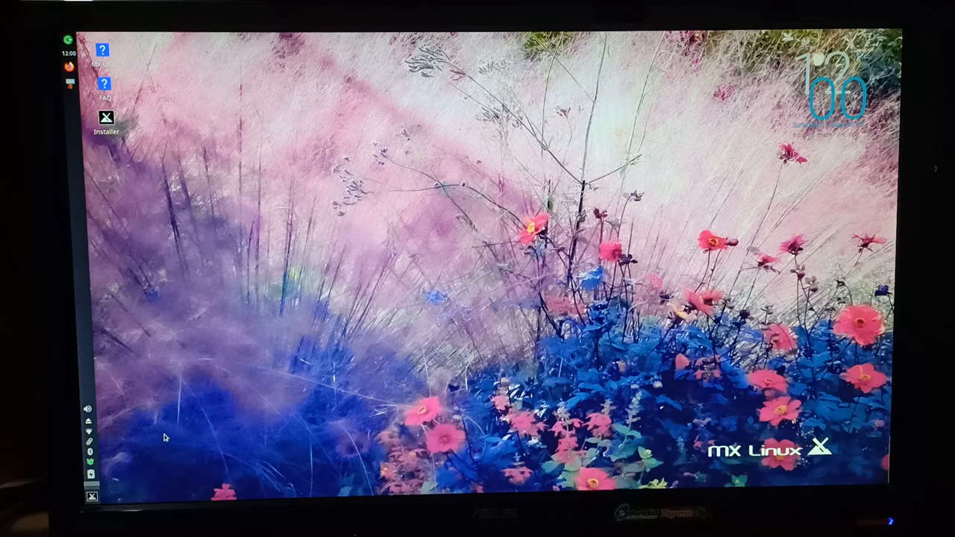